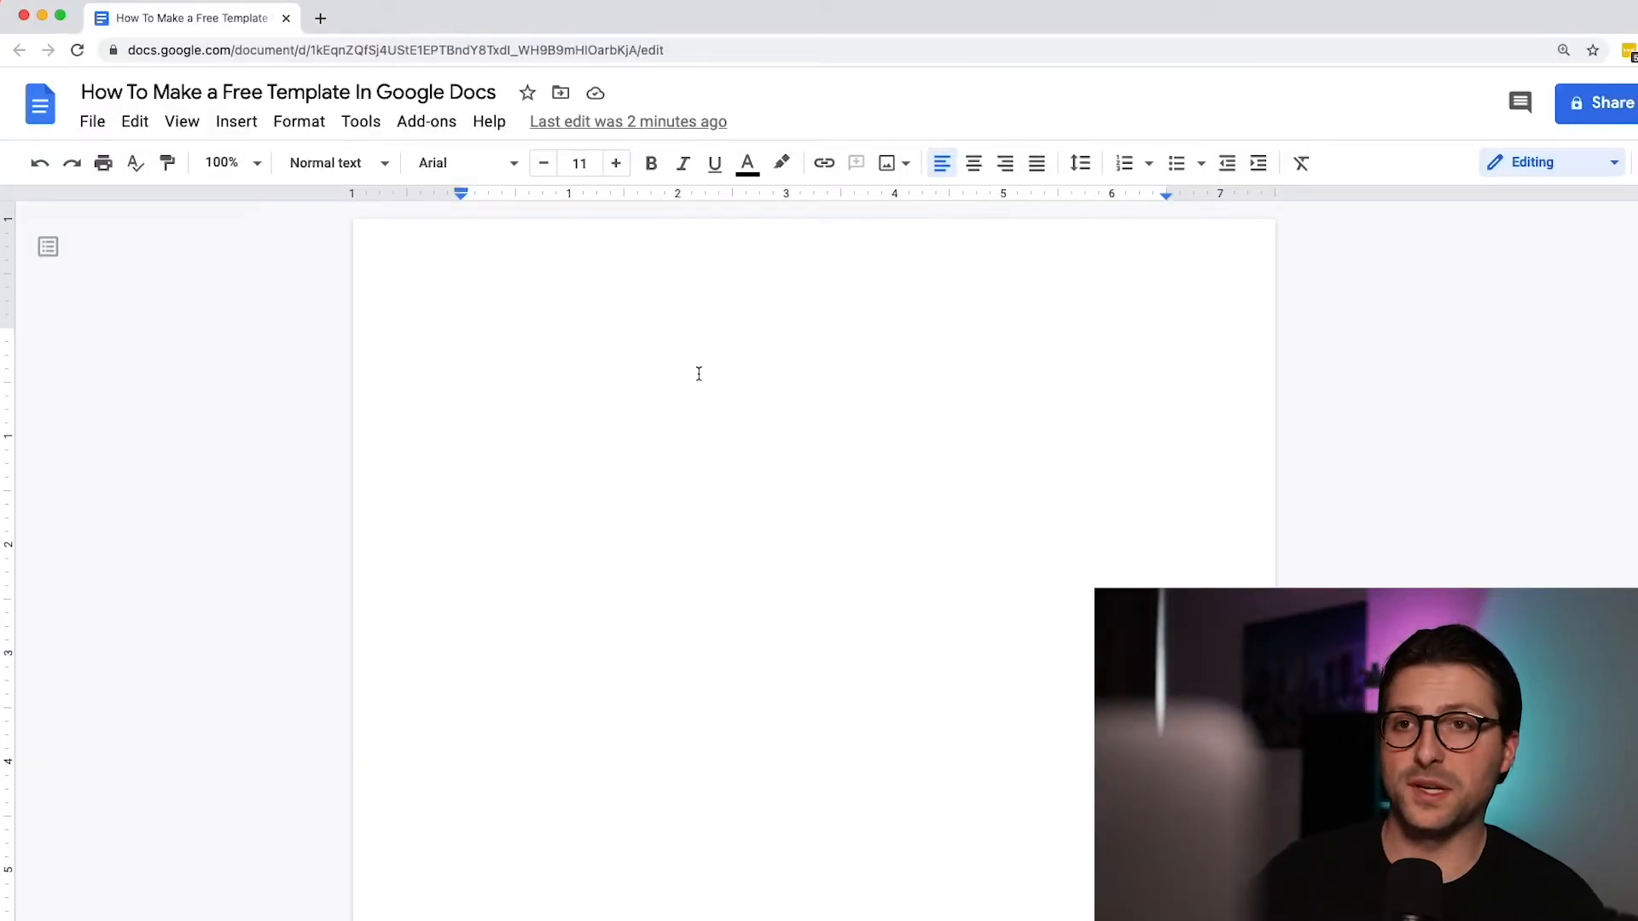
Step: Set all four page margins to 0.5 inch in Page setup
{"action": "left_click", "coordinate": [462, 337]}
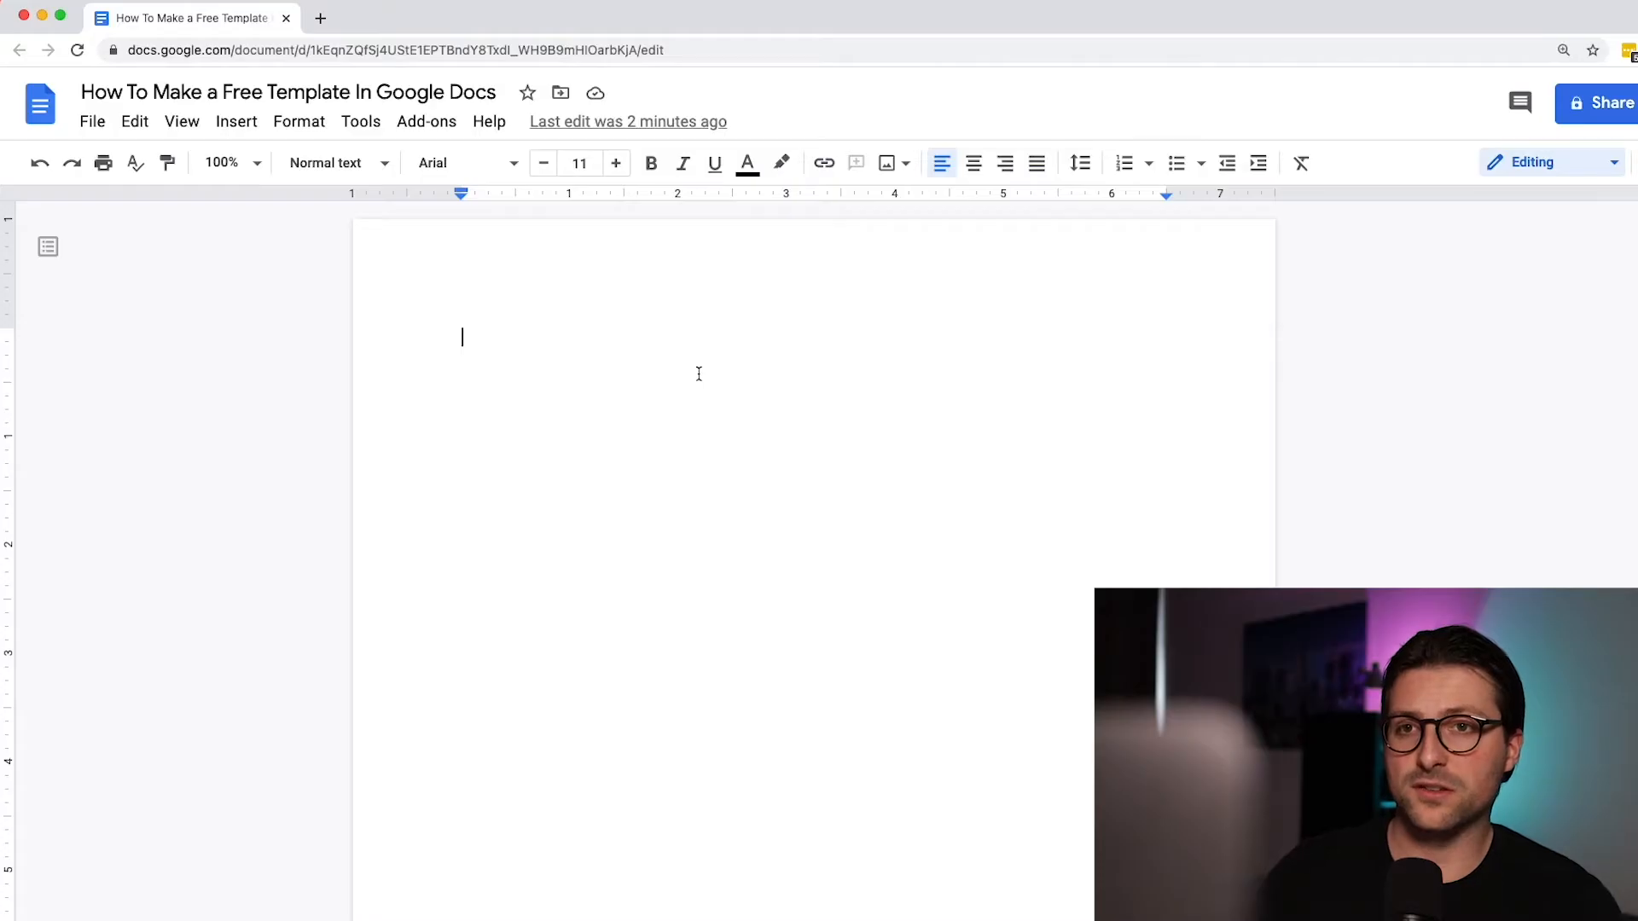
{"action": "left_click", "coordinate": [92, 121]}
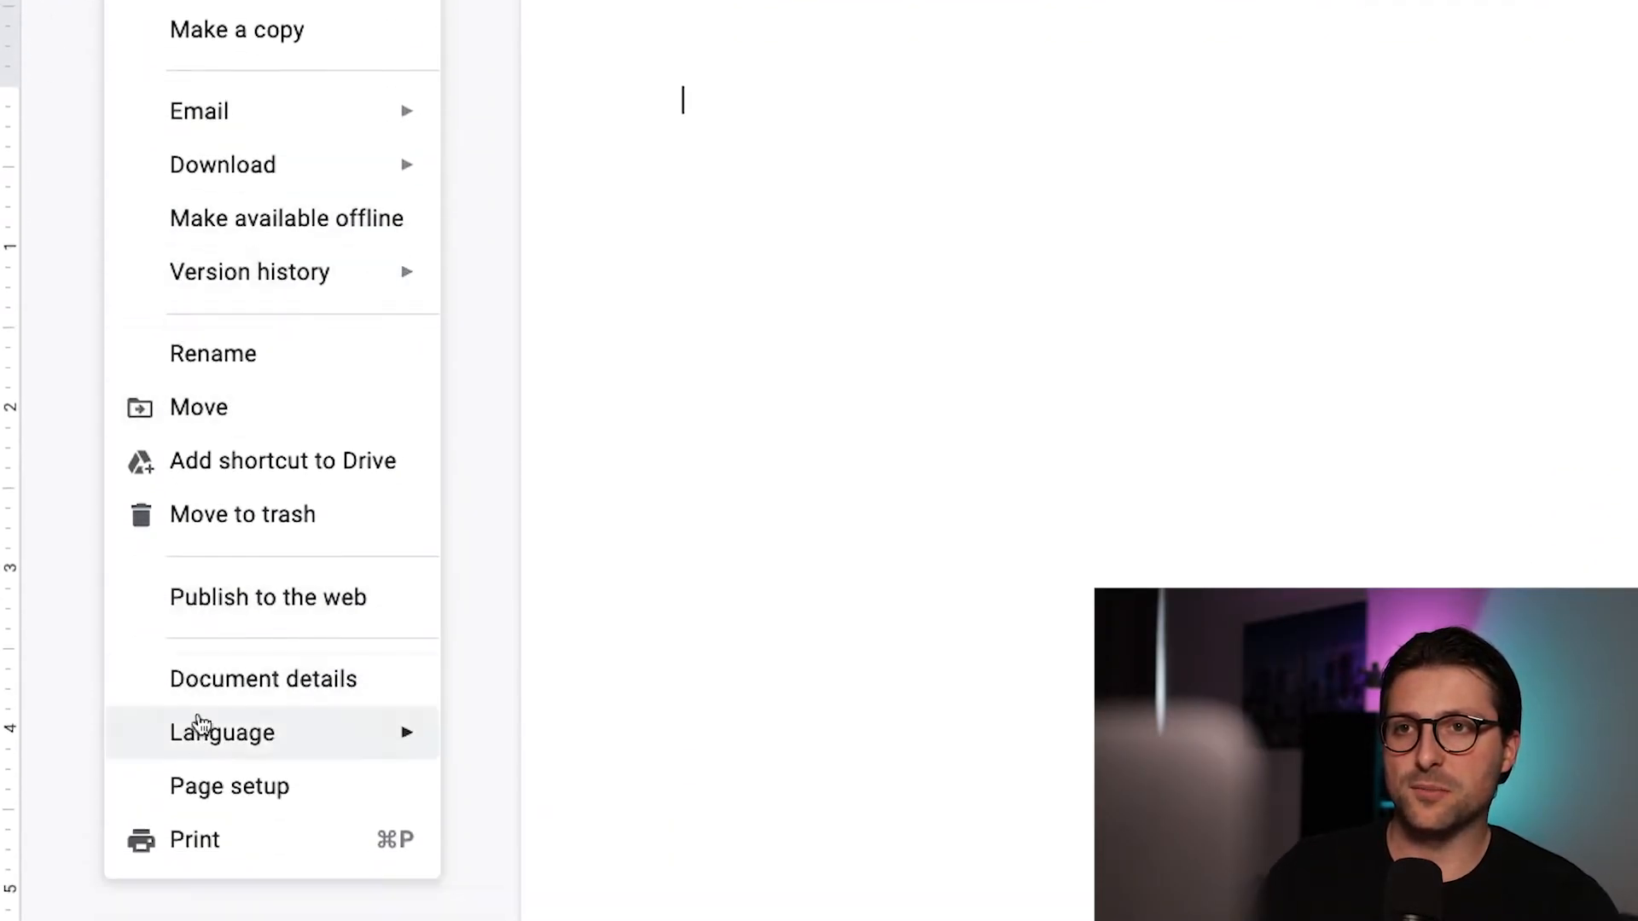
{"action": "left_click", "coordinate": [228, 786]}
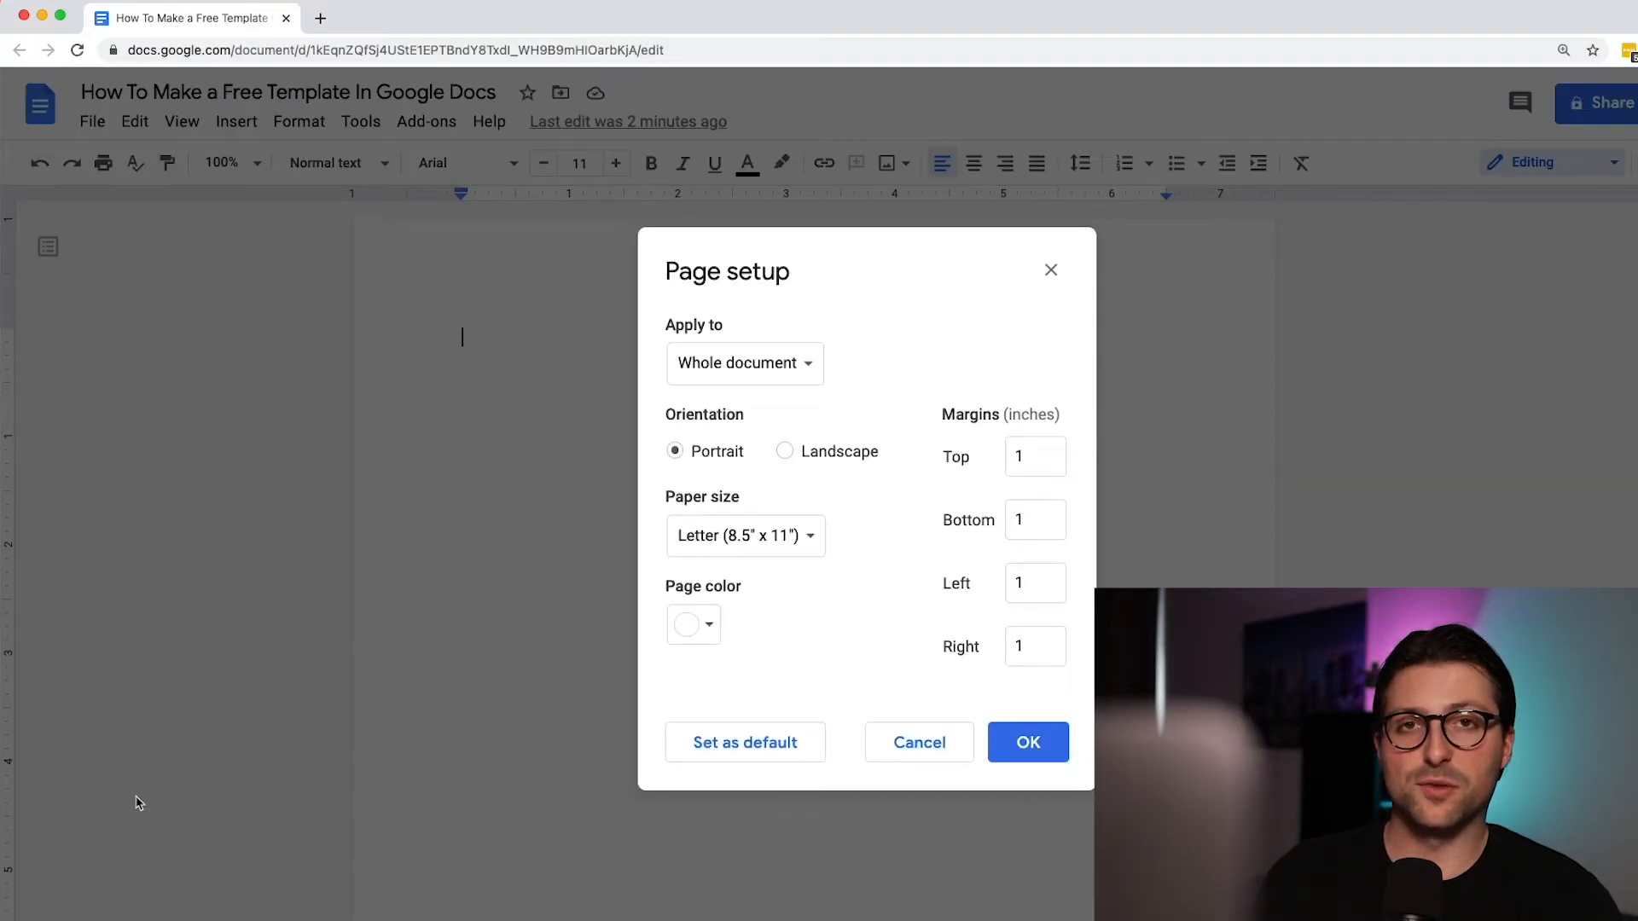
{"action": "mouse_move", "coordinate": [215, 745]}
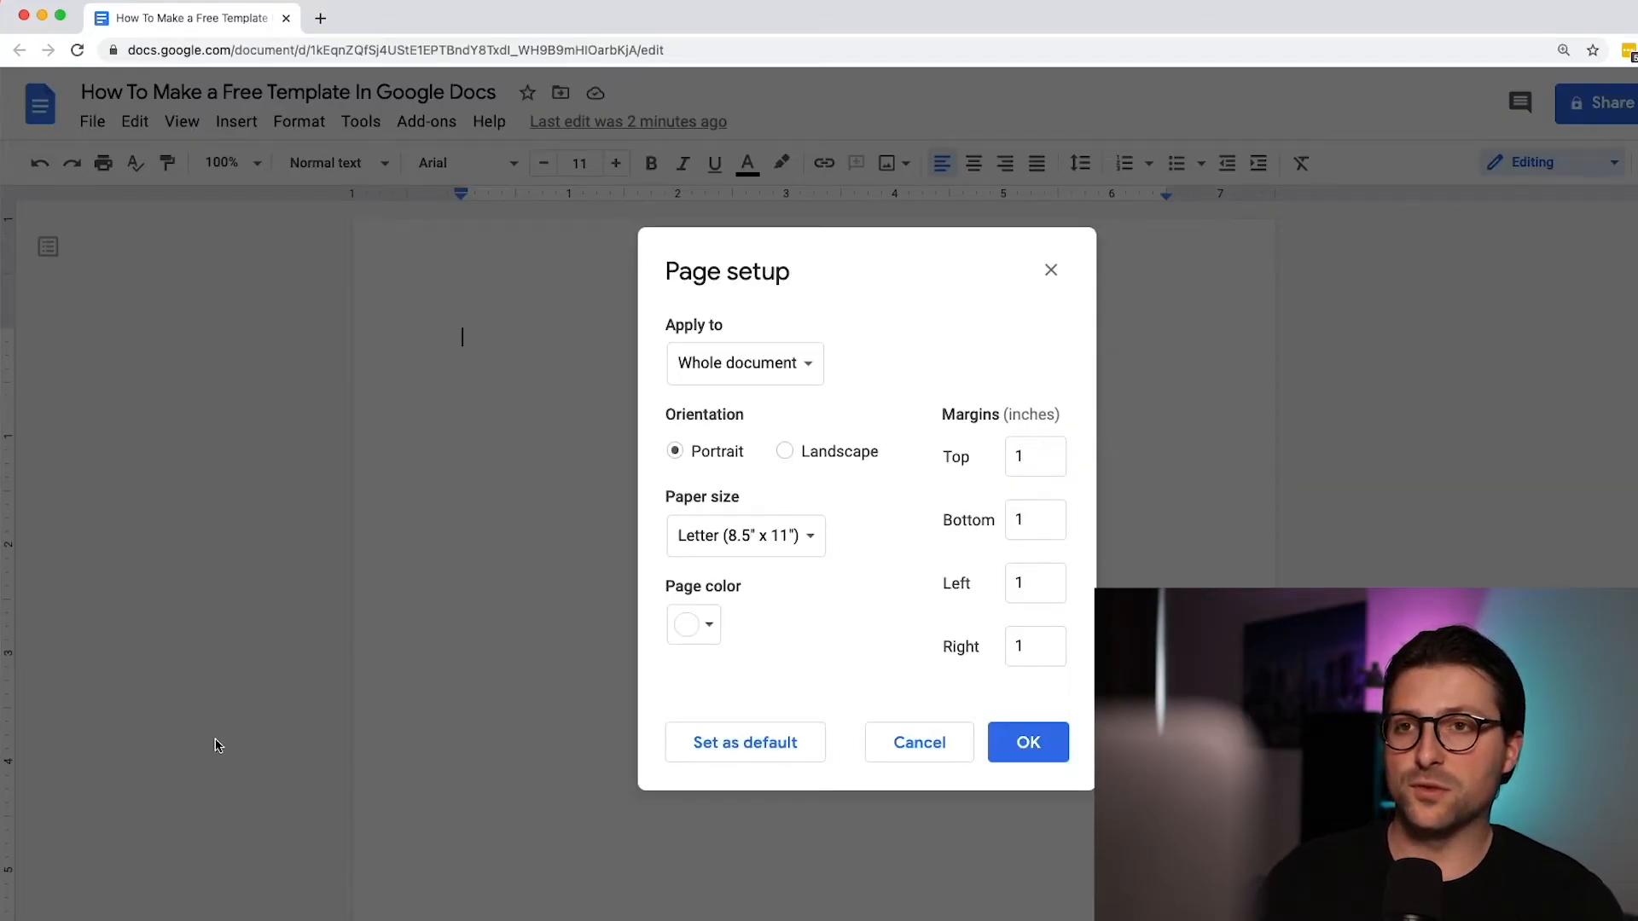
{"action": "left_click", "coordinate": [1033, 457]}
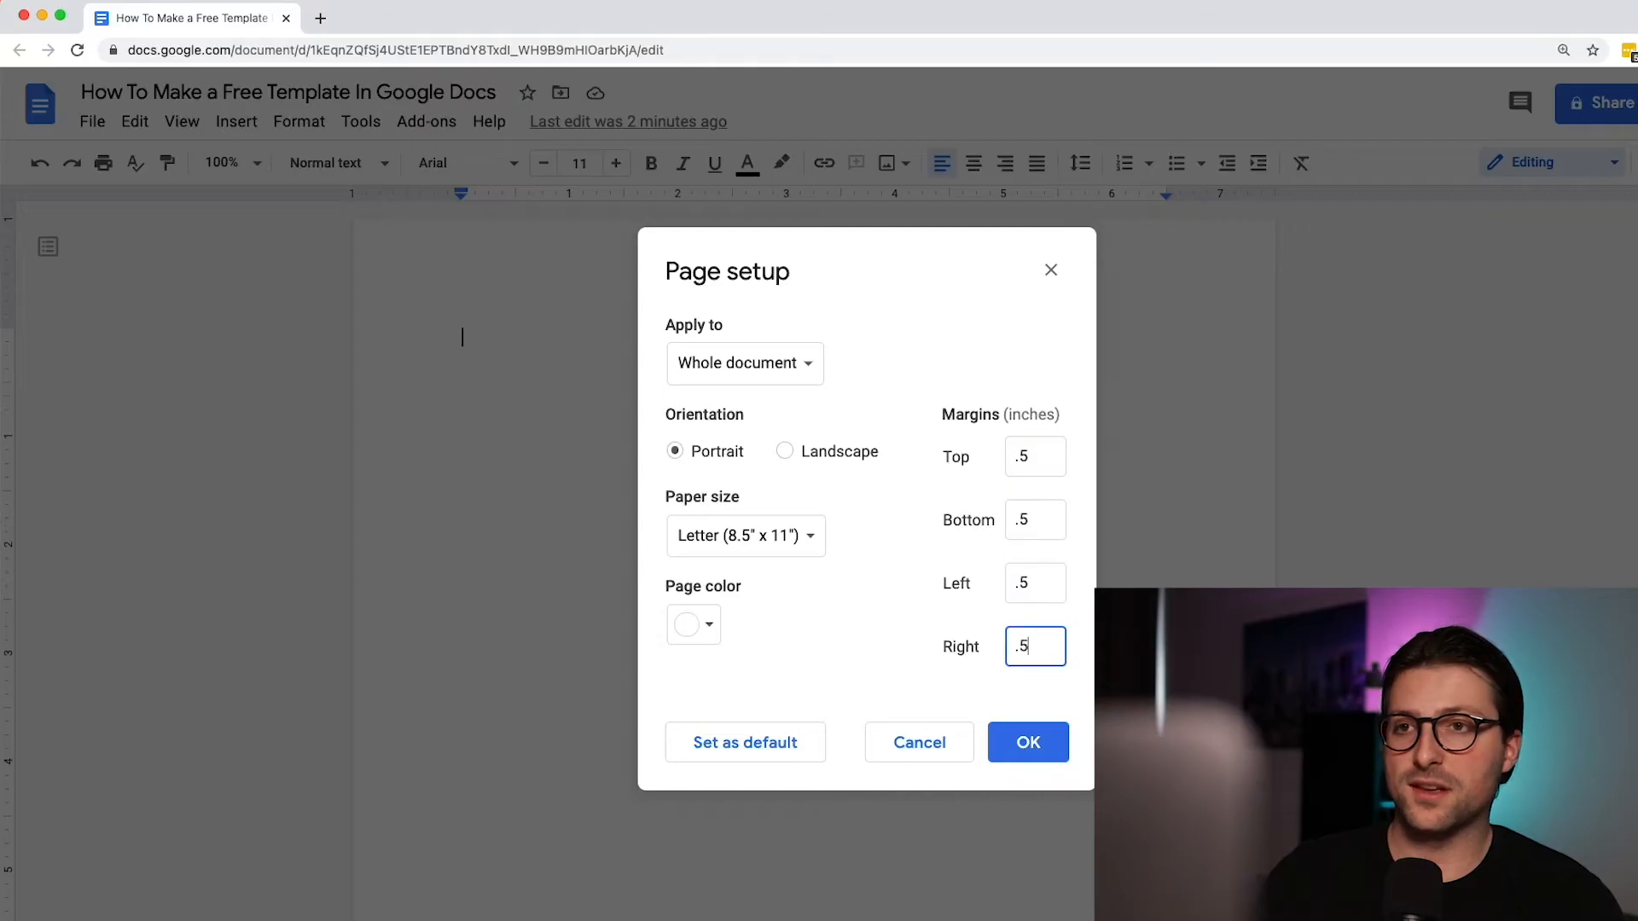
{"action": "left_click", "coordinate": [1026, 742]}
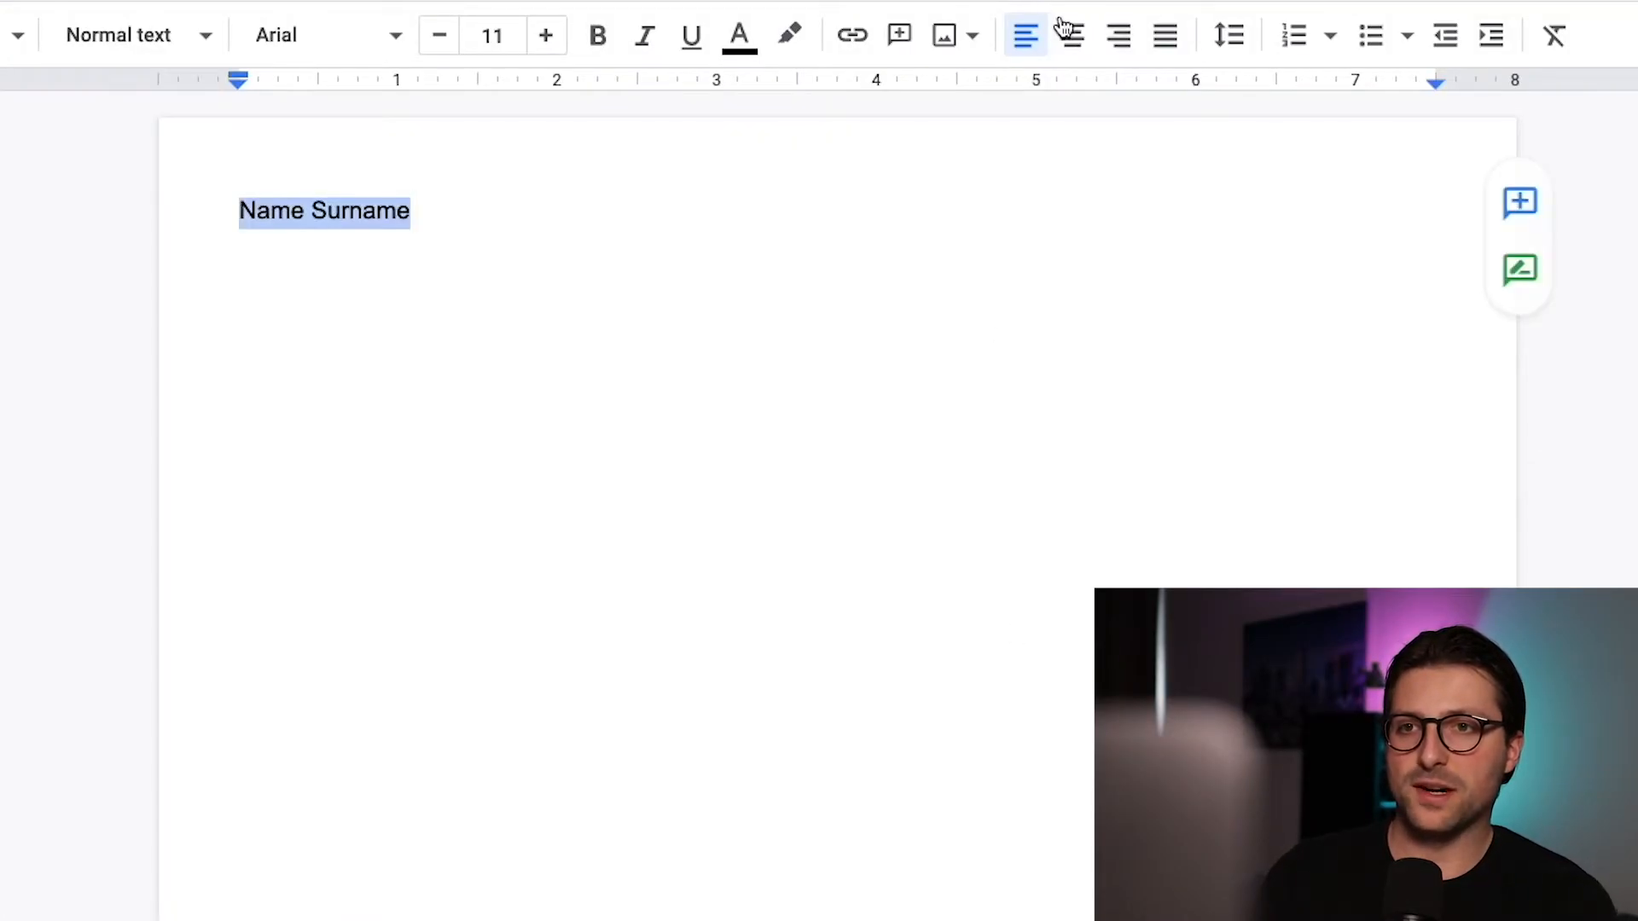
{"action": "left_click", "coordinate": [1072, 34]}
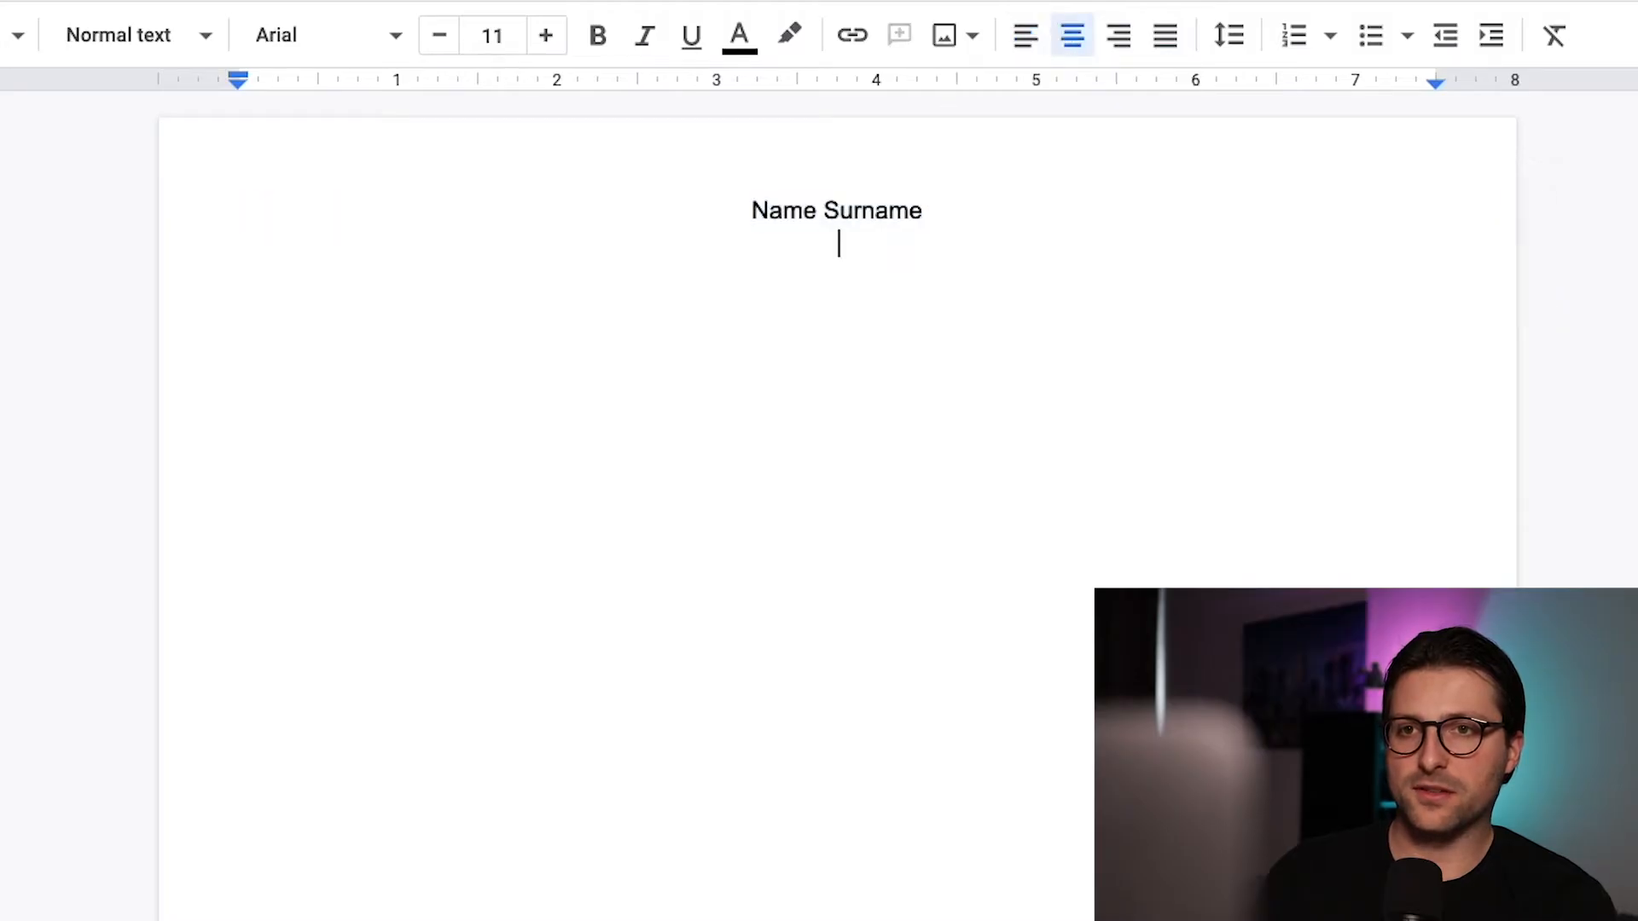
{"action": "type", "text": "Los Angeles, CA"}
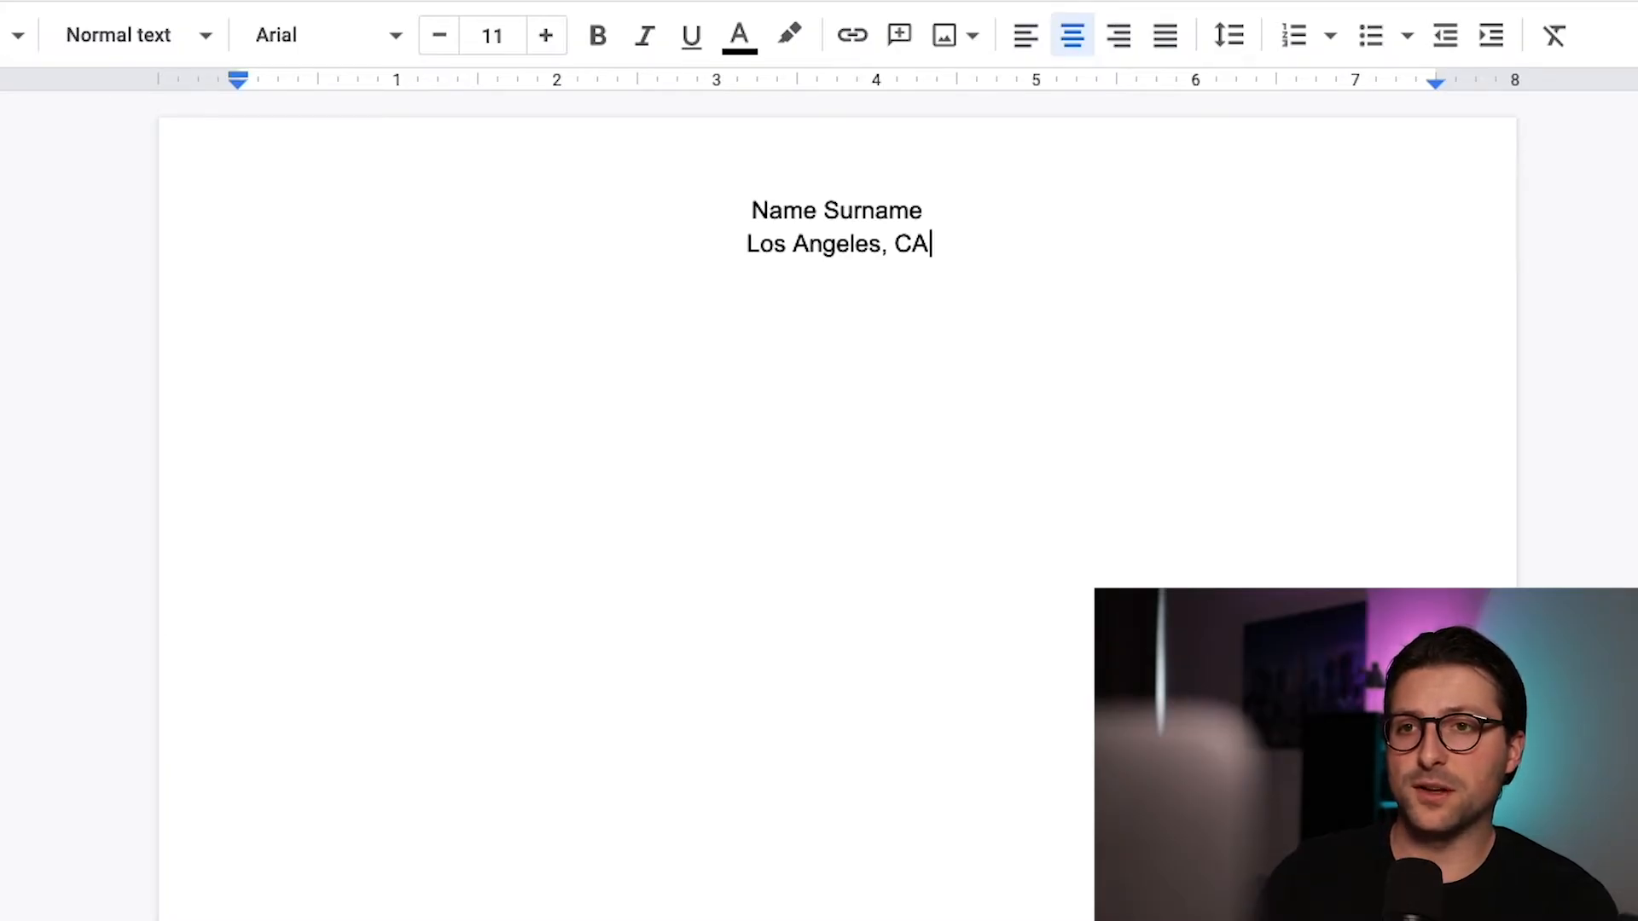
{"action": "type", "text": "| n"}
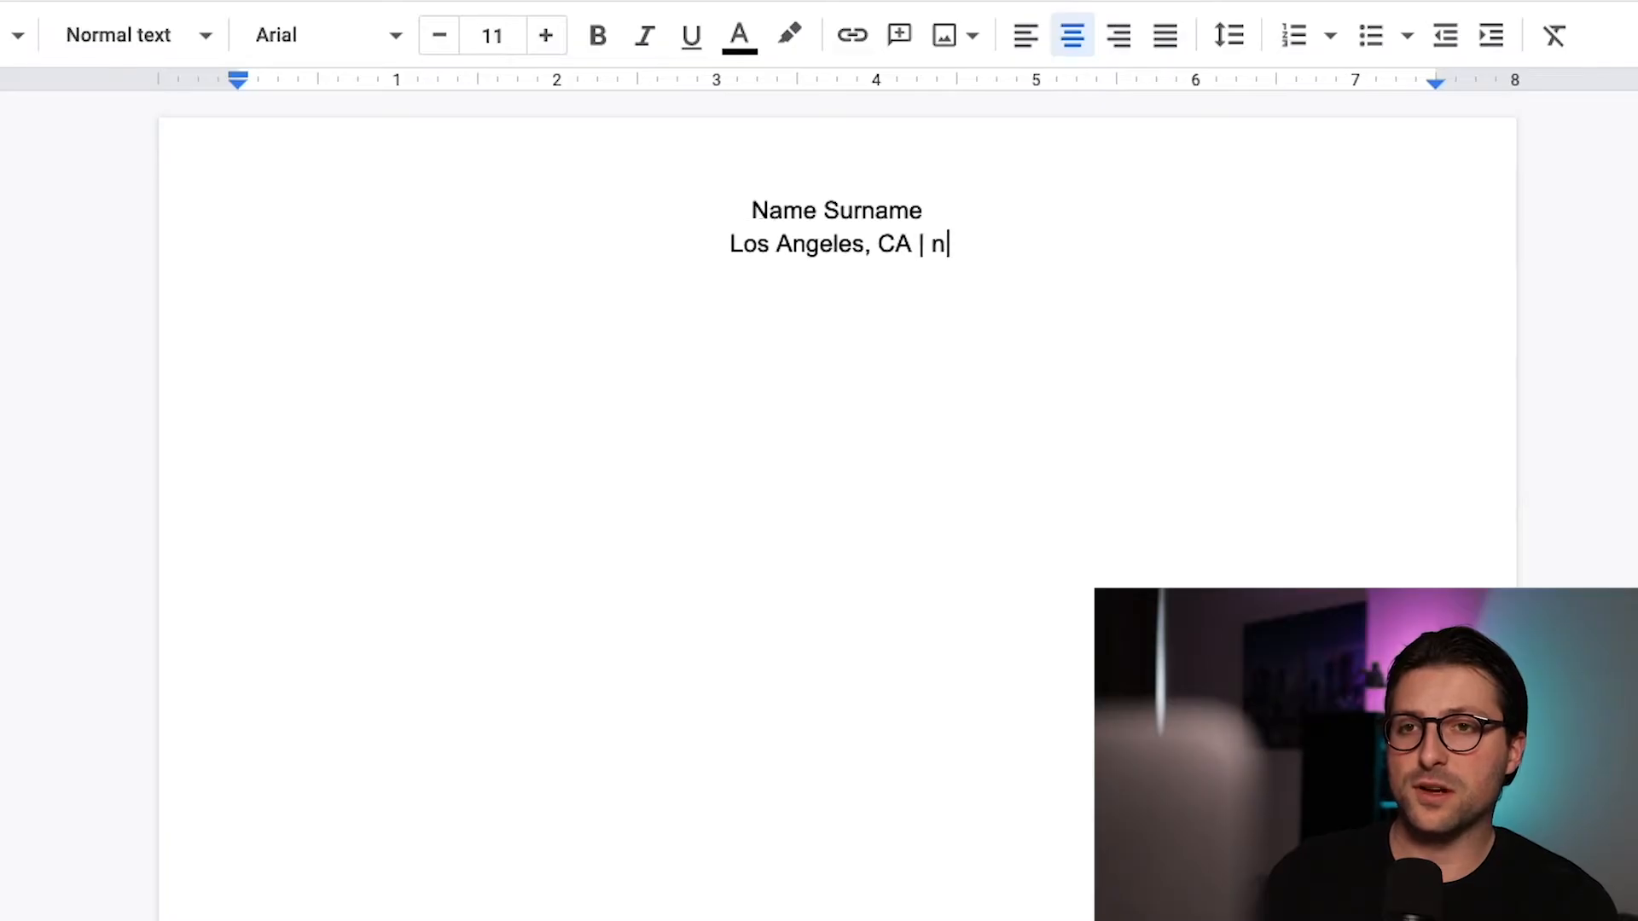
{"action": "type", "text": "amesurname@email.com"}
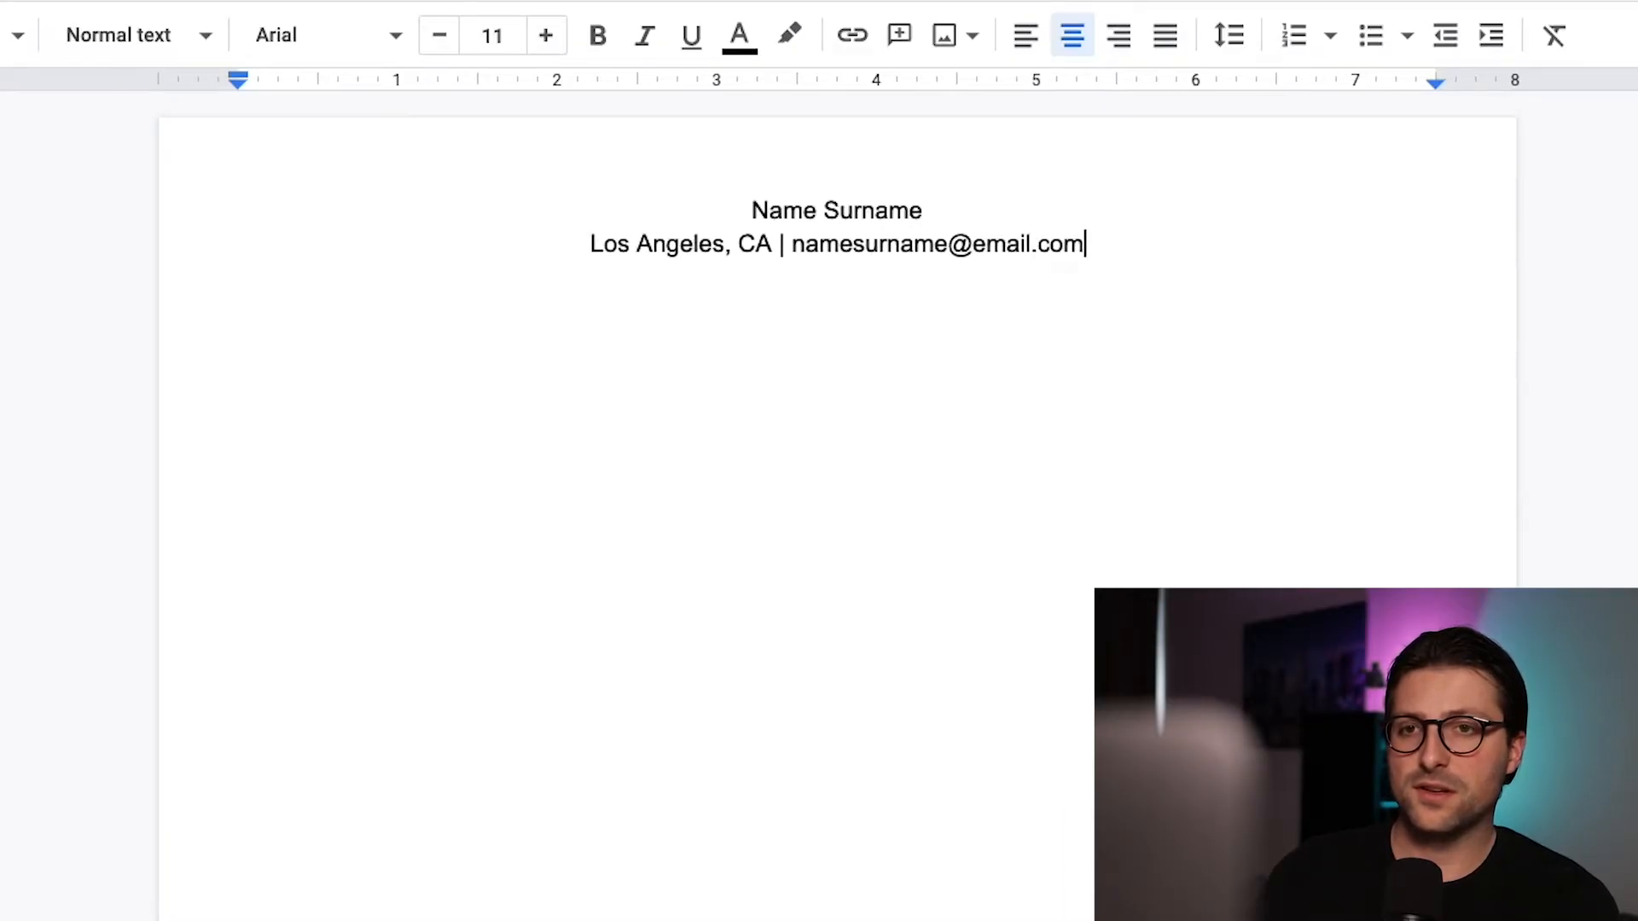
{"action": "type", "text": "| [000]-000-0000 |"}
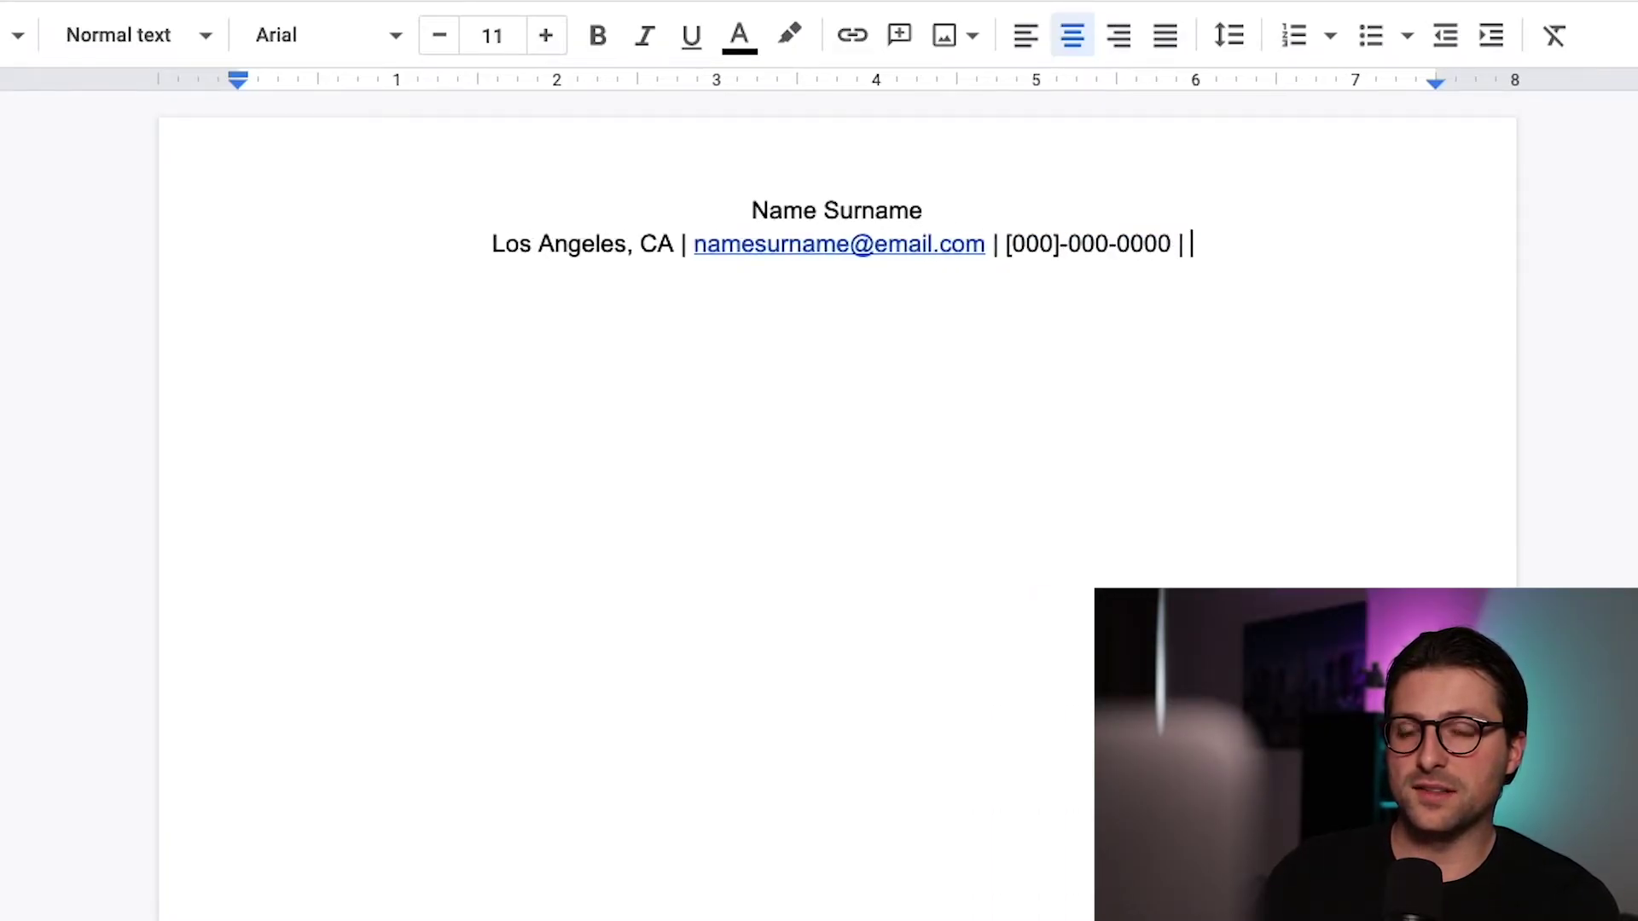
{"action": "type", "text": "linkedin.com/ur"}
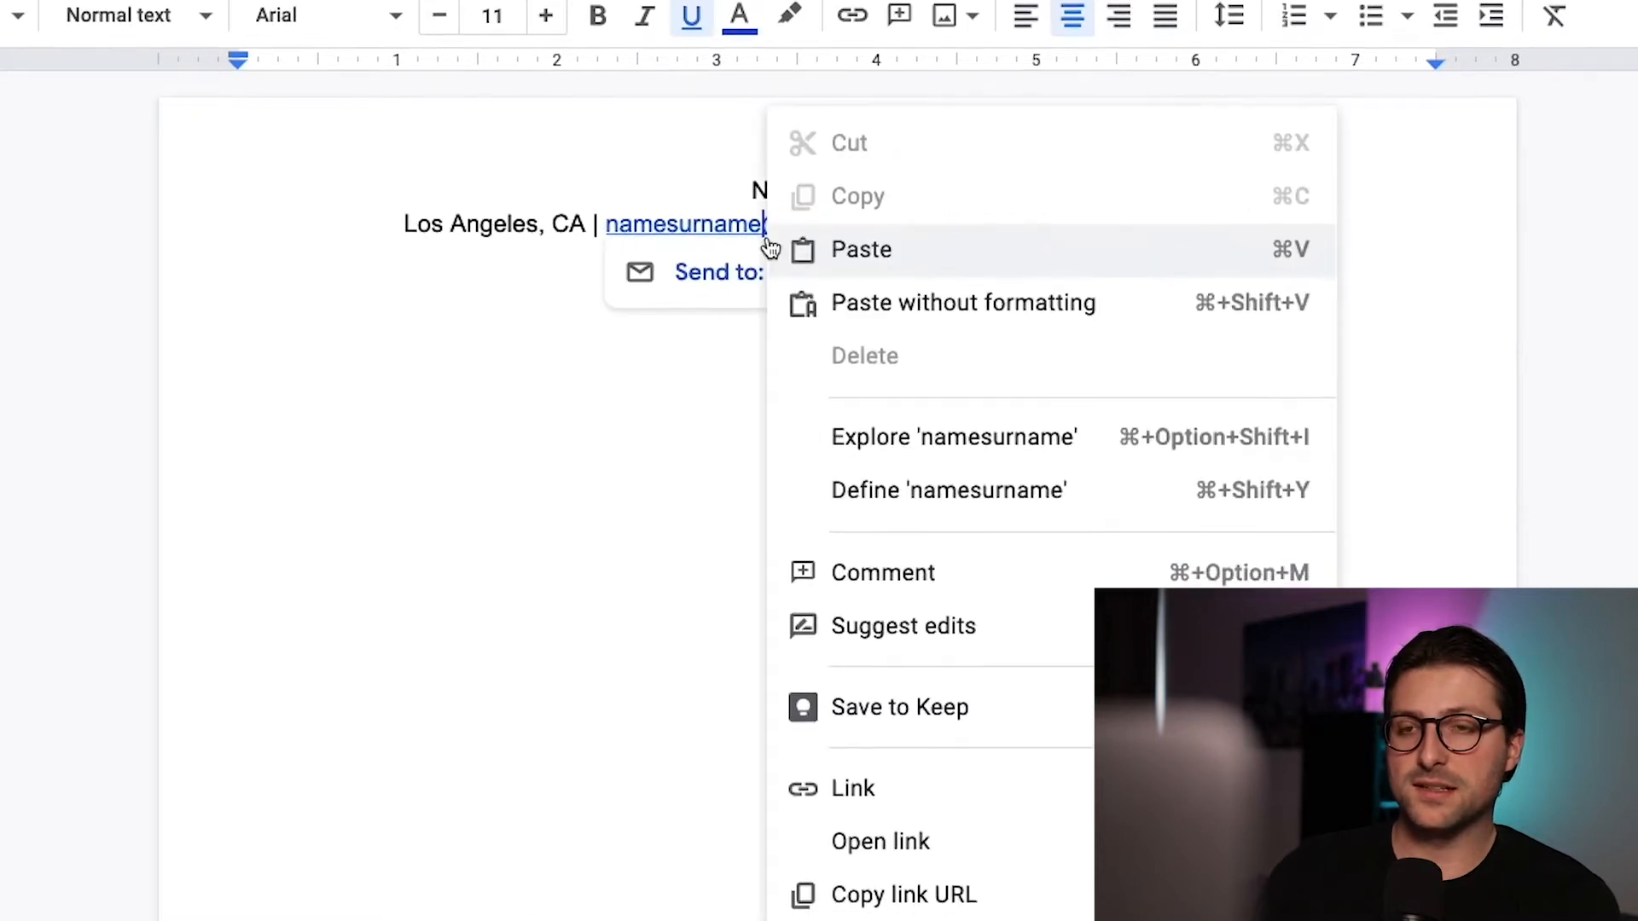
{"action": "scroll", "scroll_direction": "down", "scroll_amount": 3}
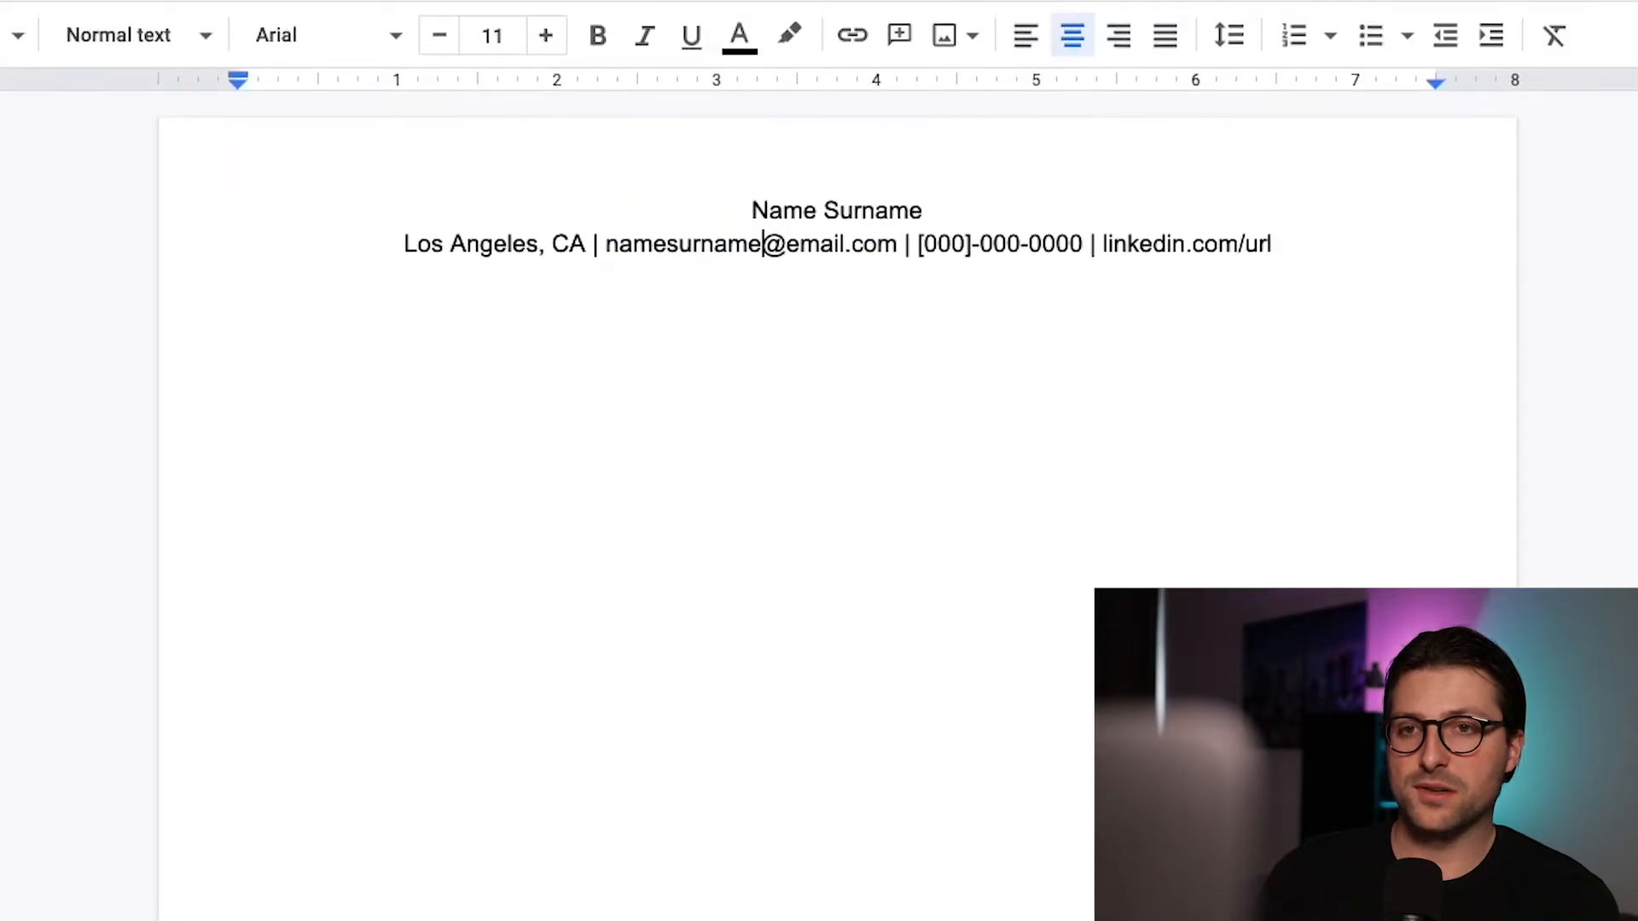
Step: Make the Name Surname heading 18 pt and bold
{"action": "double_click", "coordinate": [836, 212]}
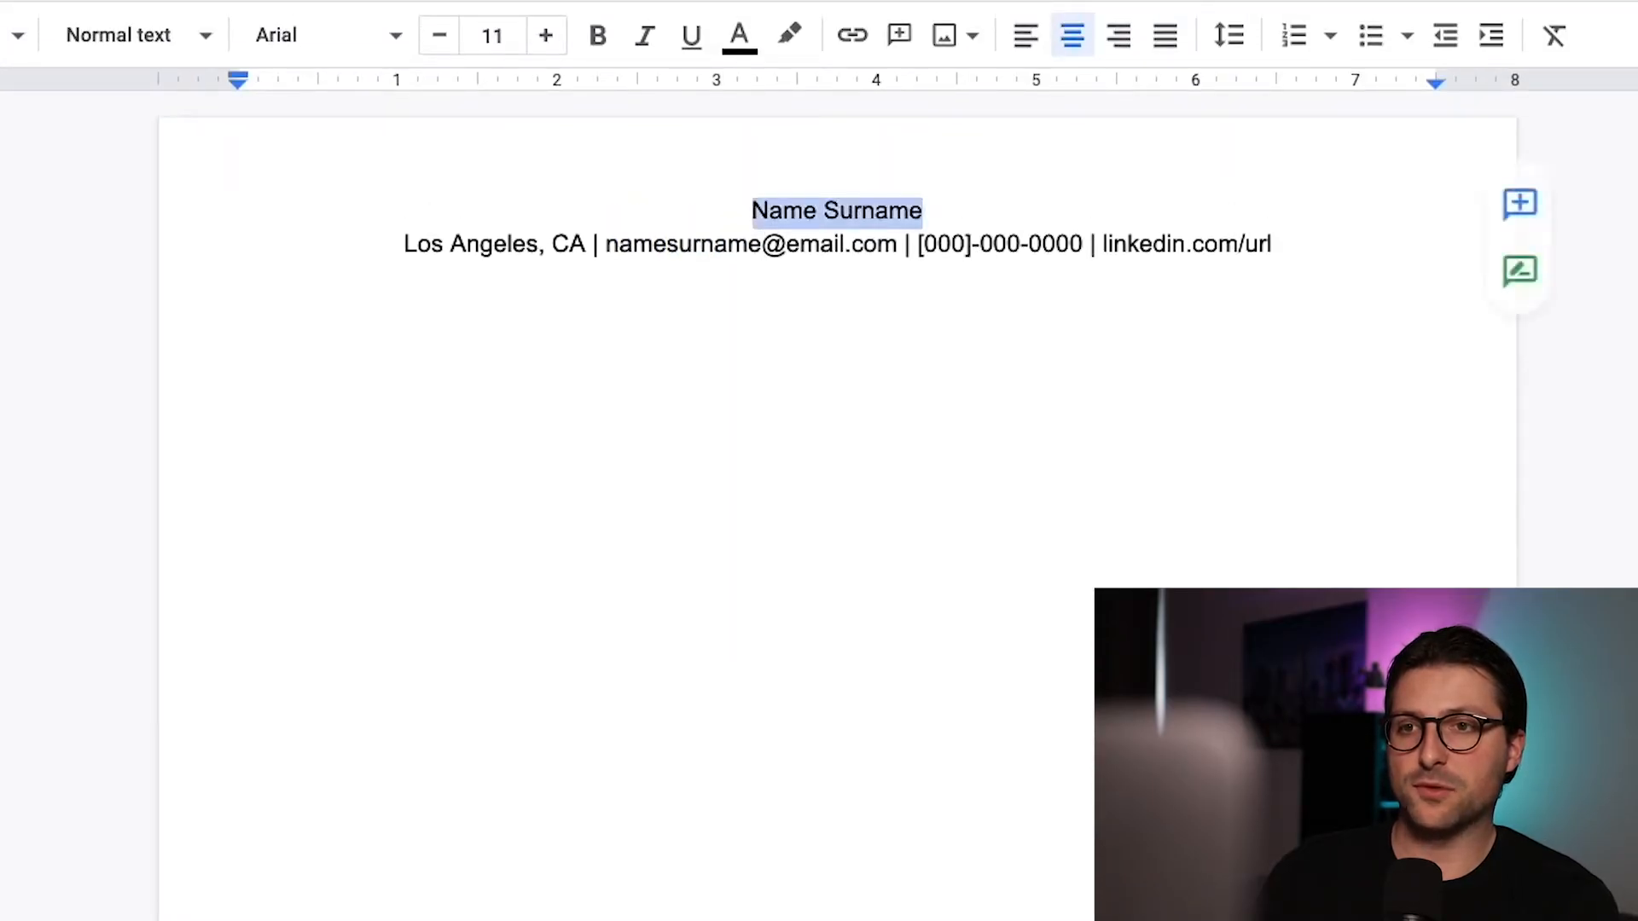
{"action": "left_click", "coordinate": [490, 34]}
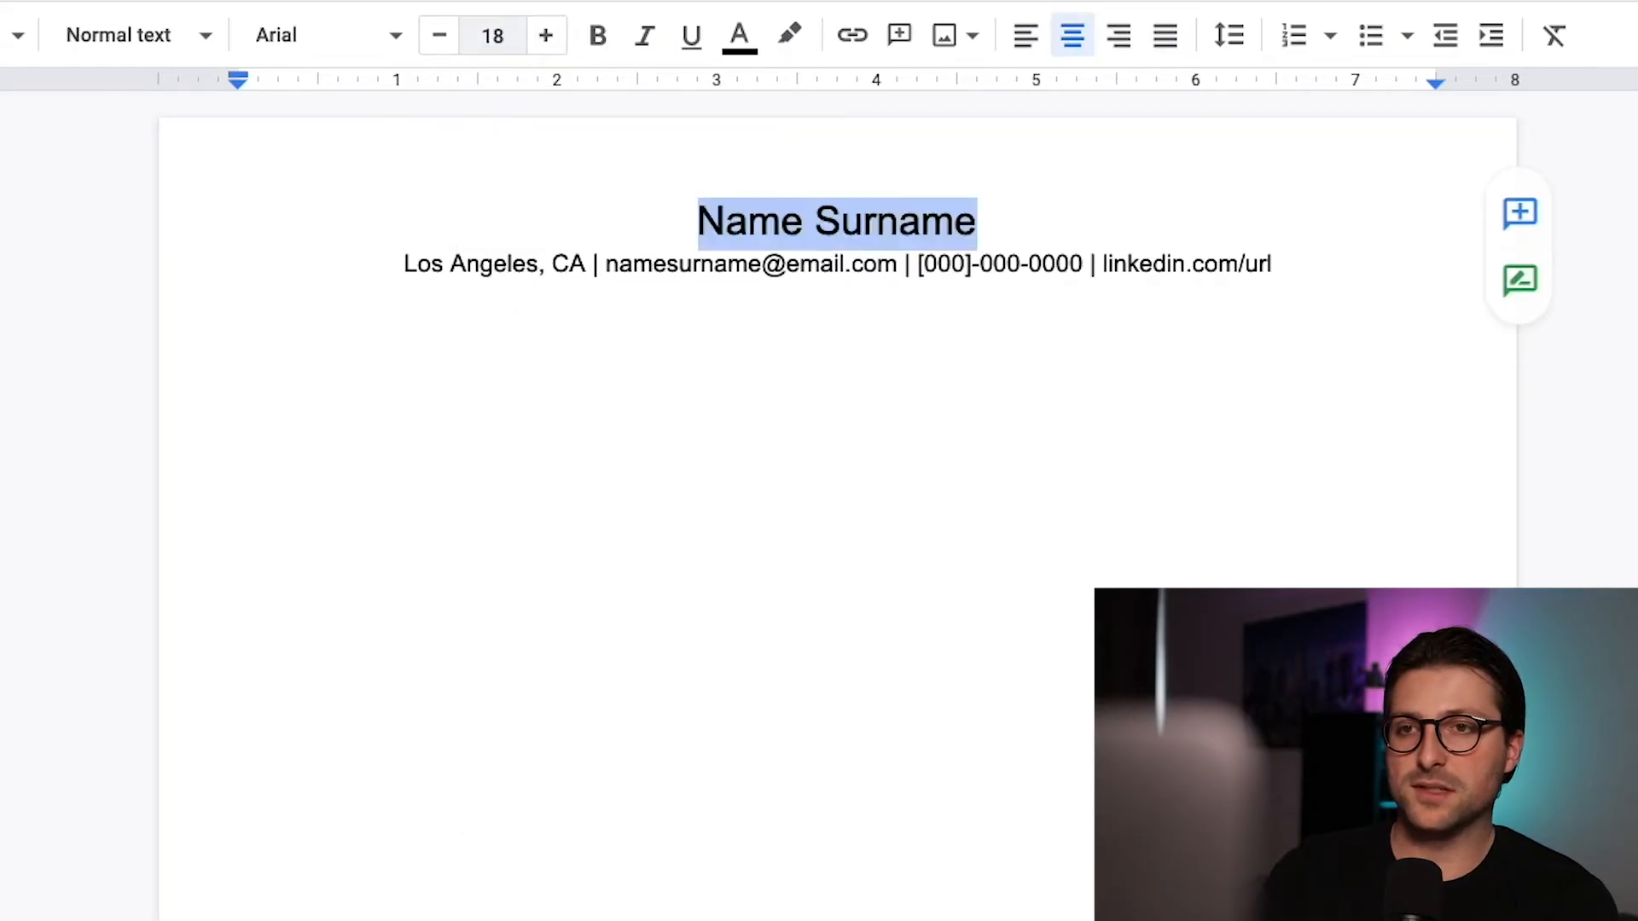
{"action": "left_click", "coordinate": [597, 35]}
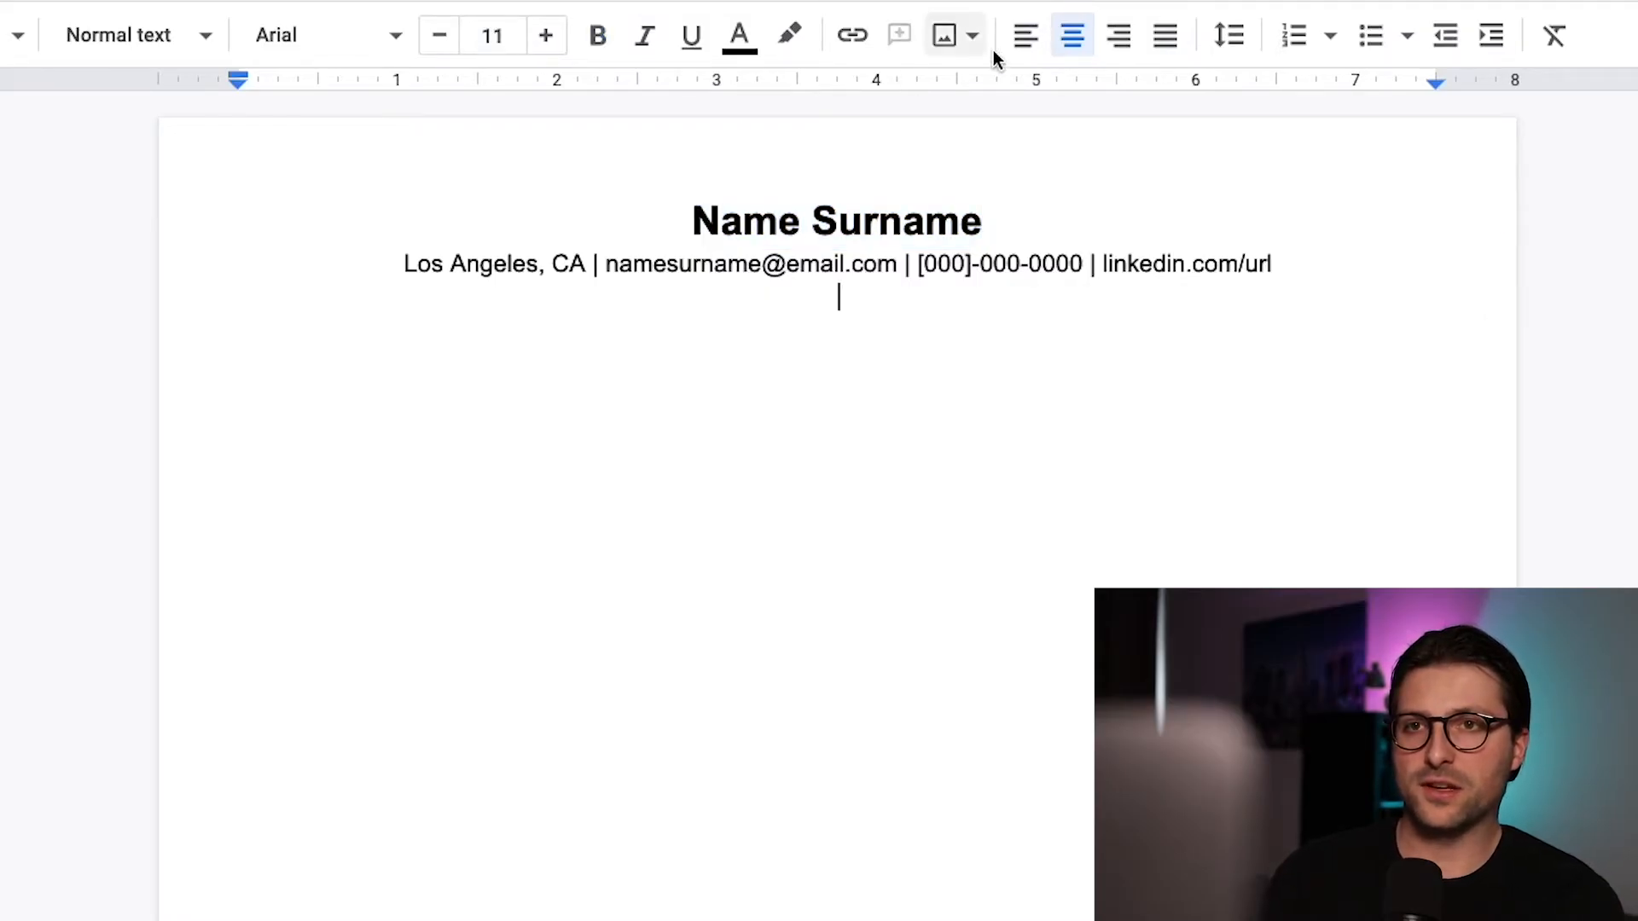
Step: Left-align and write EDUCATION, SKILLS, EXPERIENCE, INTERESTS and REFERENCES headings with blank lines between
{"action": "left_click", "coordinate": [1025, 34]}
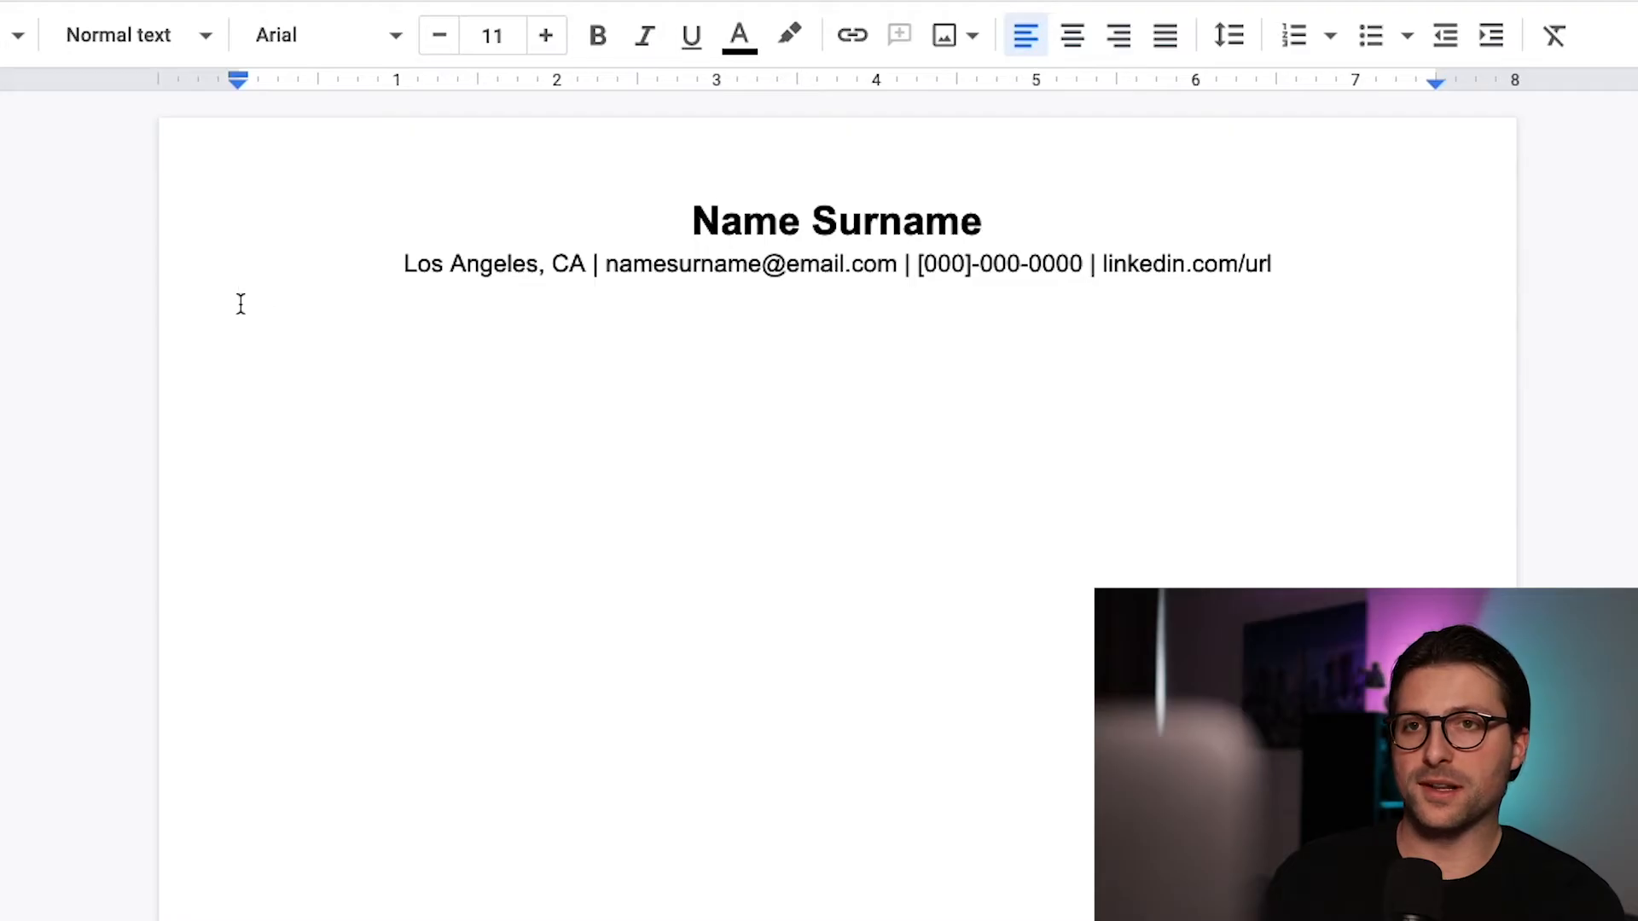
{"action": "type", "text": "EDUCATION"}
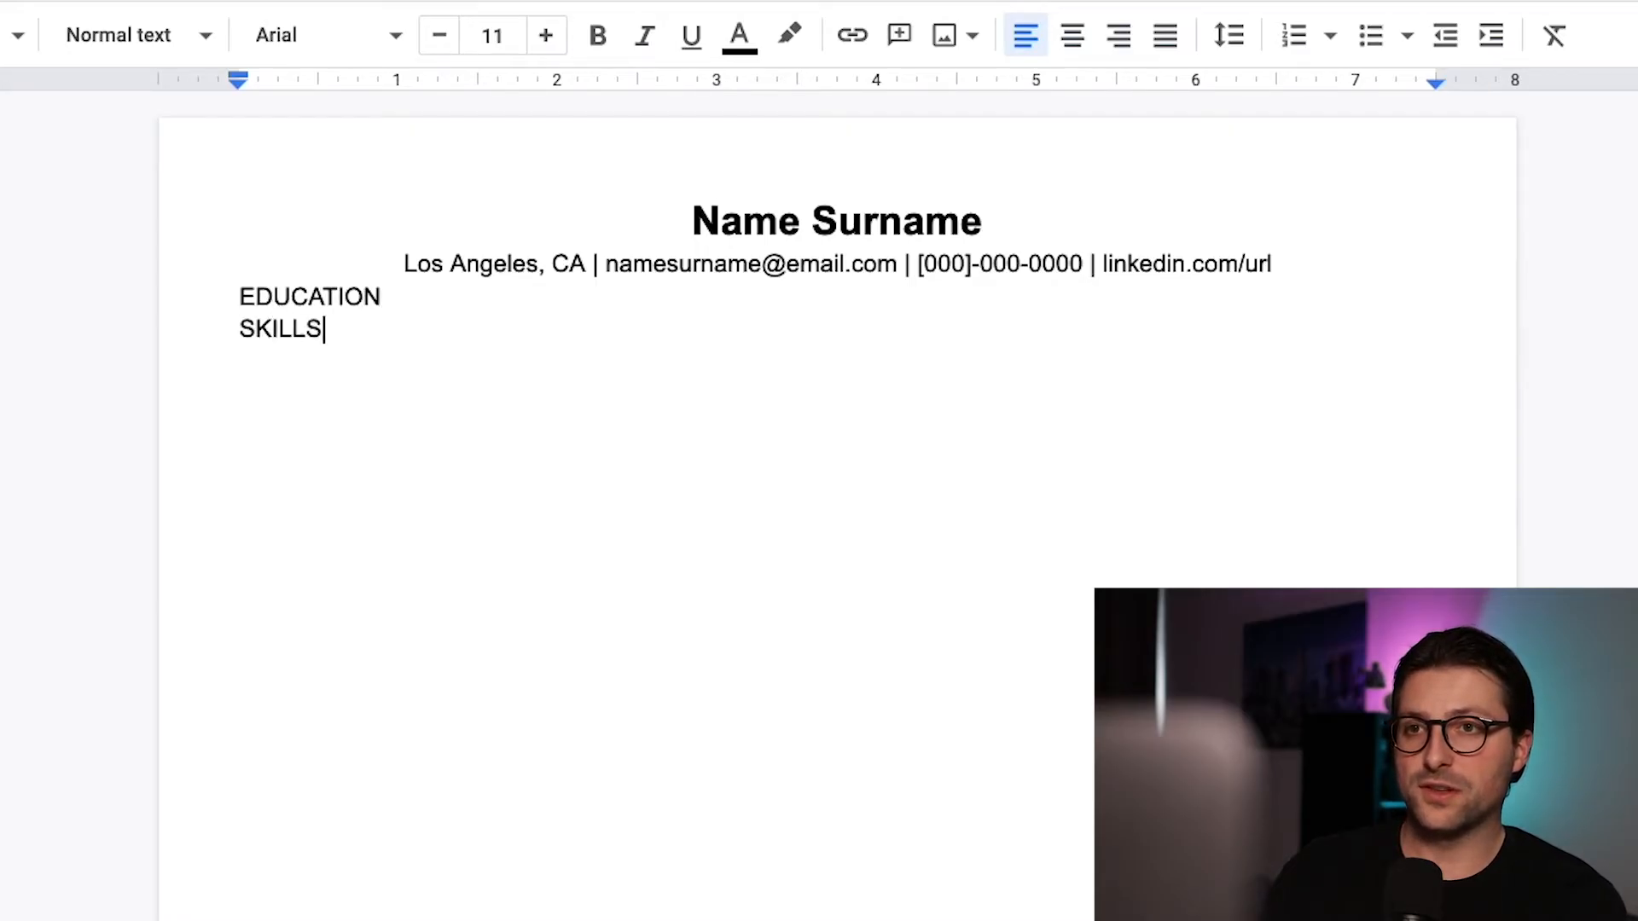
{"action": "type", "text": "EXPERIENCE"}
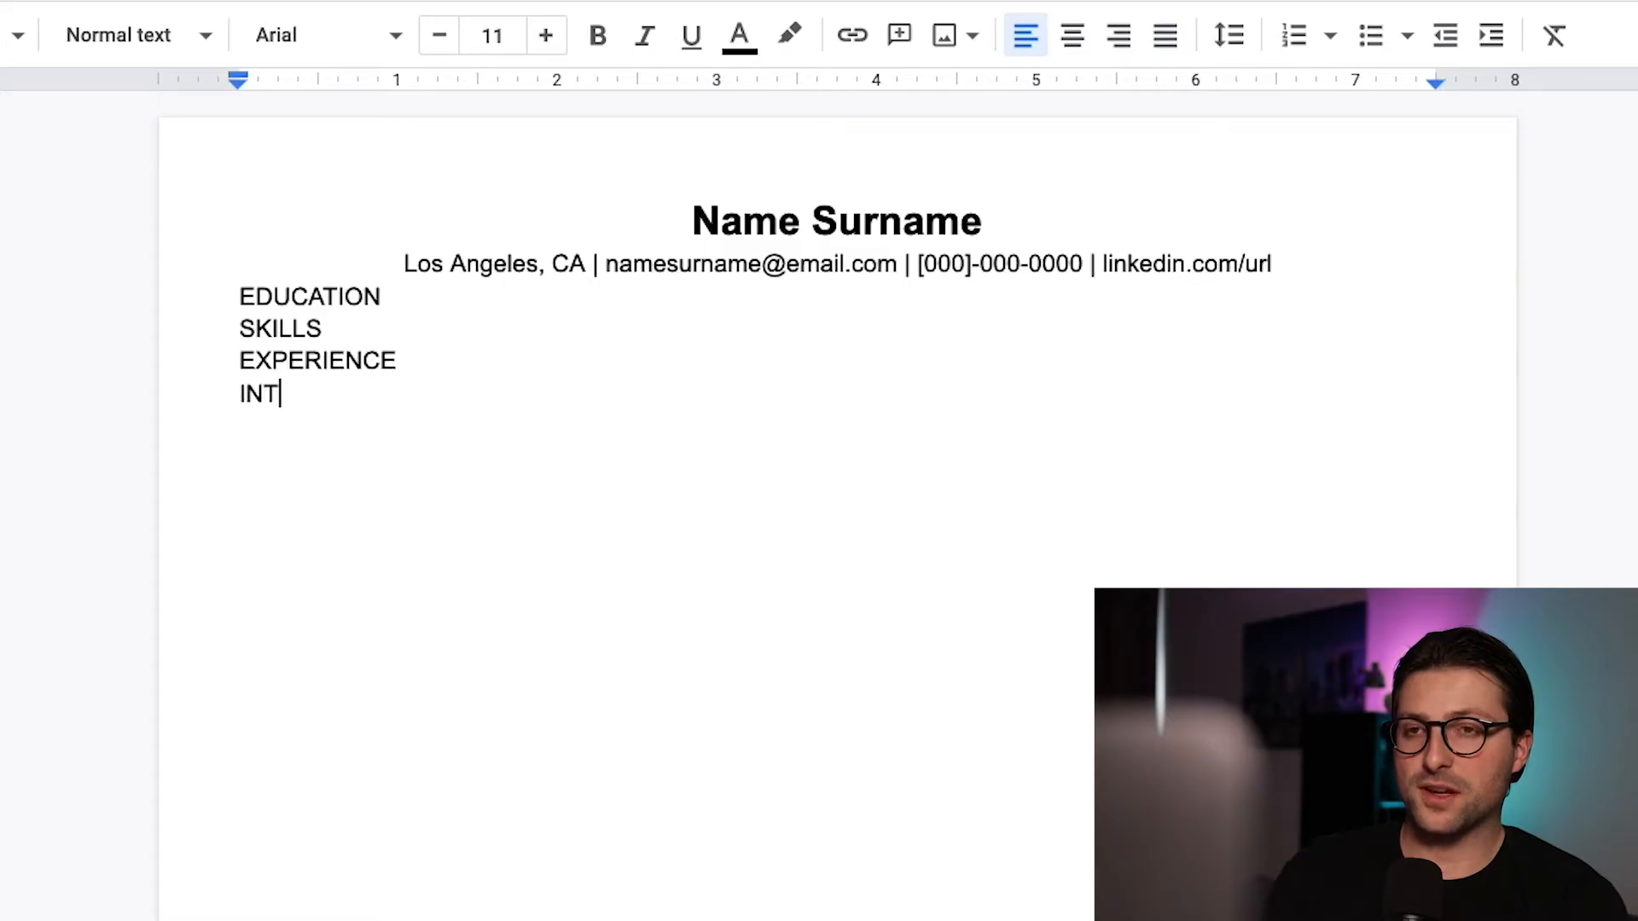
{"action": "type", "text": "ERESTS"}
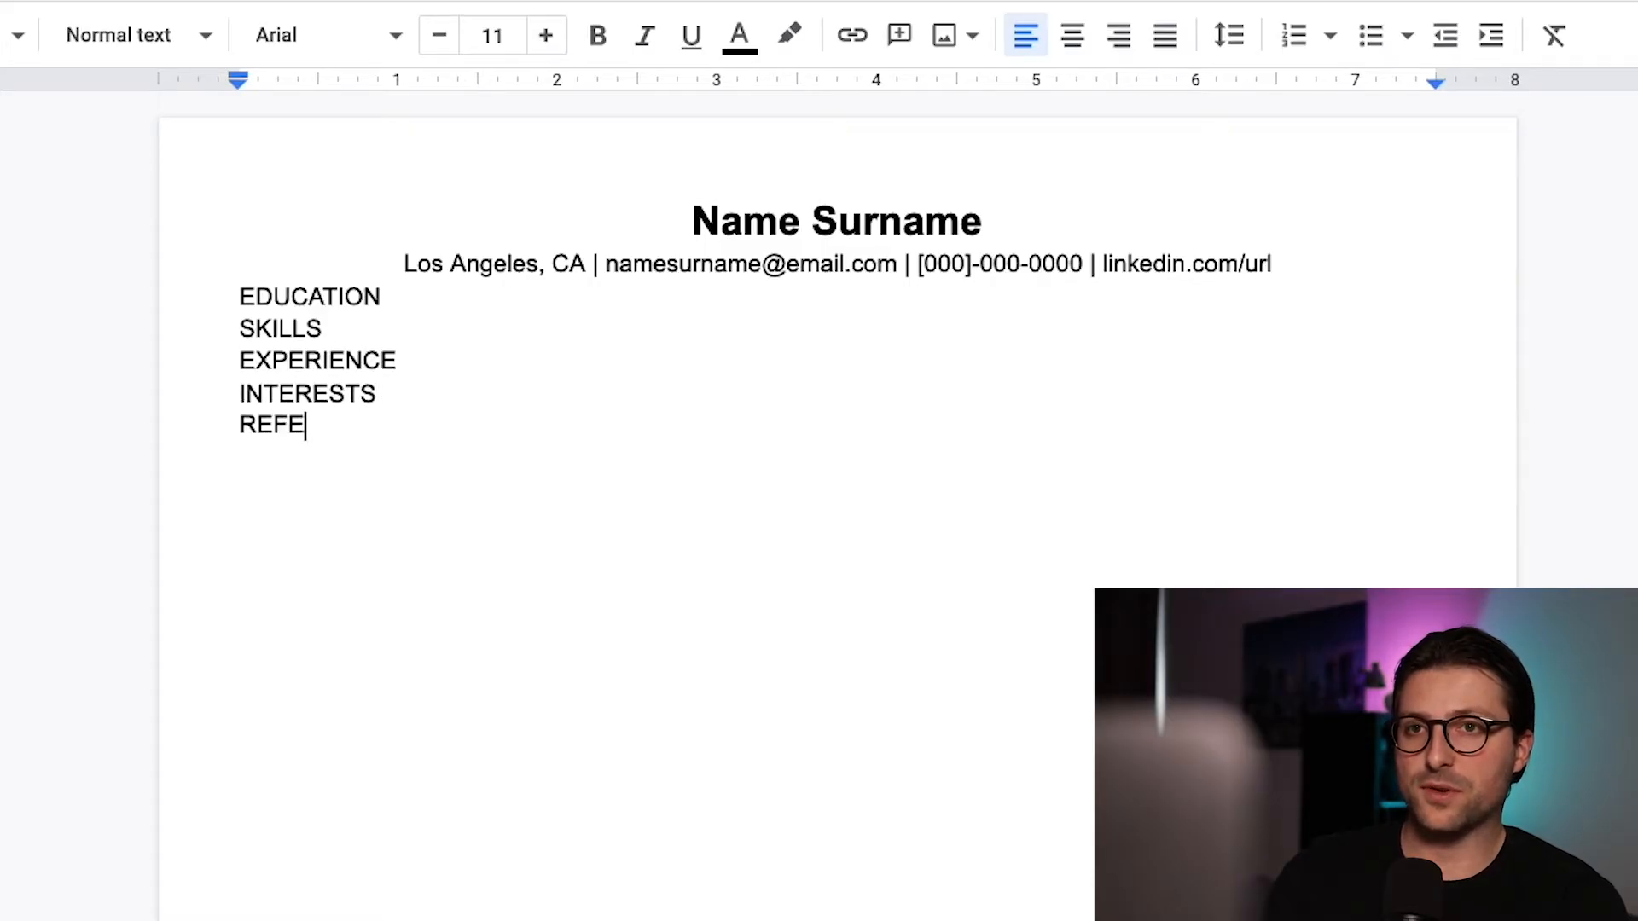
{"action": "type", "text": "RENCES"}
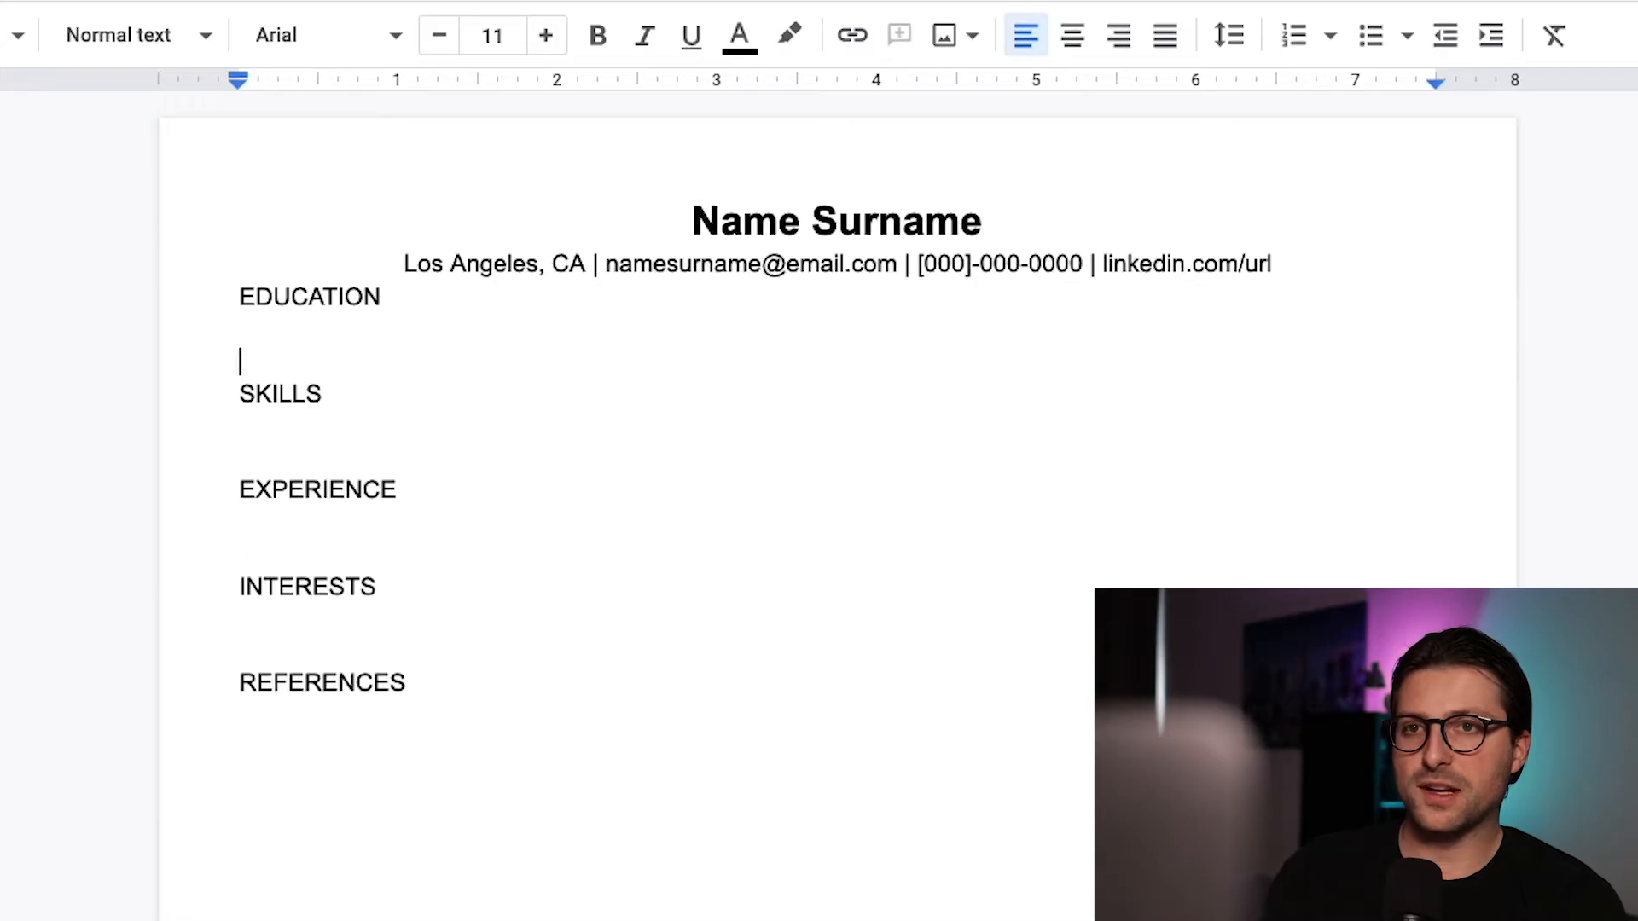
Step: Give the EDUCATION heading 1.5 line spacing plus extra paragraph space
{"action": "double_click", "coordinate": [309, 297]}
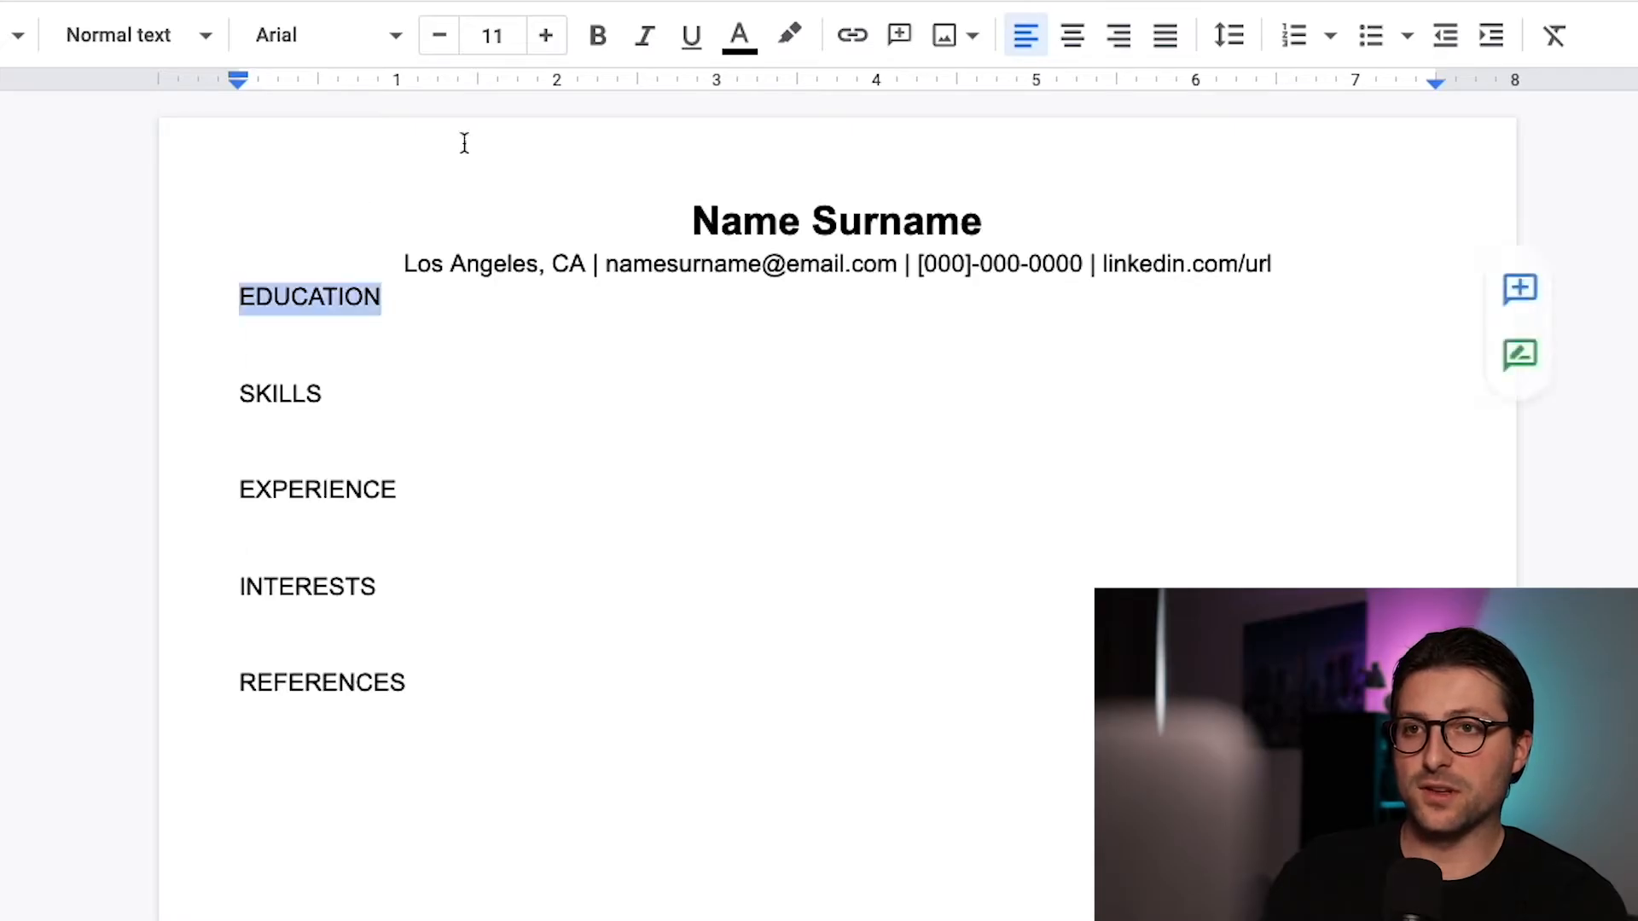
{"action": "left_click", "coordinate": [1228, 34]}
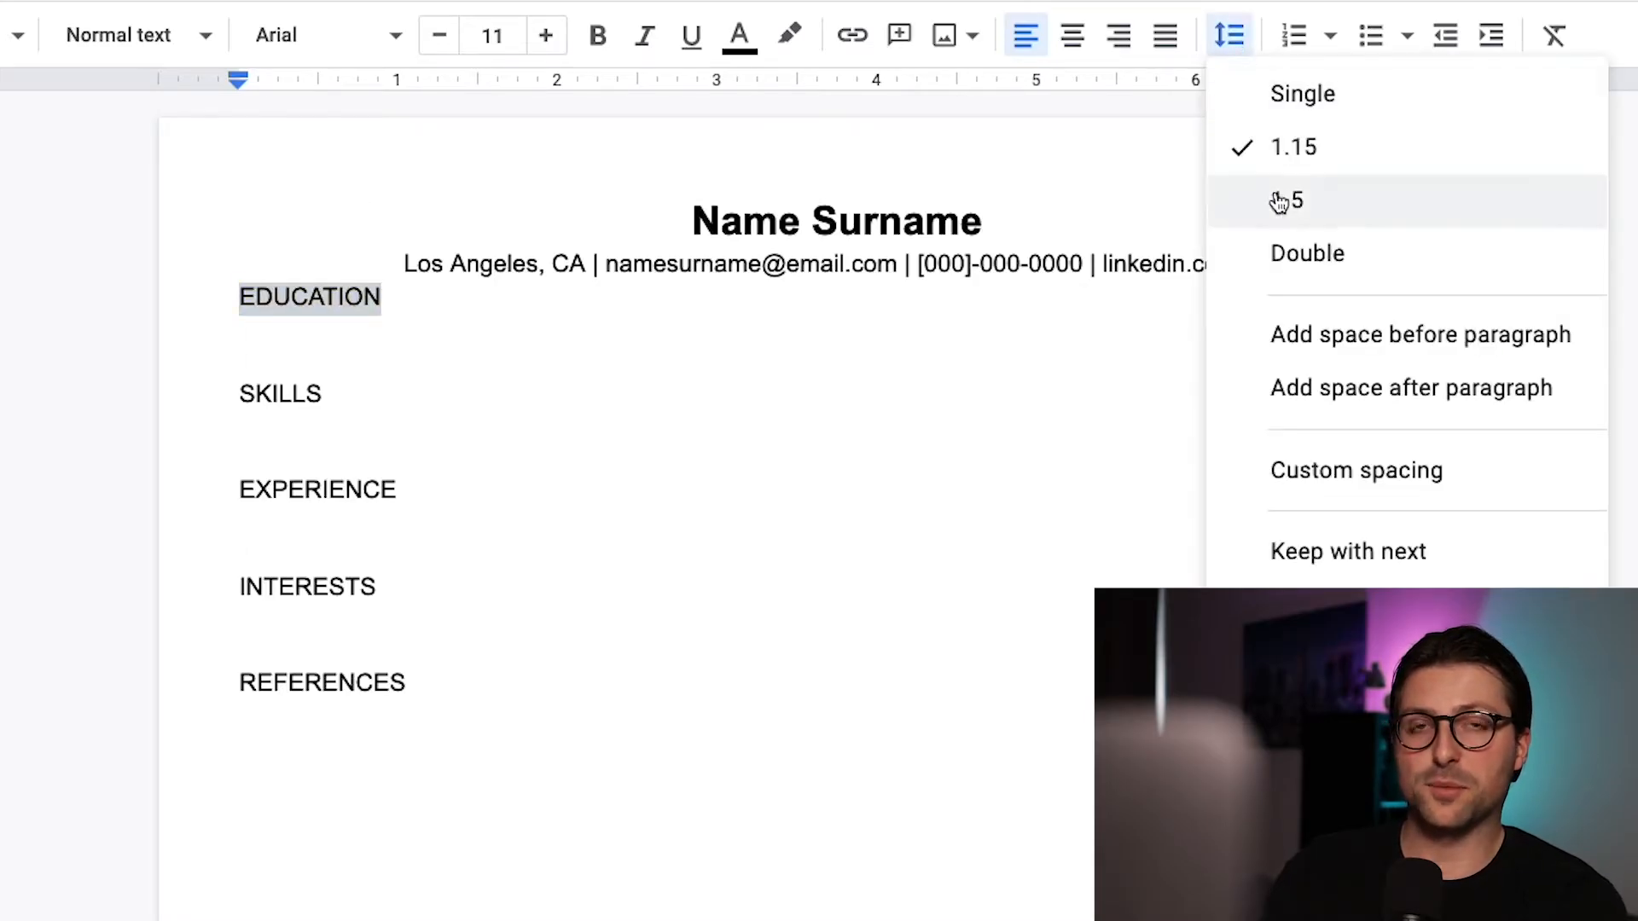
{"action": "left_click", "coordinate": [1286, 201]}
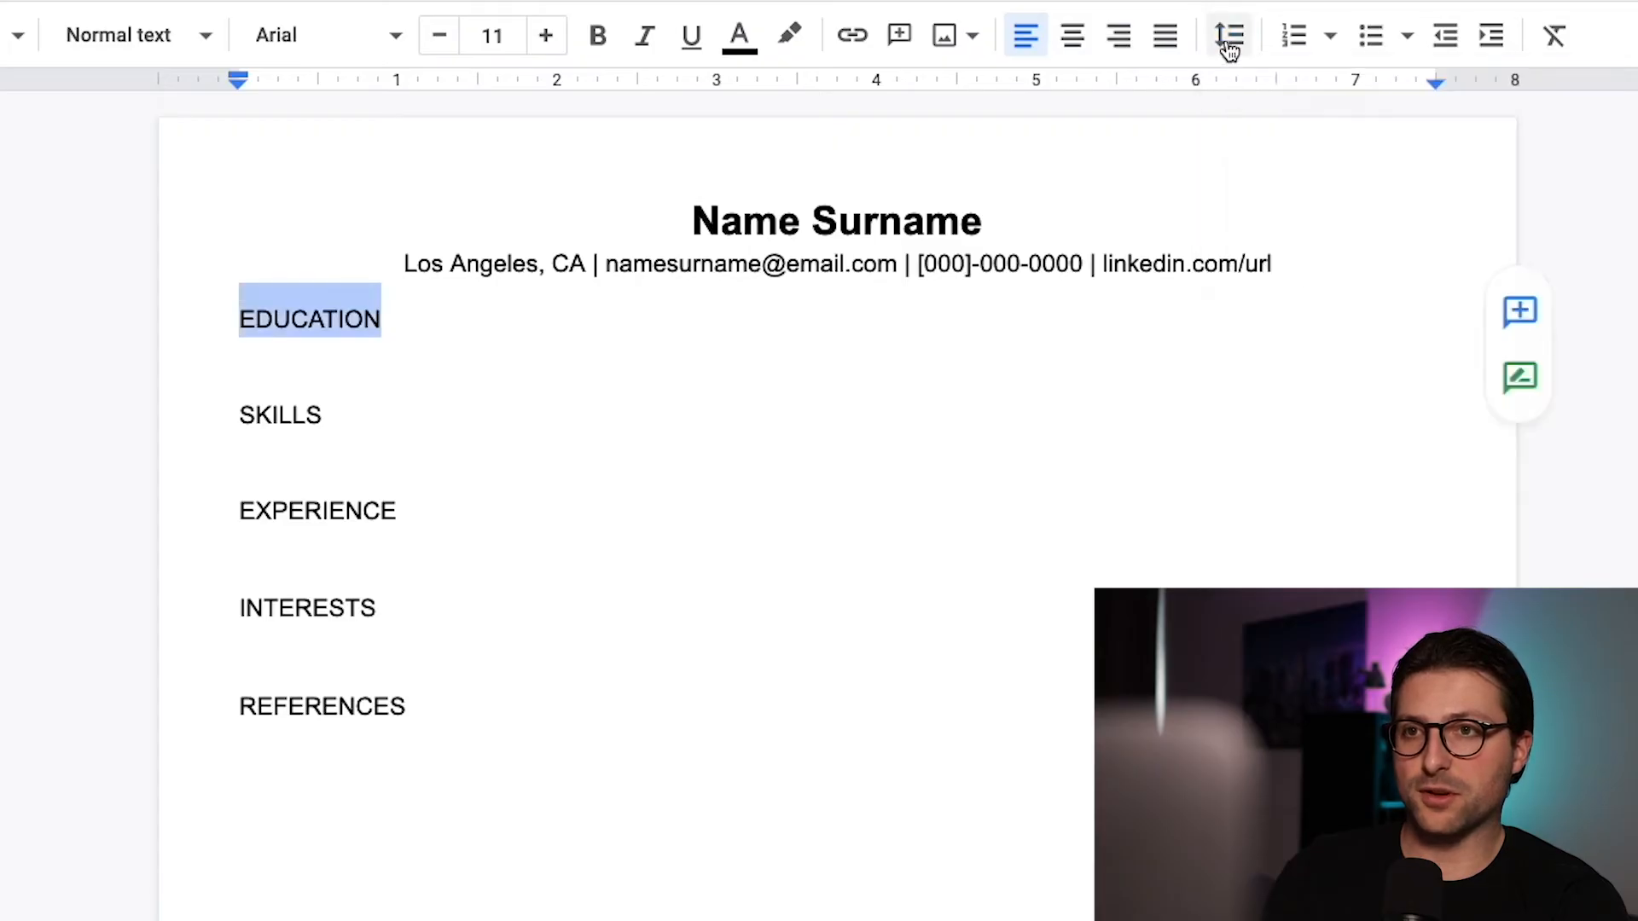
{"action": "left_click", "coordinate": [1229, 34]}
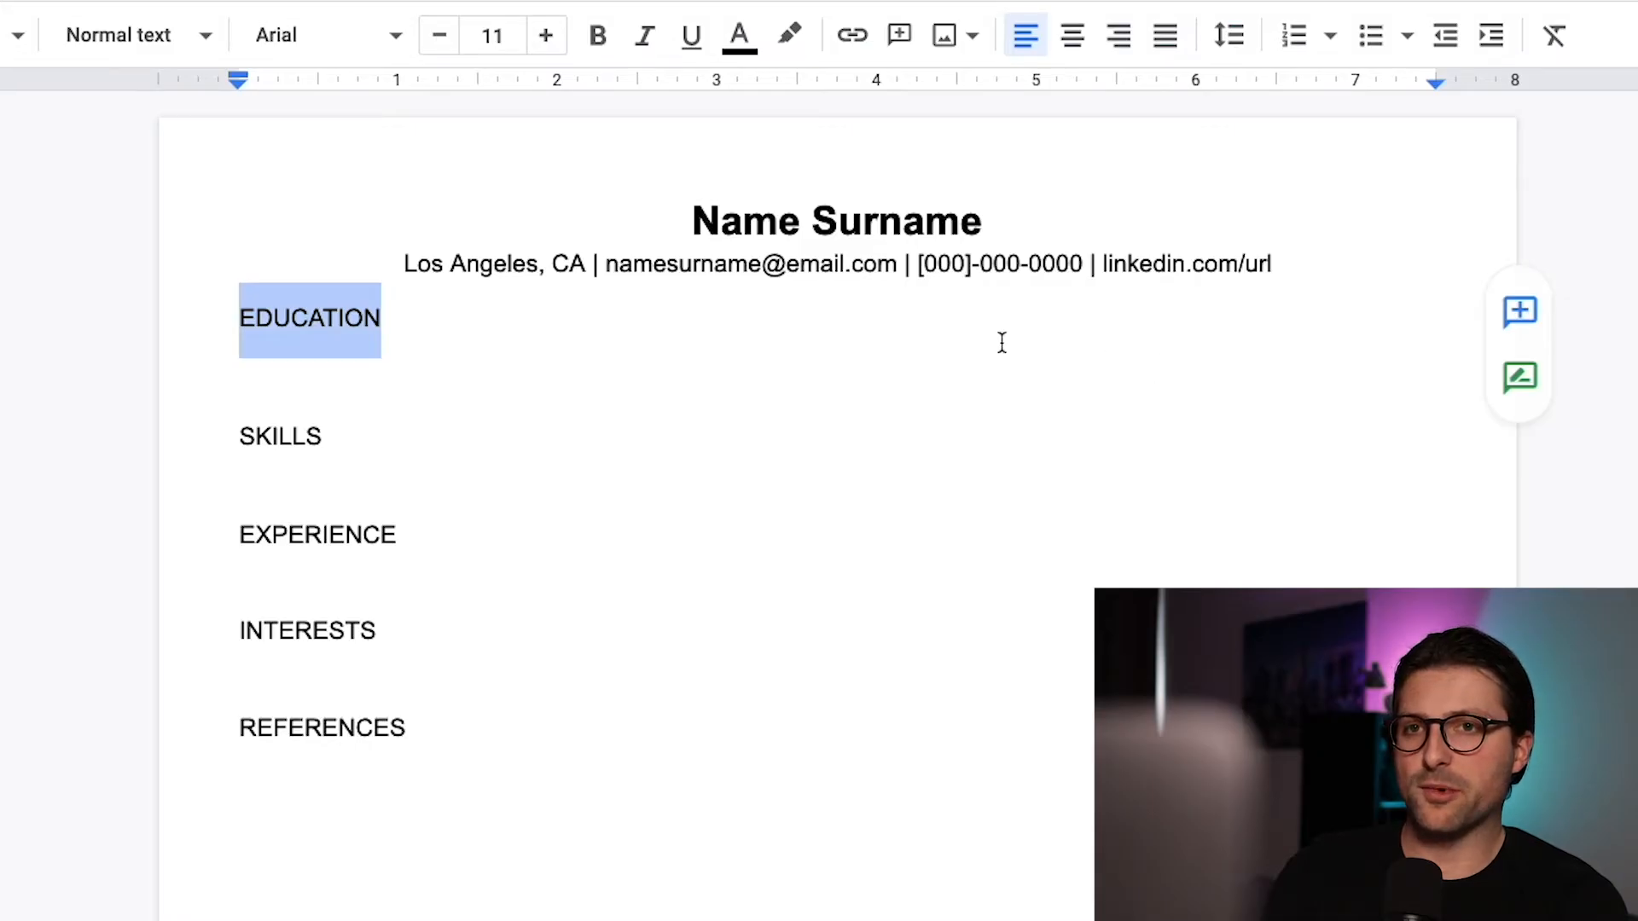
Step: Apply top and bottom paragraph borders to the EDUCATION heading
{"action": "left_click", "coordinate": [236, 67]}
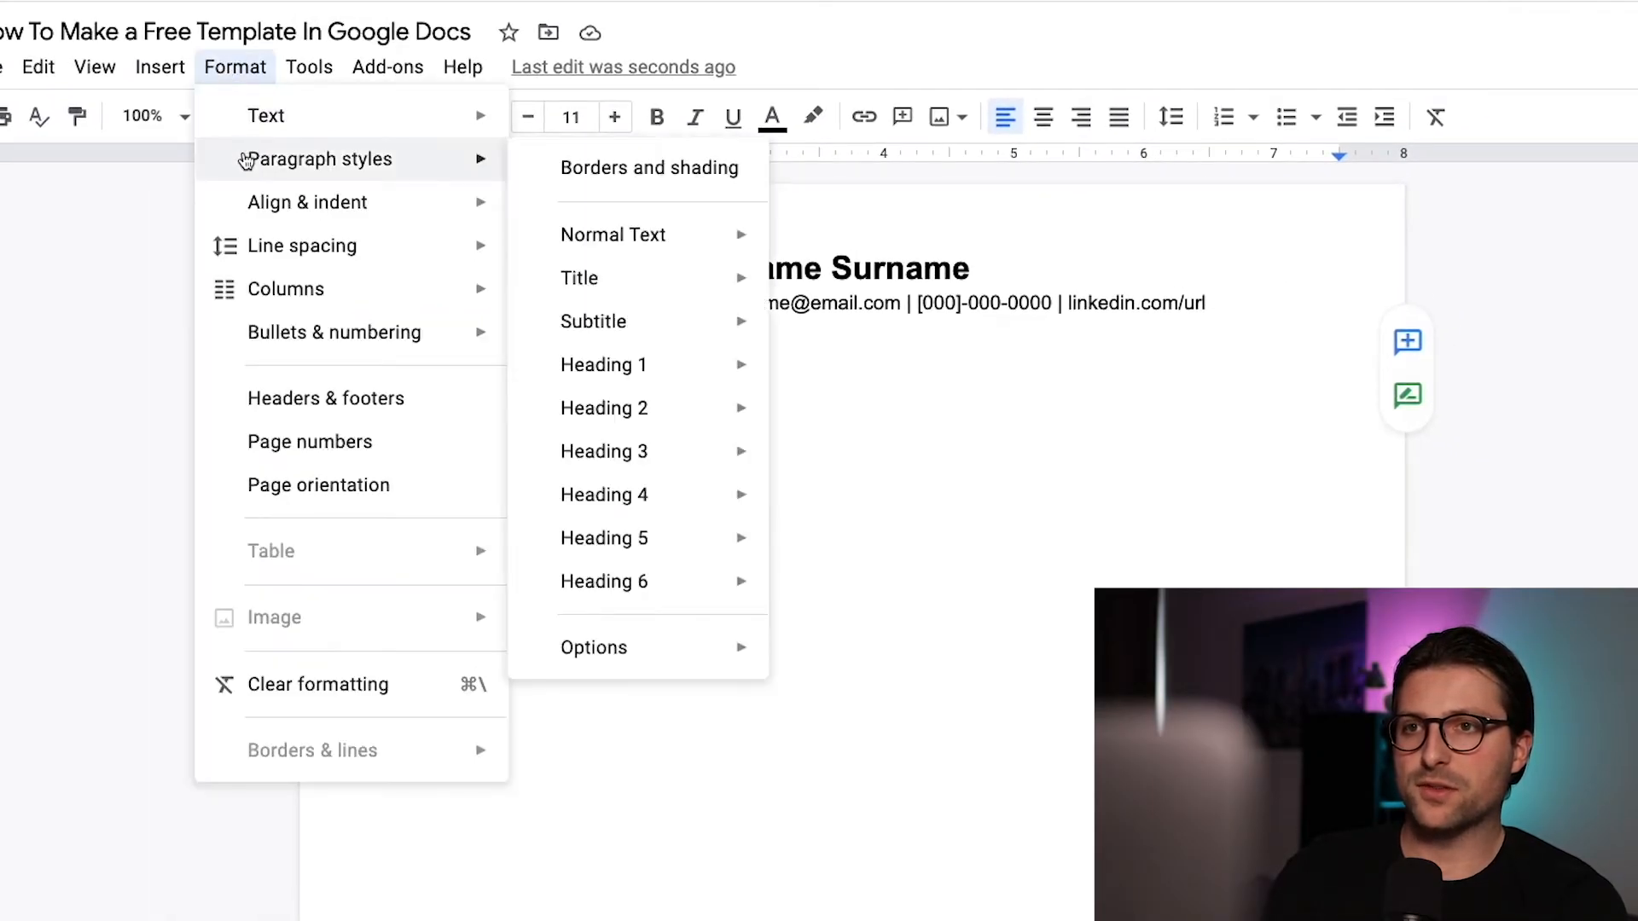
{"action": "mouse_move", "coordinate": [580, 174]}
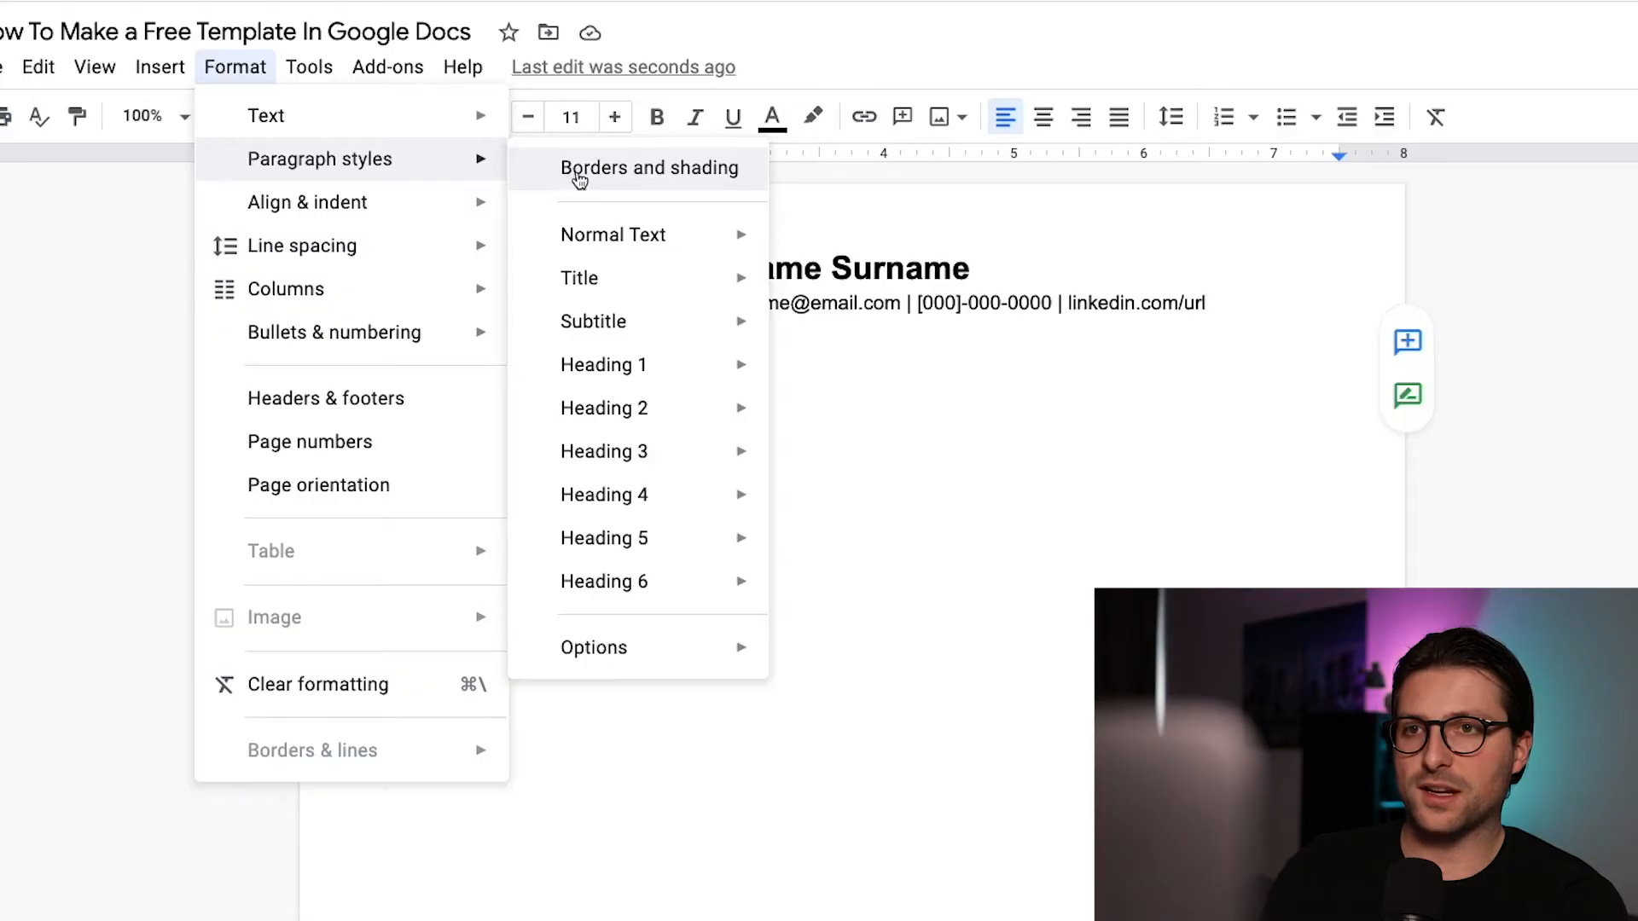
{"action": "left_click", "coordinate": [651, 167]}
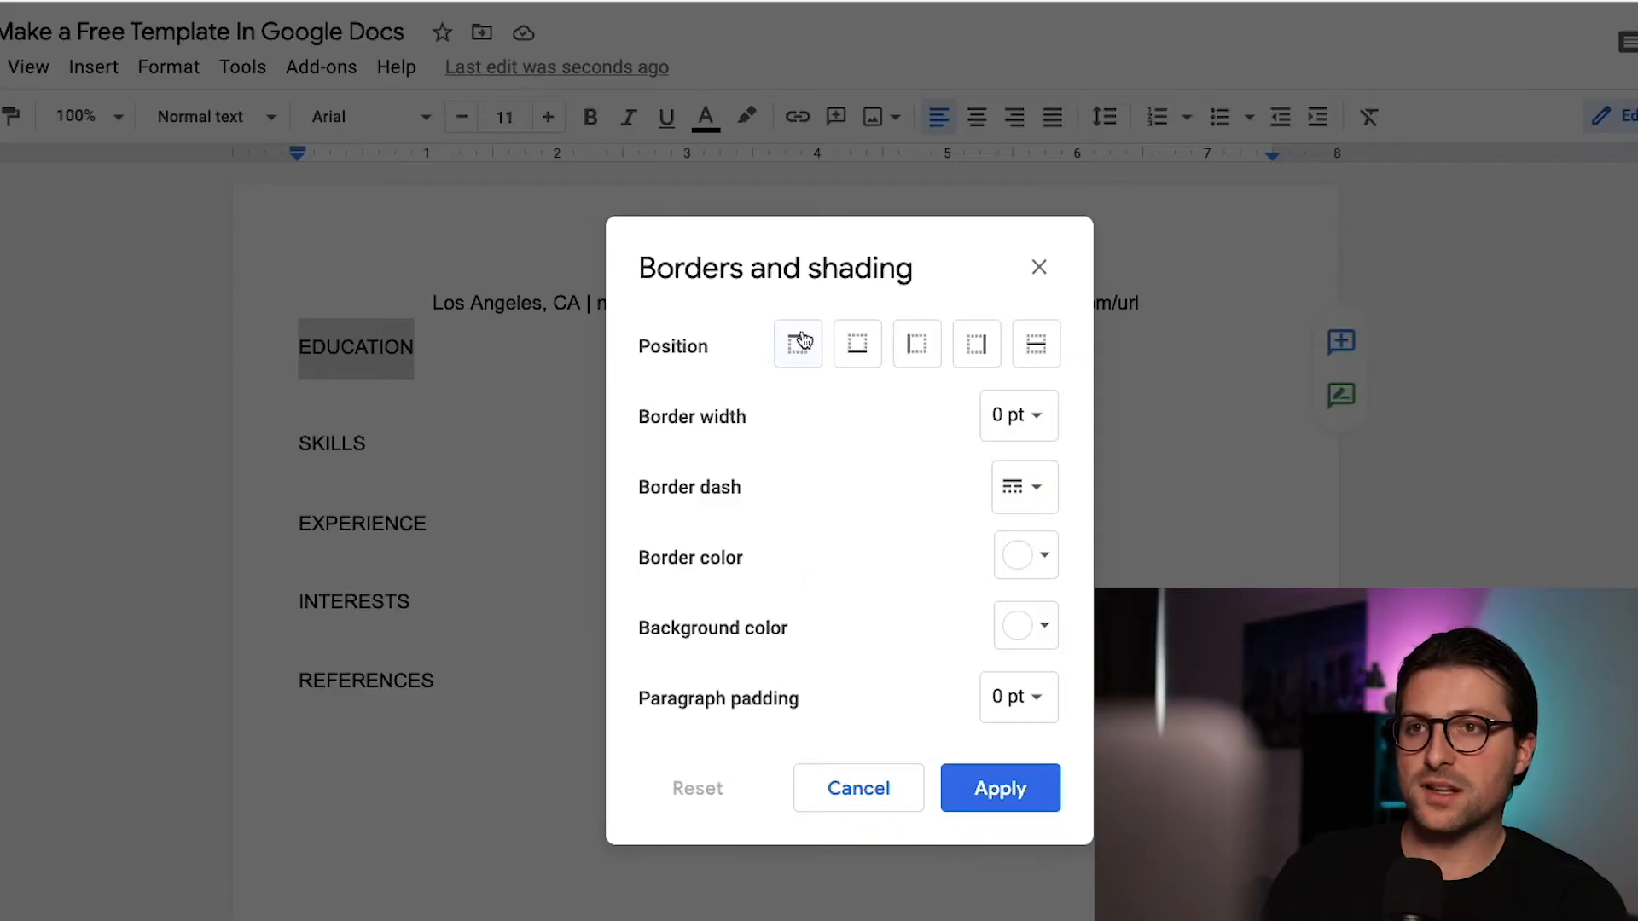
{"action": "left_click", "coordinate": [856, 344]}
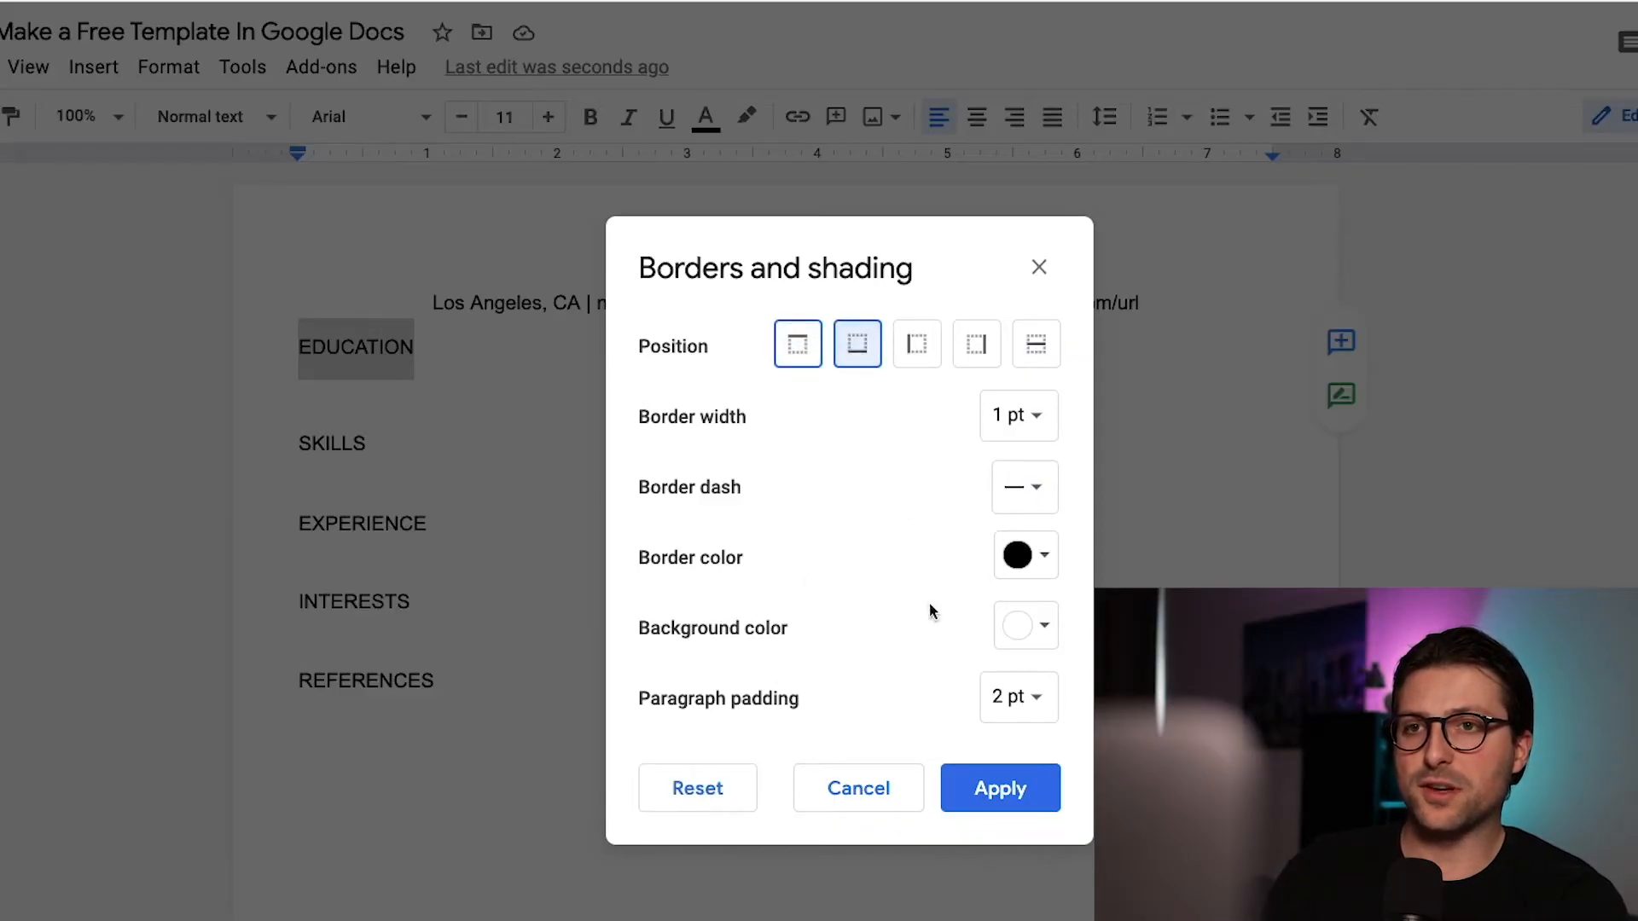
{"action": "left_click", "coordinate": [1000, 788]}
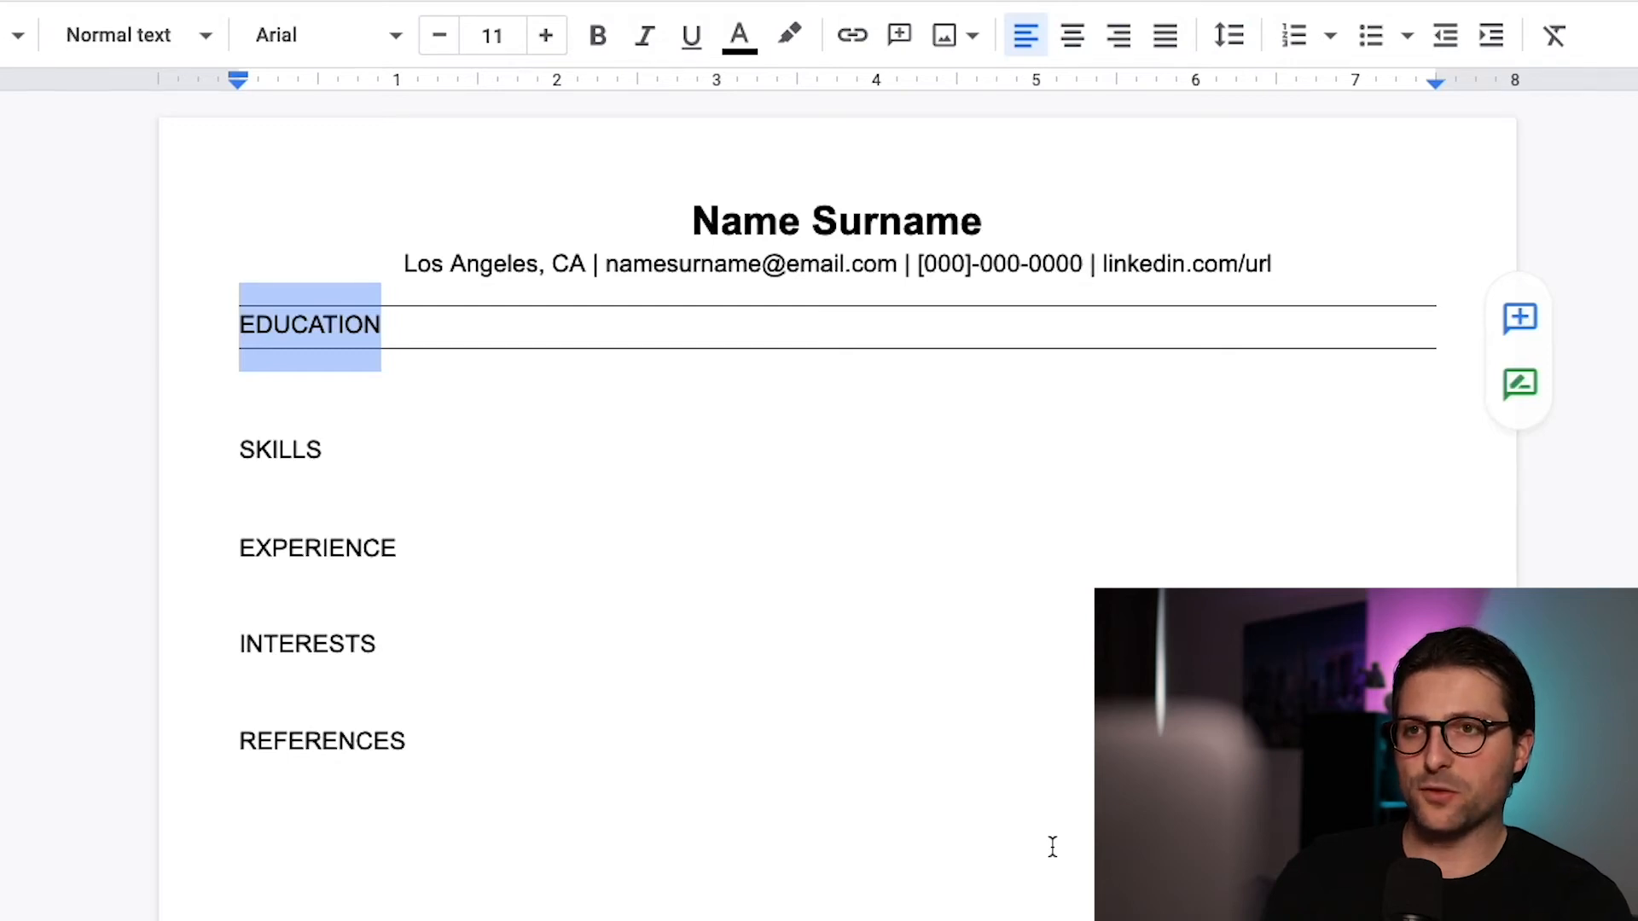
Step: Make the EDUCATION heading bold and two sizes larger
{"action": "left_click", "coordinate": [597, 34]}
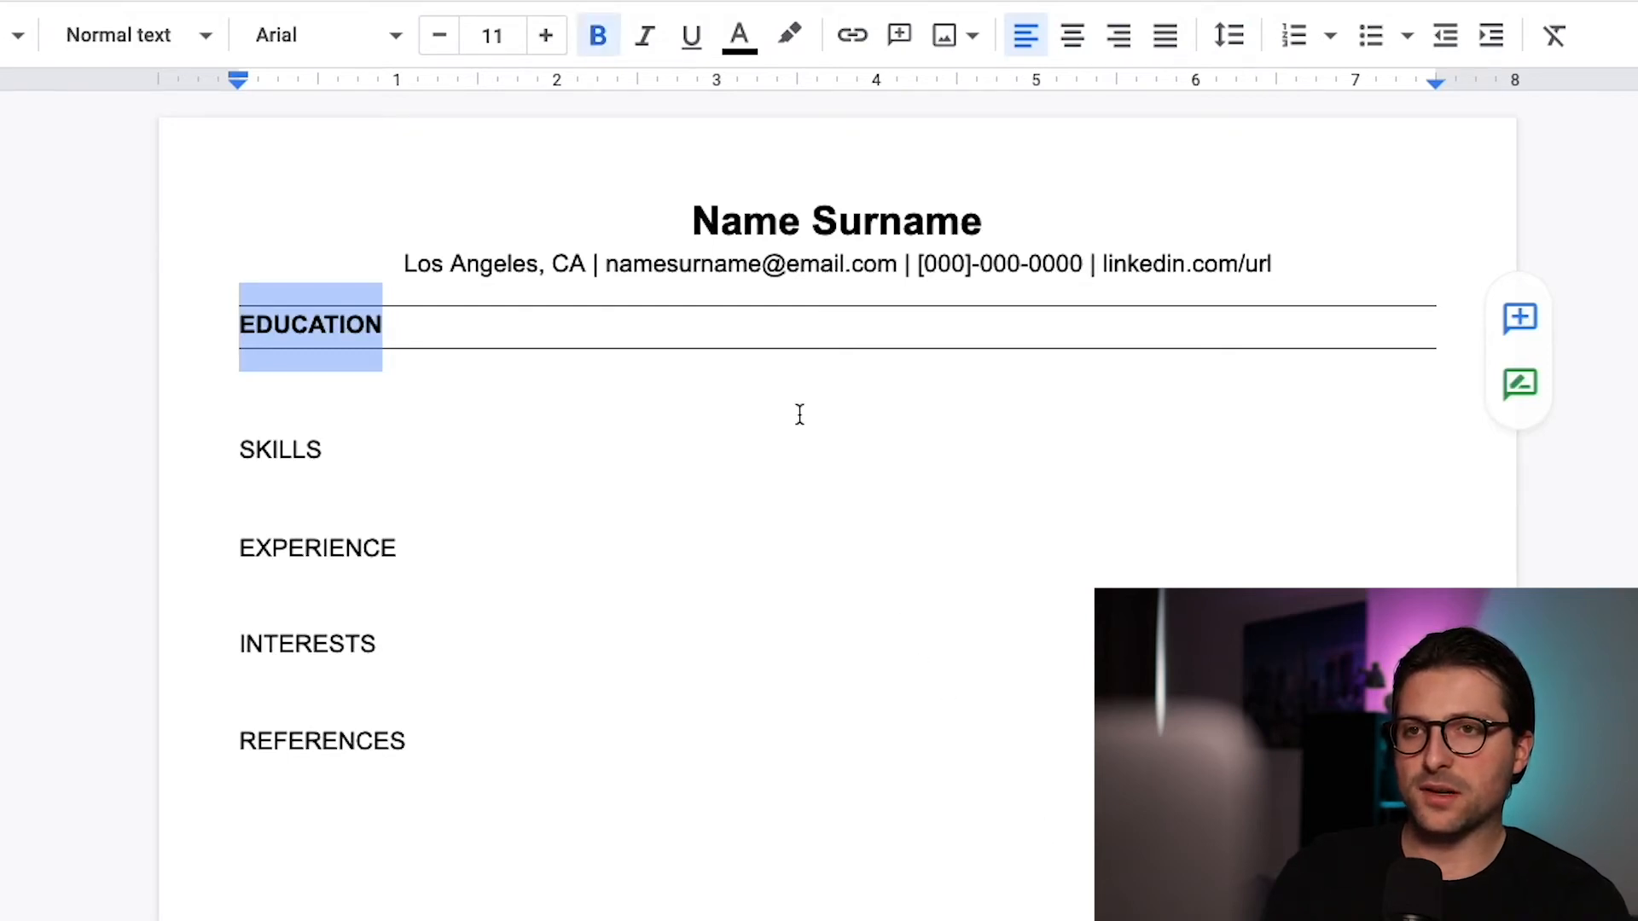
{"action": "left_click", "coordinate": [546, 34]}
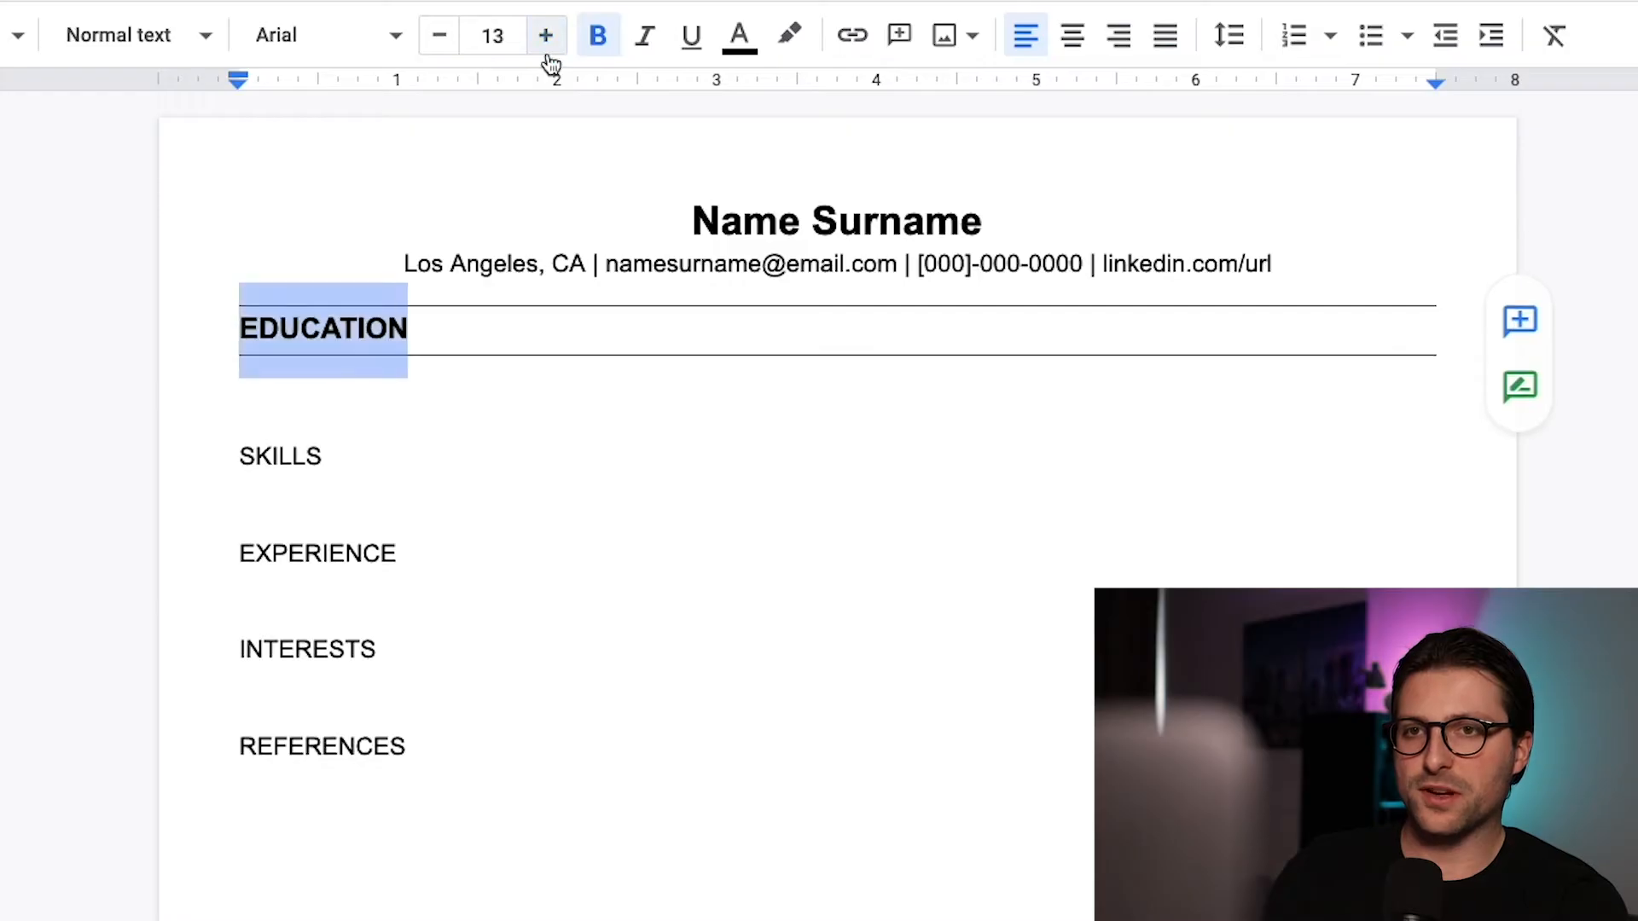
{"action": "left_click", "coordinate": [546, 34]}
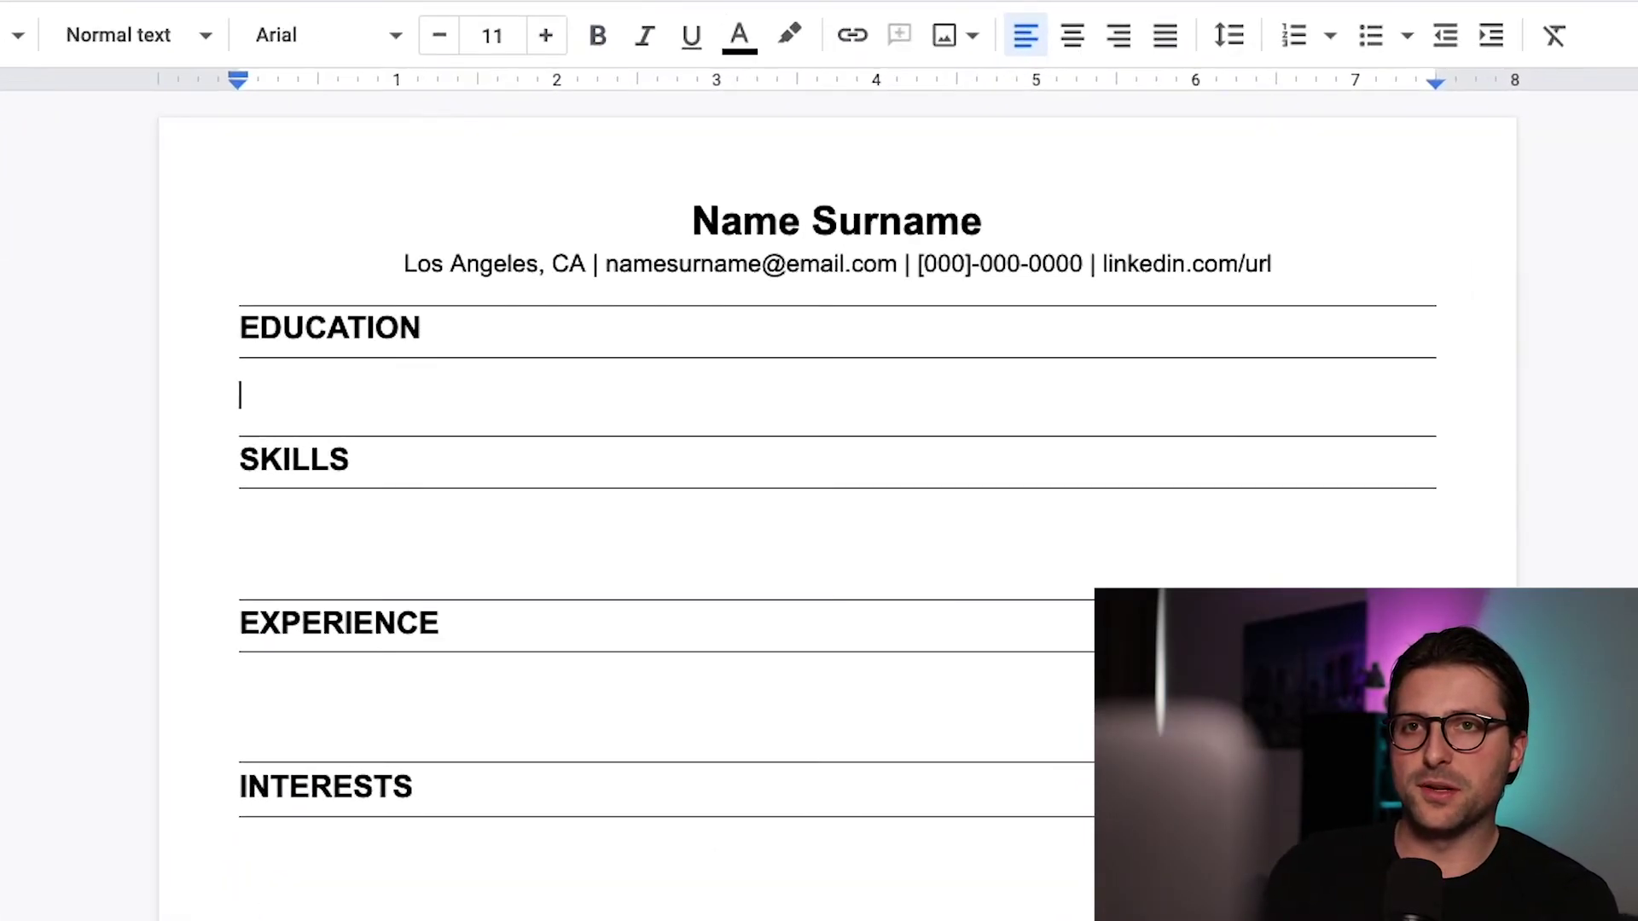
Step: Write University Name | italic Bachelor of Finance, Los Angeles, CA, 01/2020 - Present
{"action": "type", "text": "Universi"}
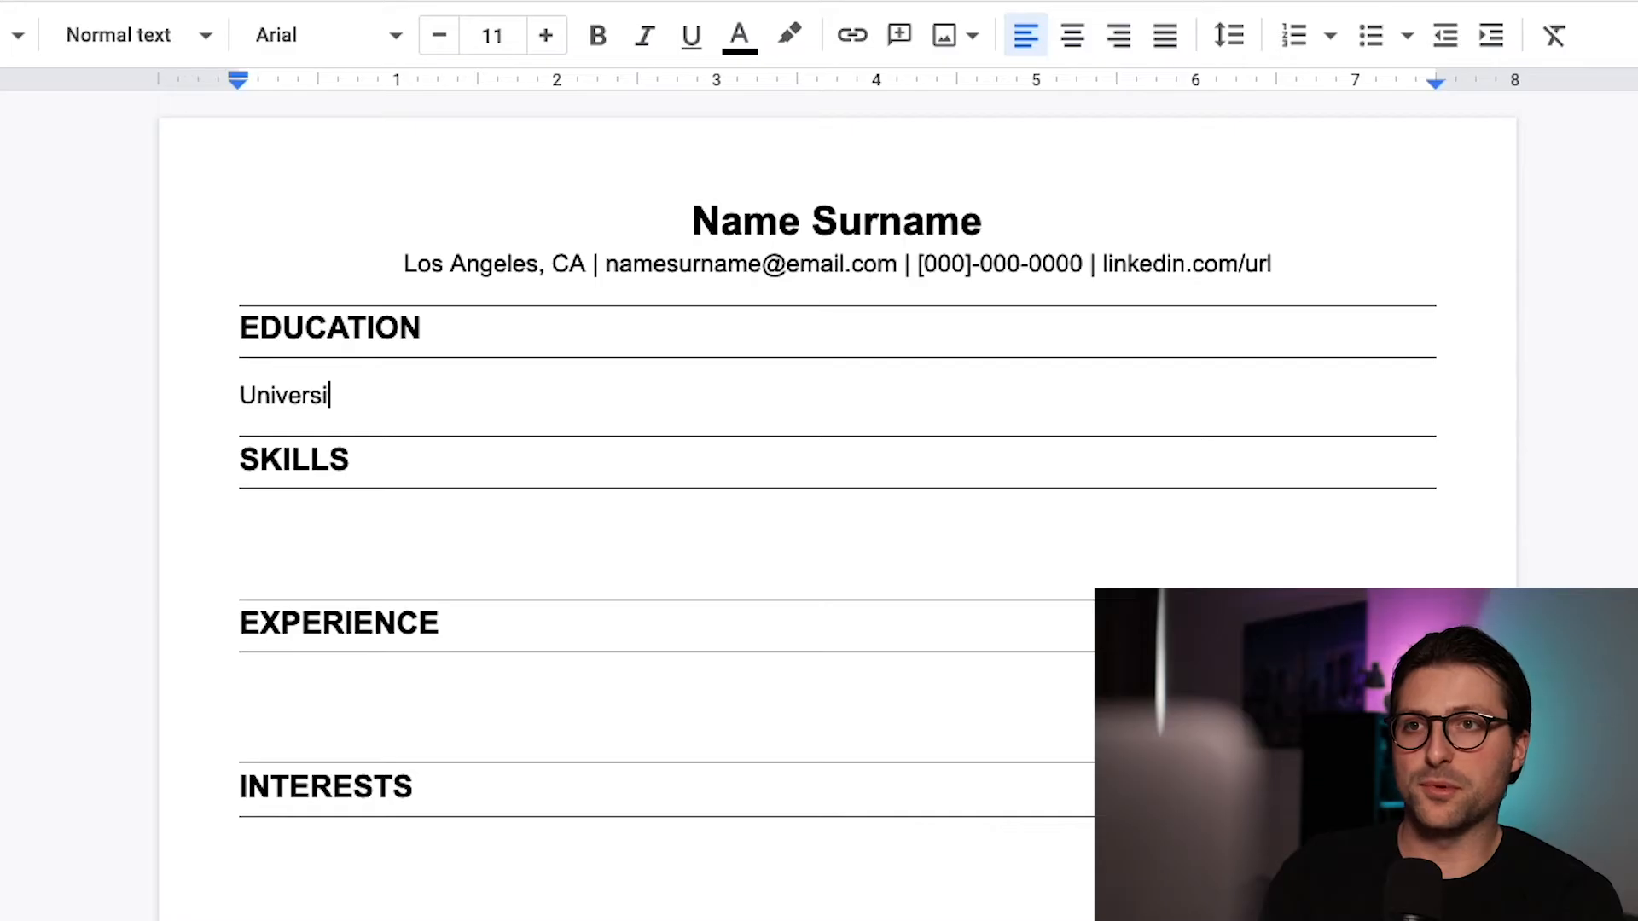
{"action": "type", "text": "ty Name |"}
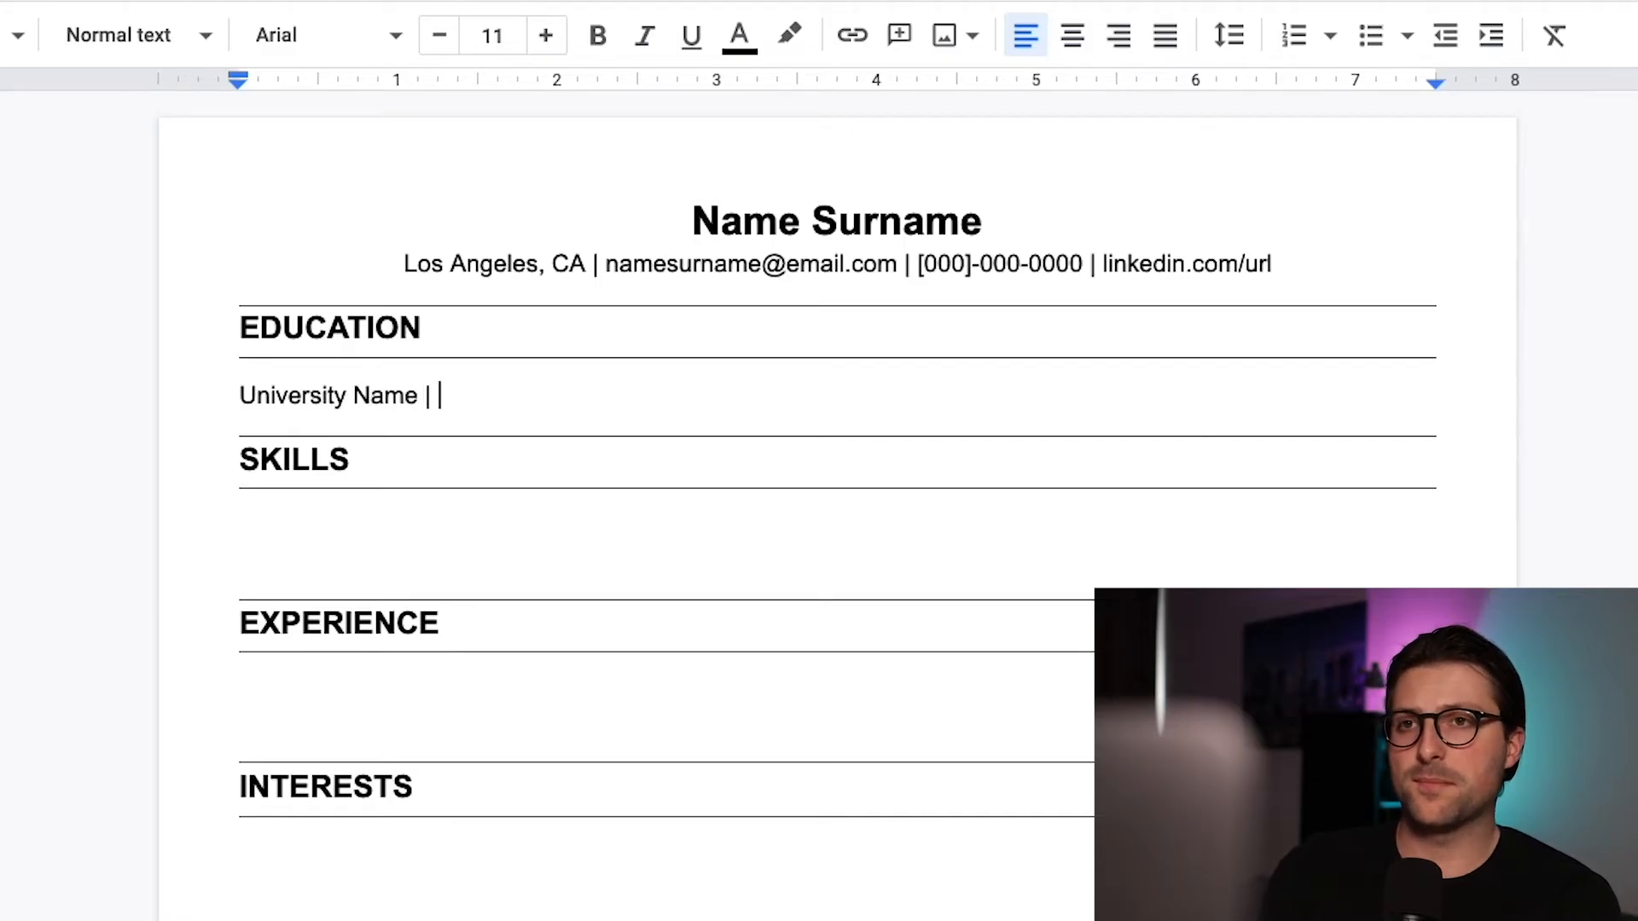
{"action": "type", "text": "Bachelor of F"}
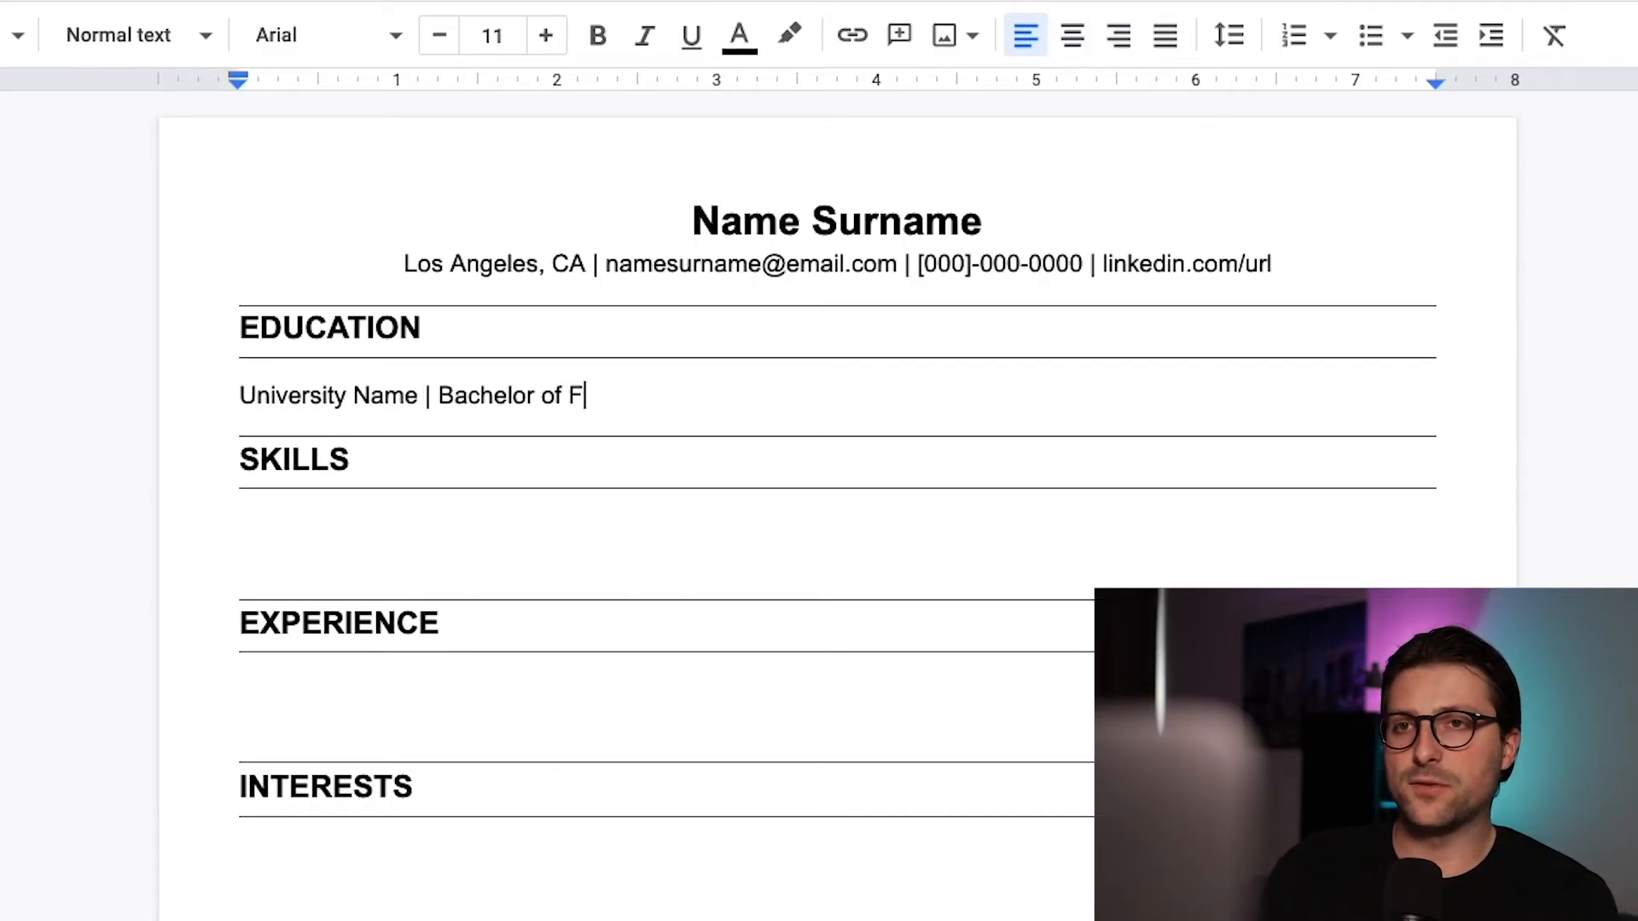
{"action": "type", "text": "inance"}
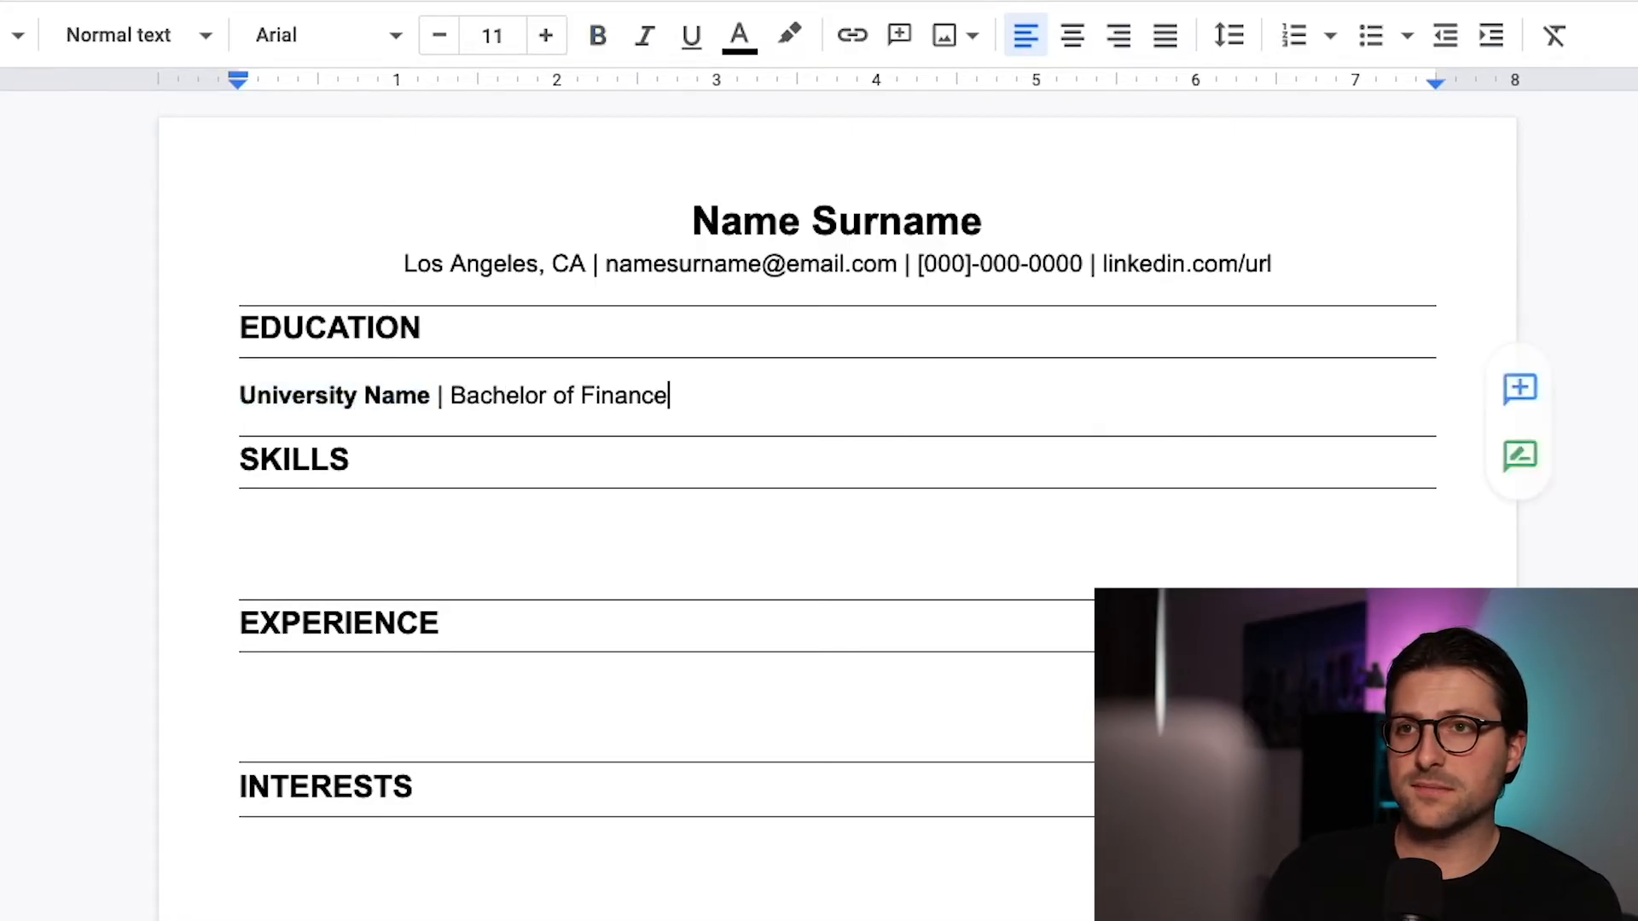
{"action": "left_click", "coordinate": [645, 34]}
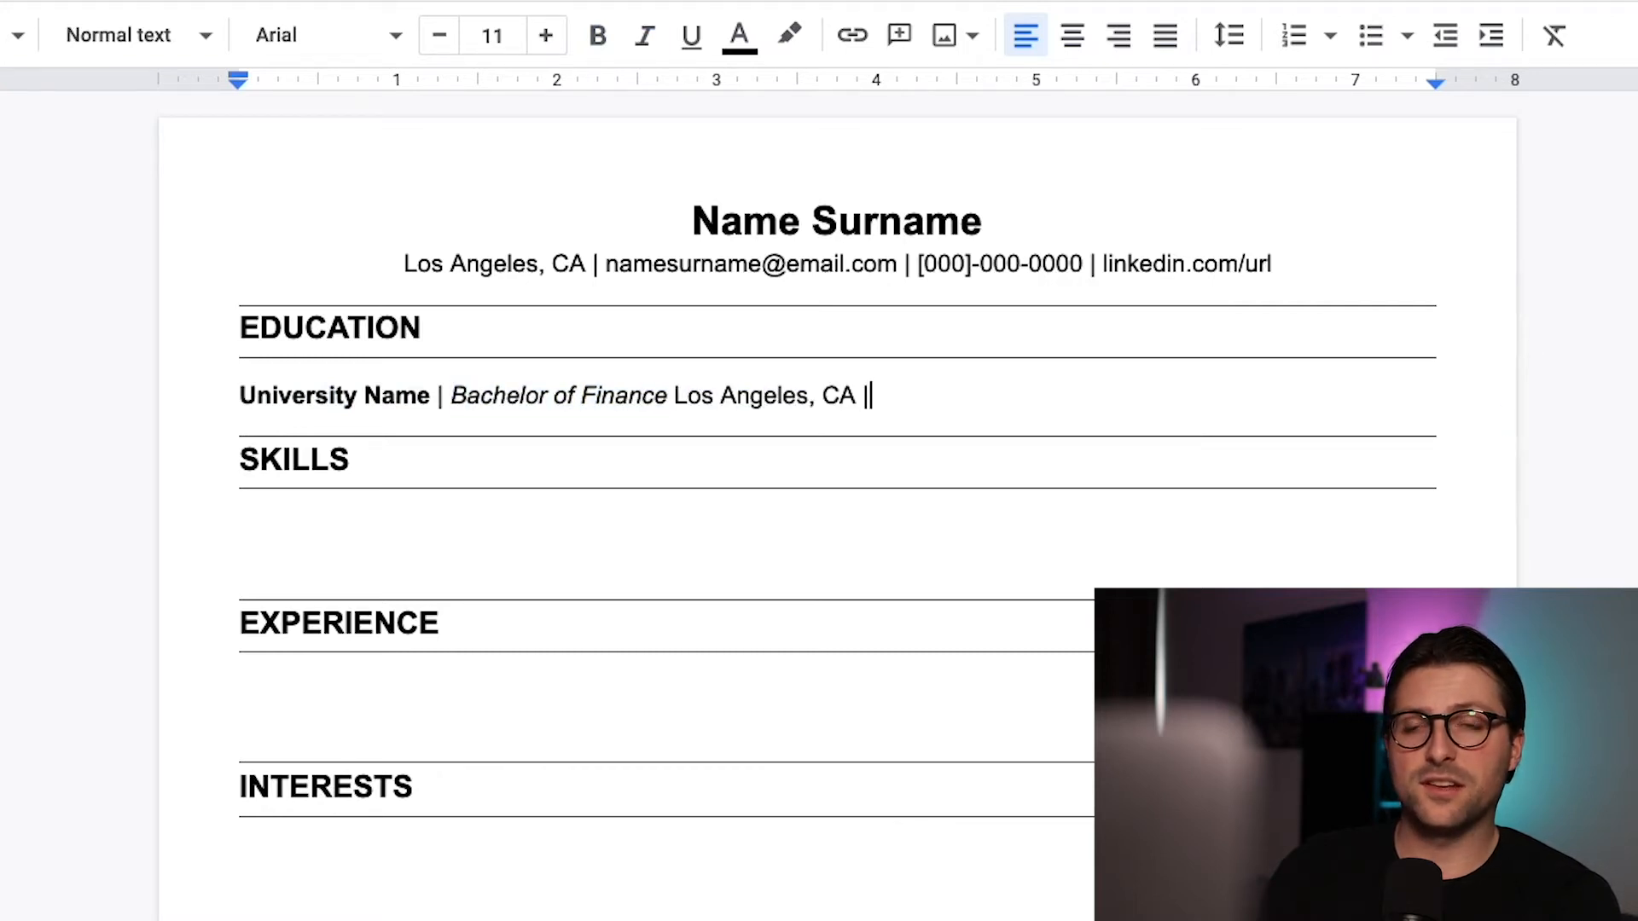
{"action": "type", "text": "01/2020 - Prese"}
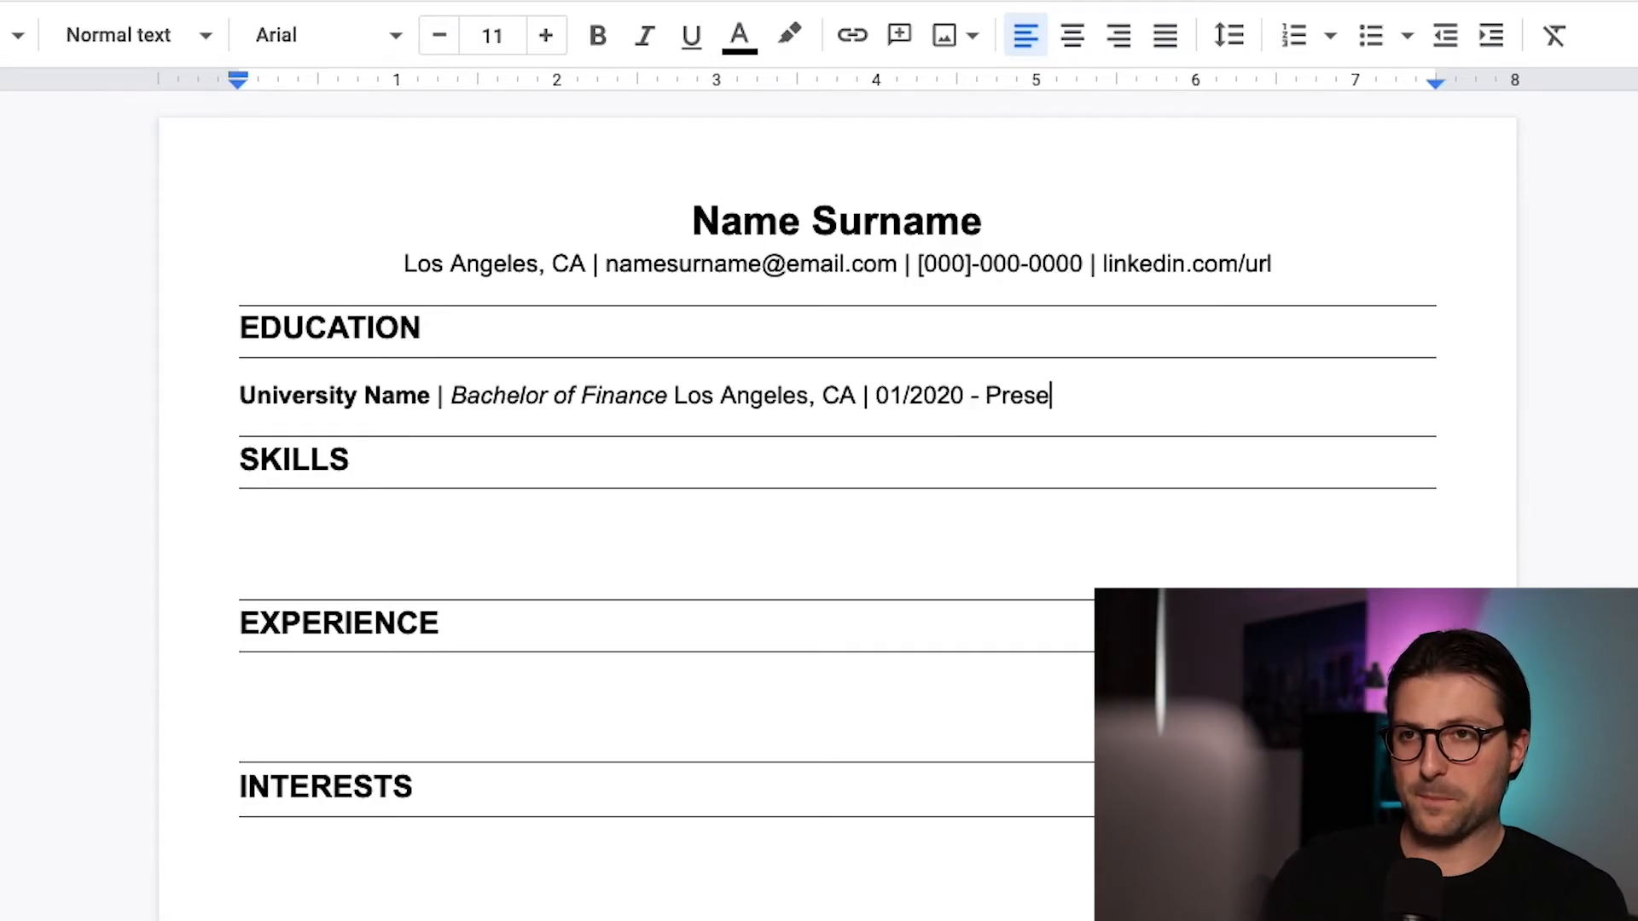
{"action": "type", "text": "nt"}
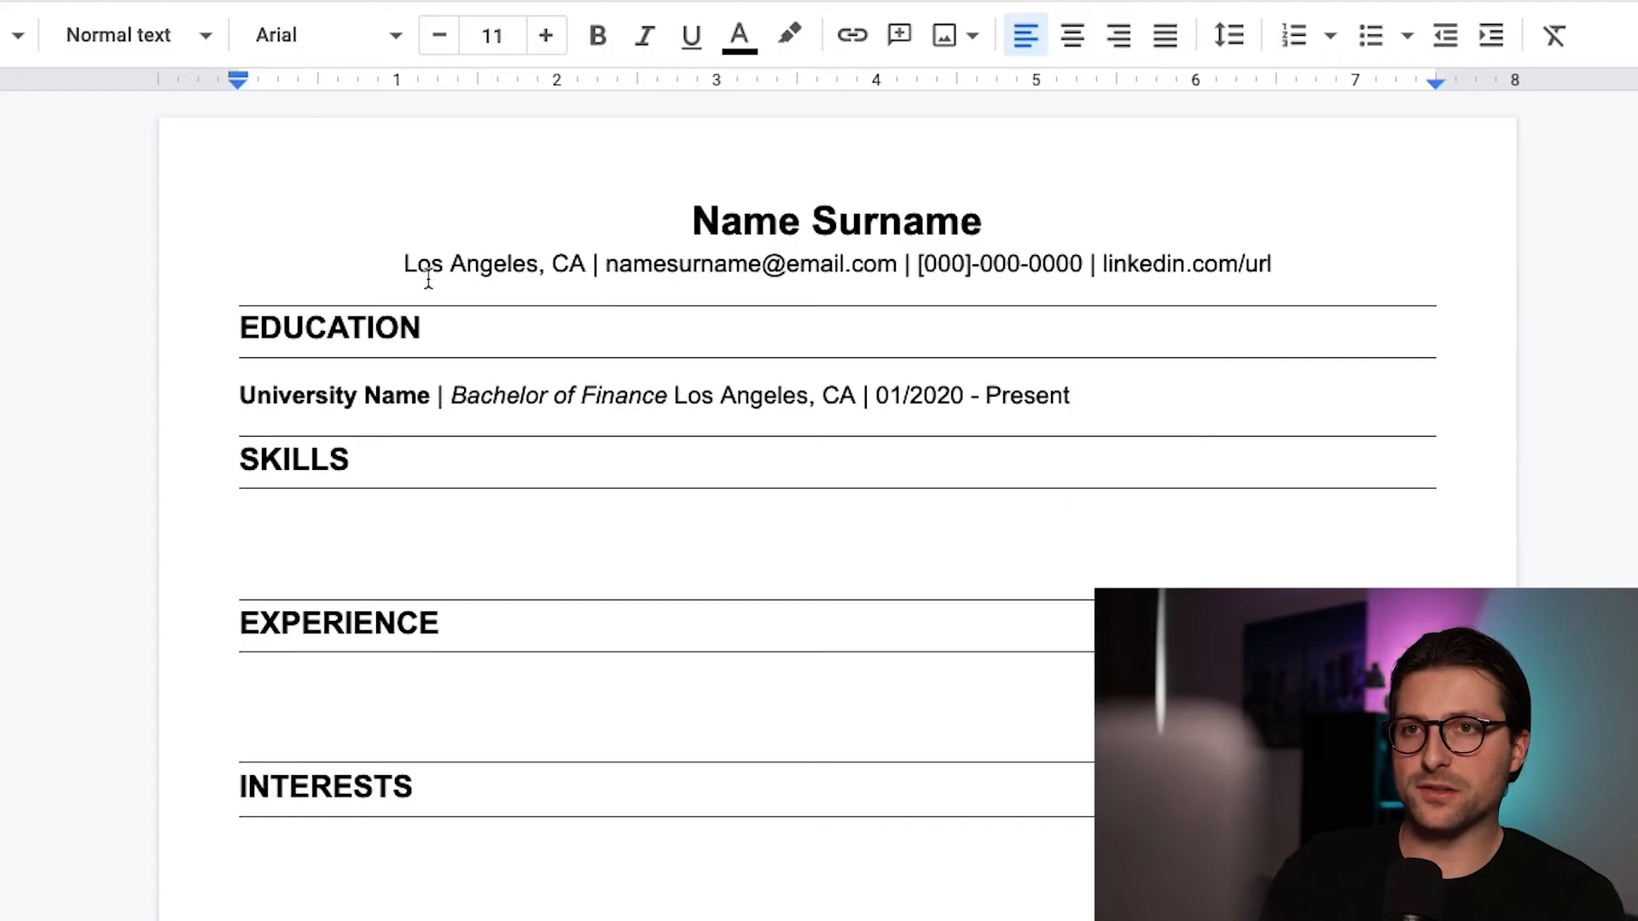
{"action": "mouse_move", "coordinate": [1454, 68]}
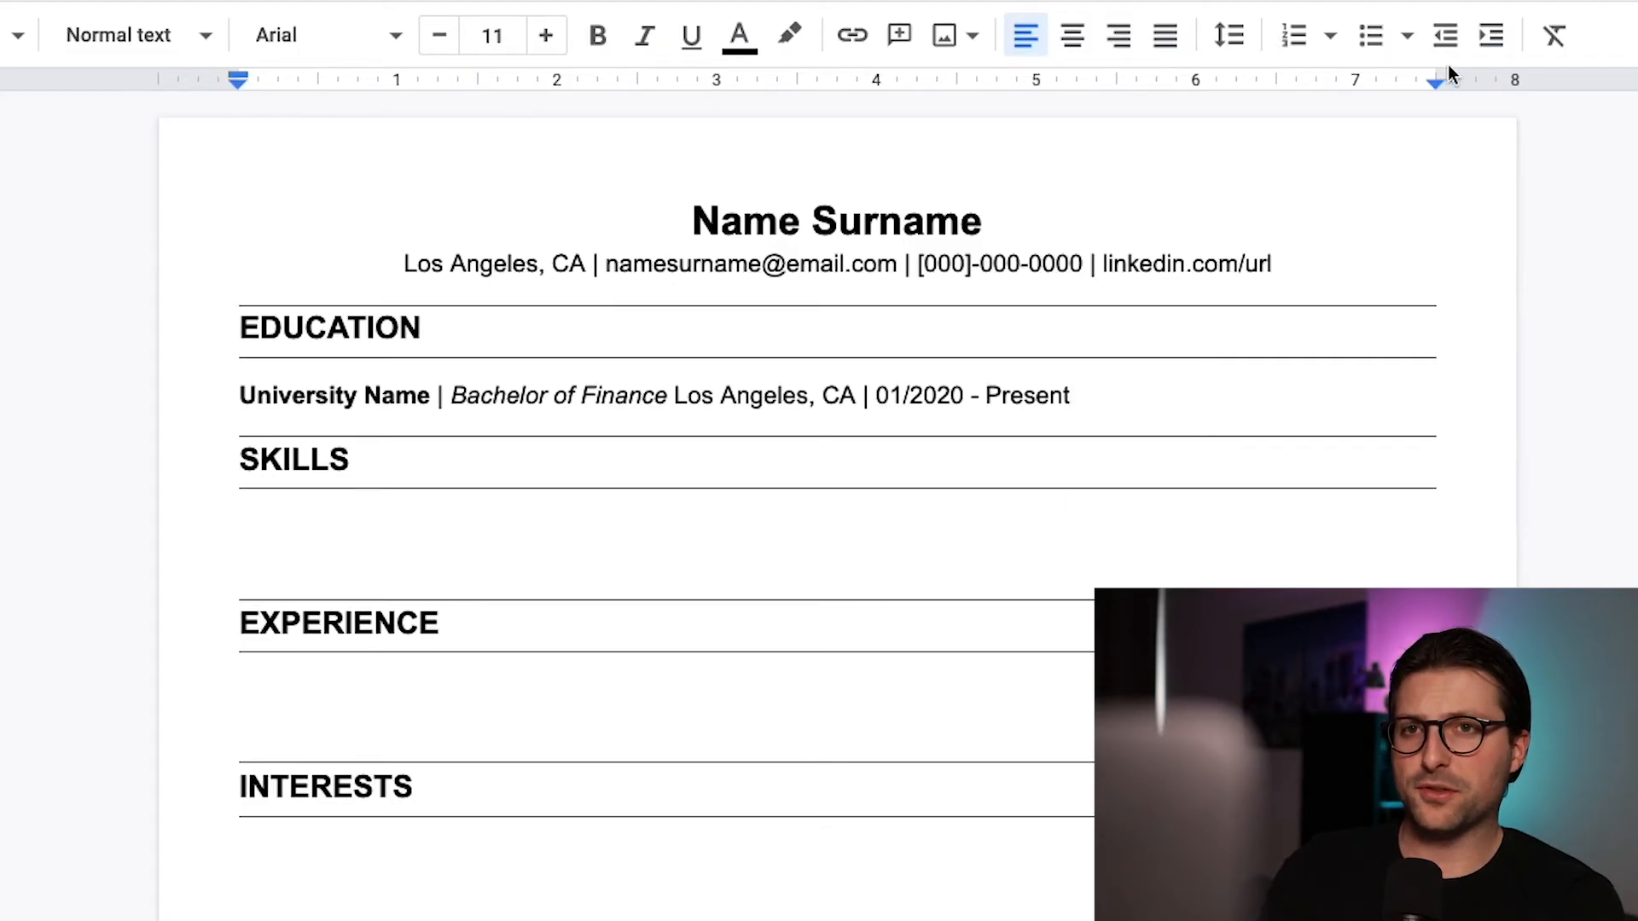
Step: Add a ruler tab stop for right-aligning the location and dates
{"action": "left_click", "coordinate": [182, 121]}
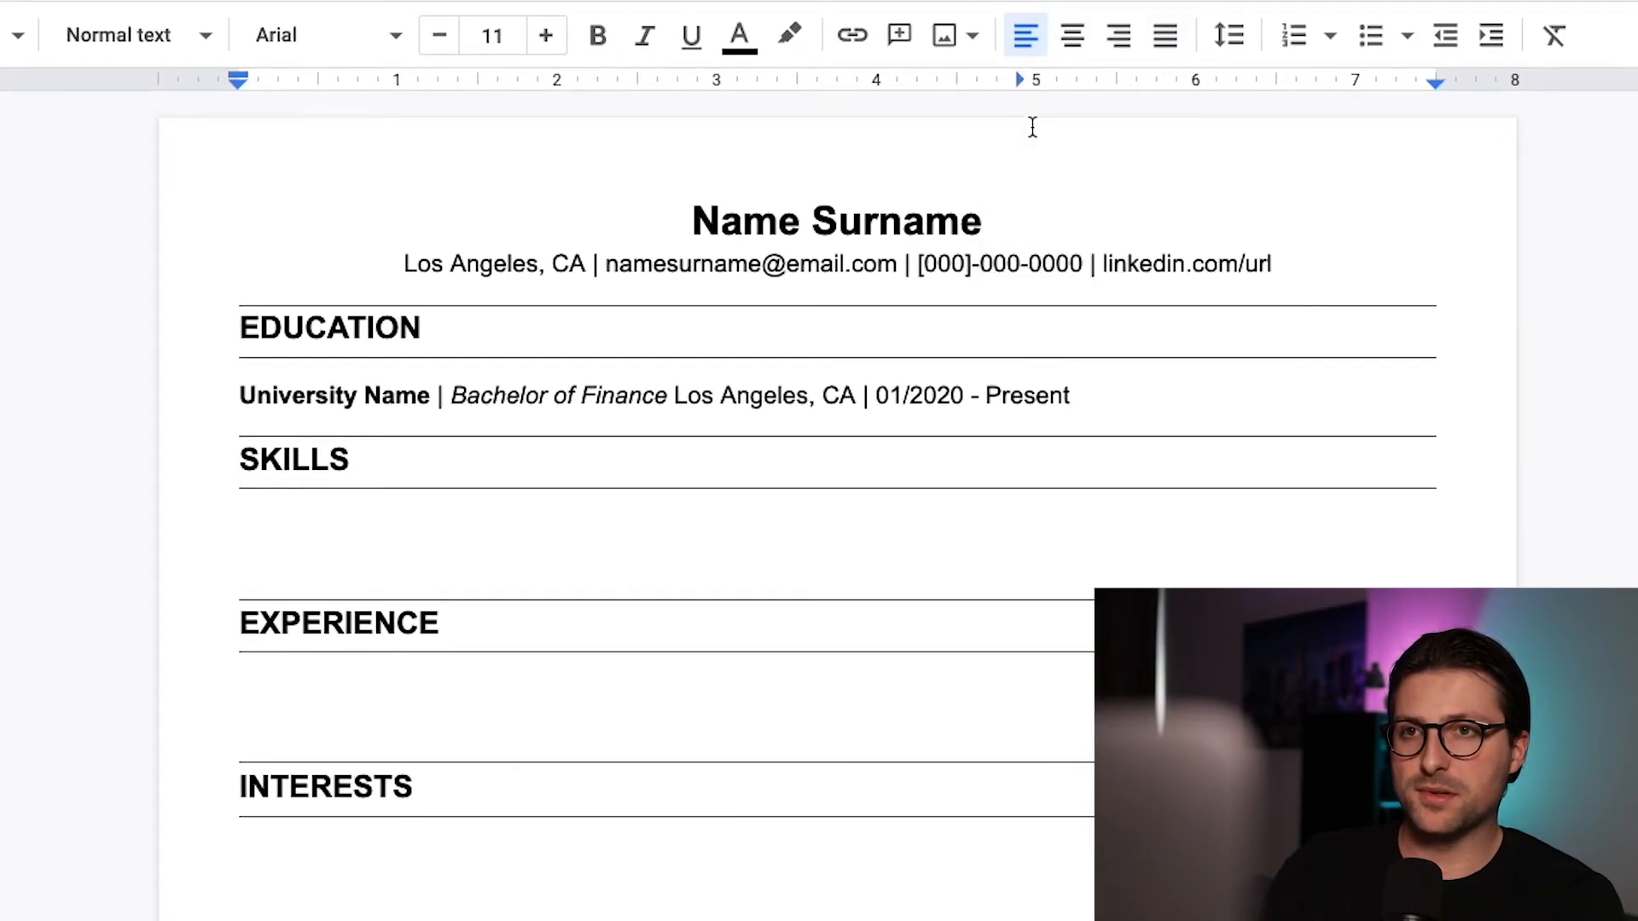
{"action": "mouse_move", "coordinate": [1029, 148]}
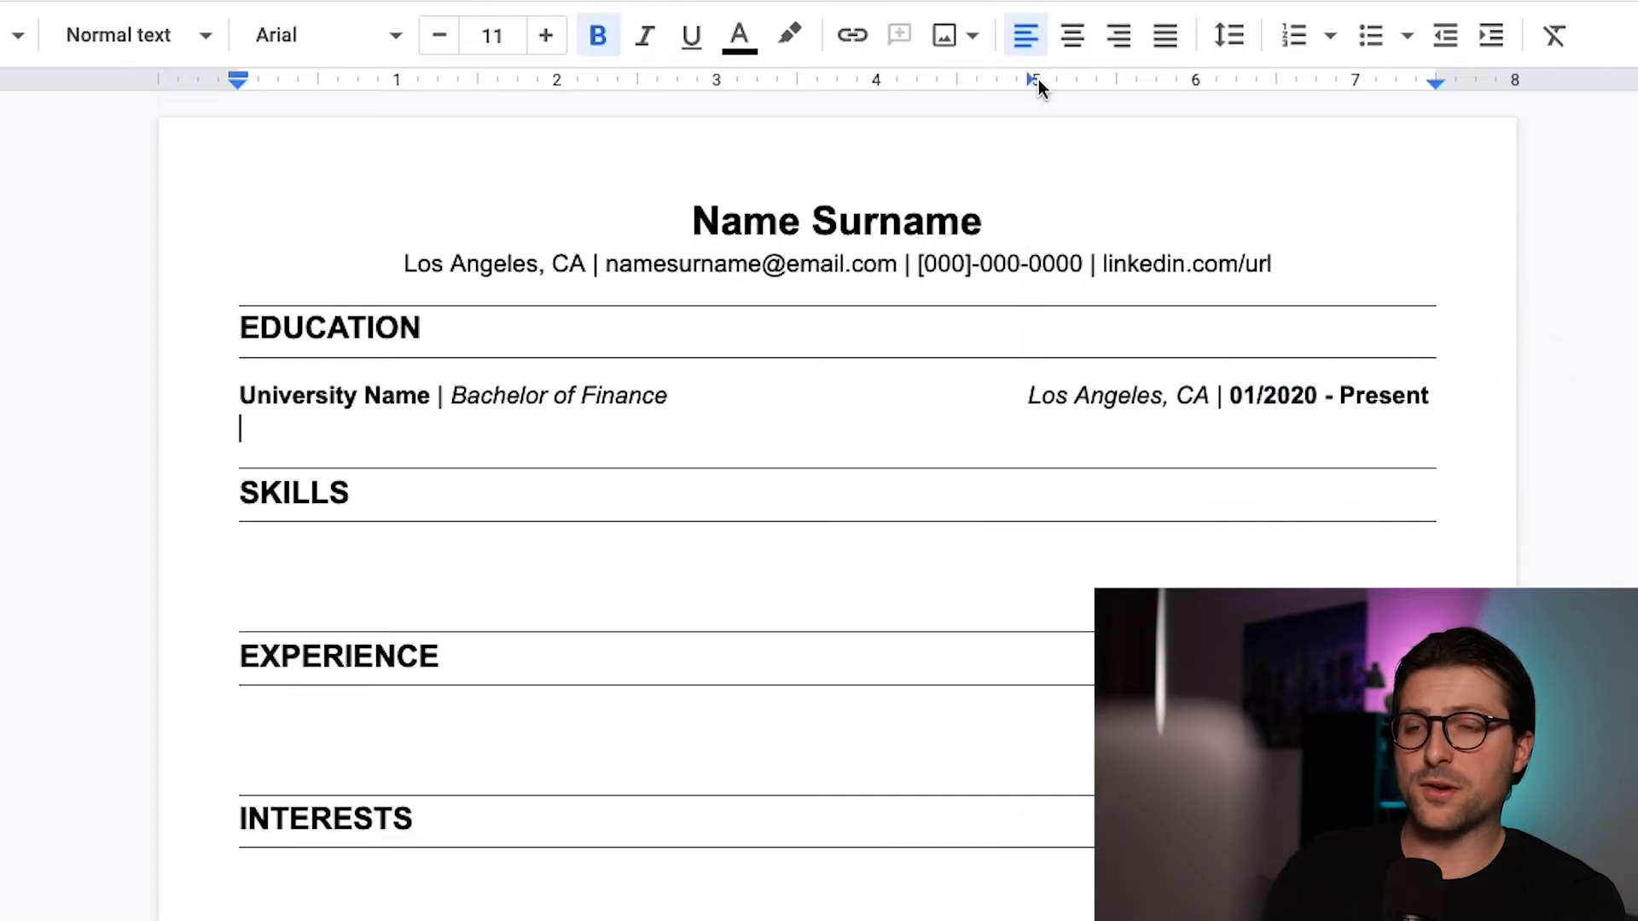
{"action": "mouse_move", "coordinate": [1373, 36]}
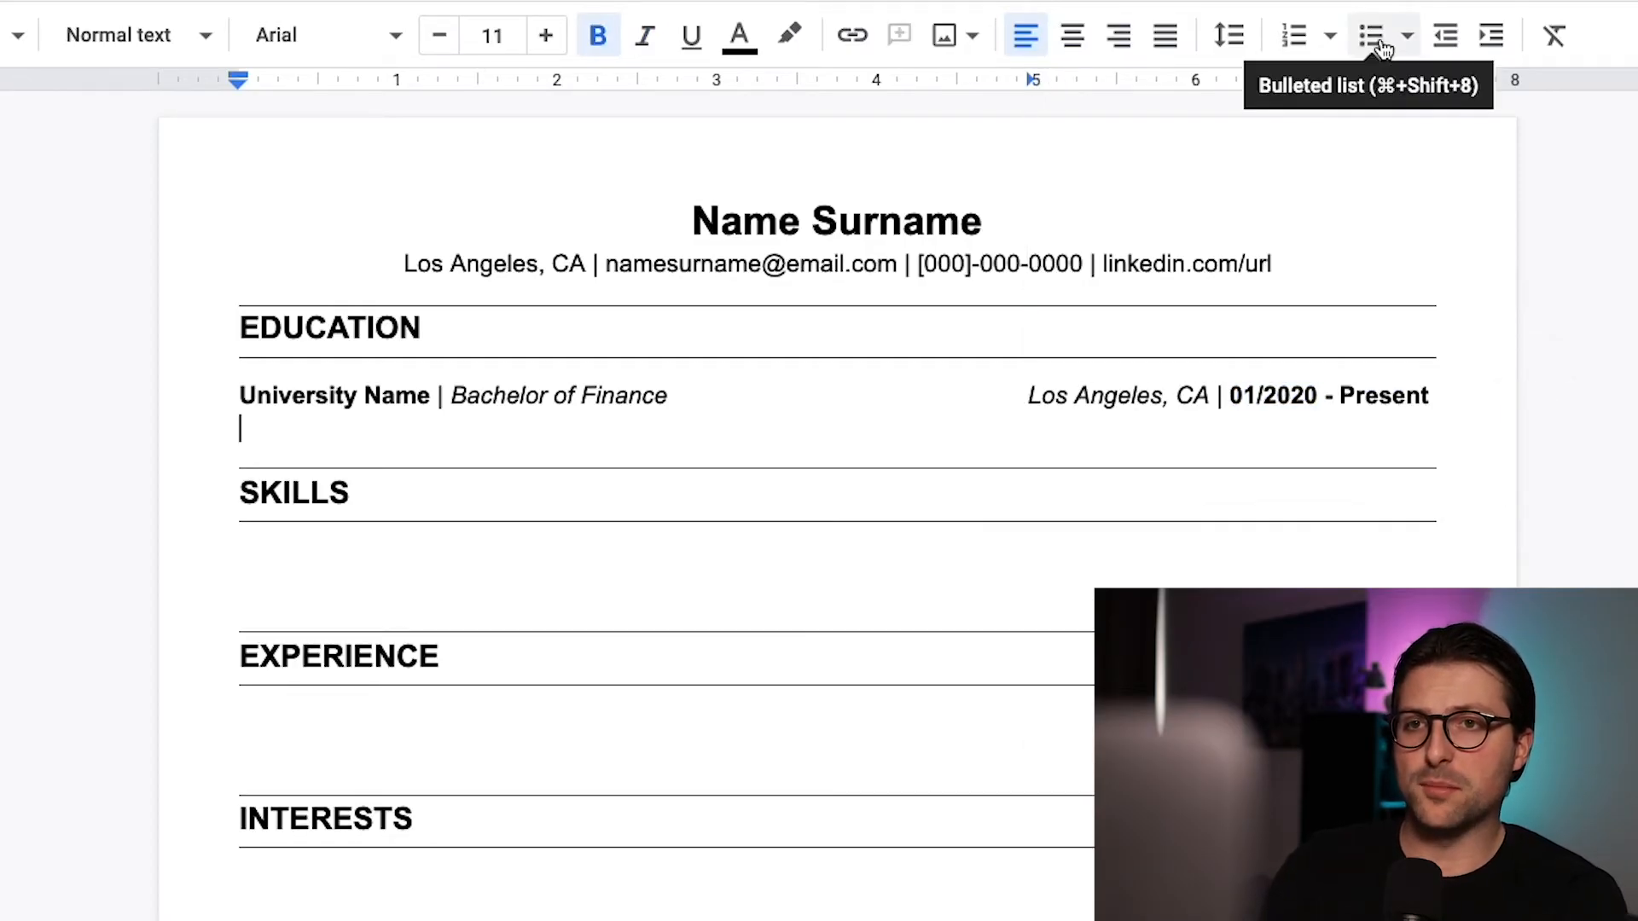
Step: Start a bulleted list with 'Cumulative GPA: 3.95/4.00 CTA: 30'
{"action": "left_click", "coordinate": [1372, 34]}
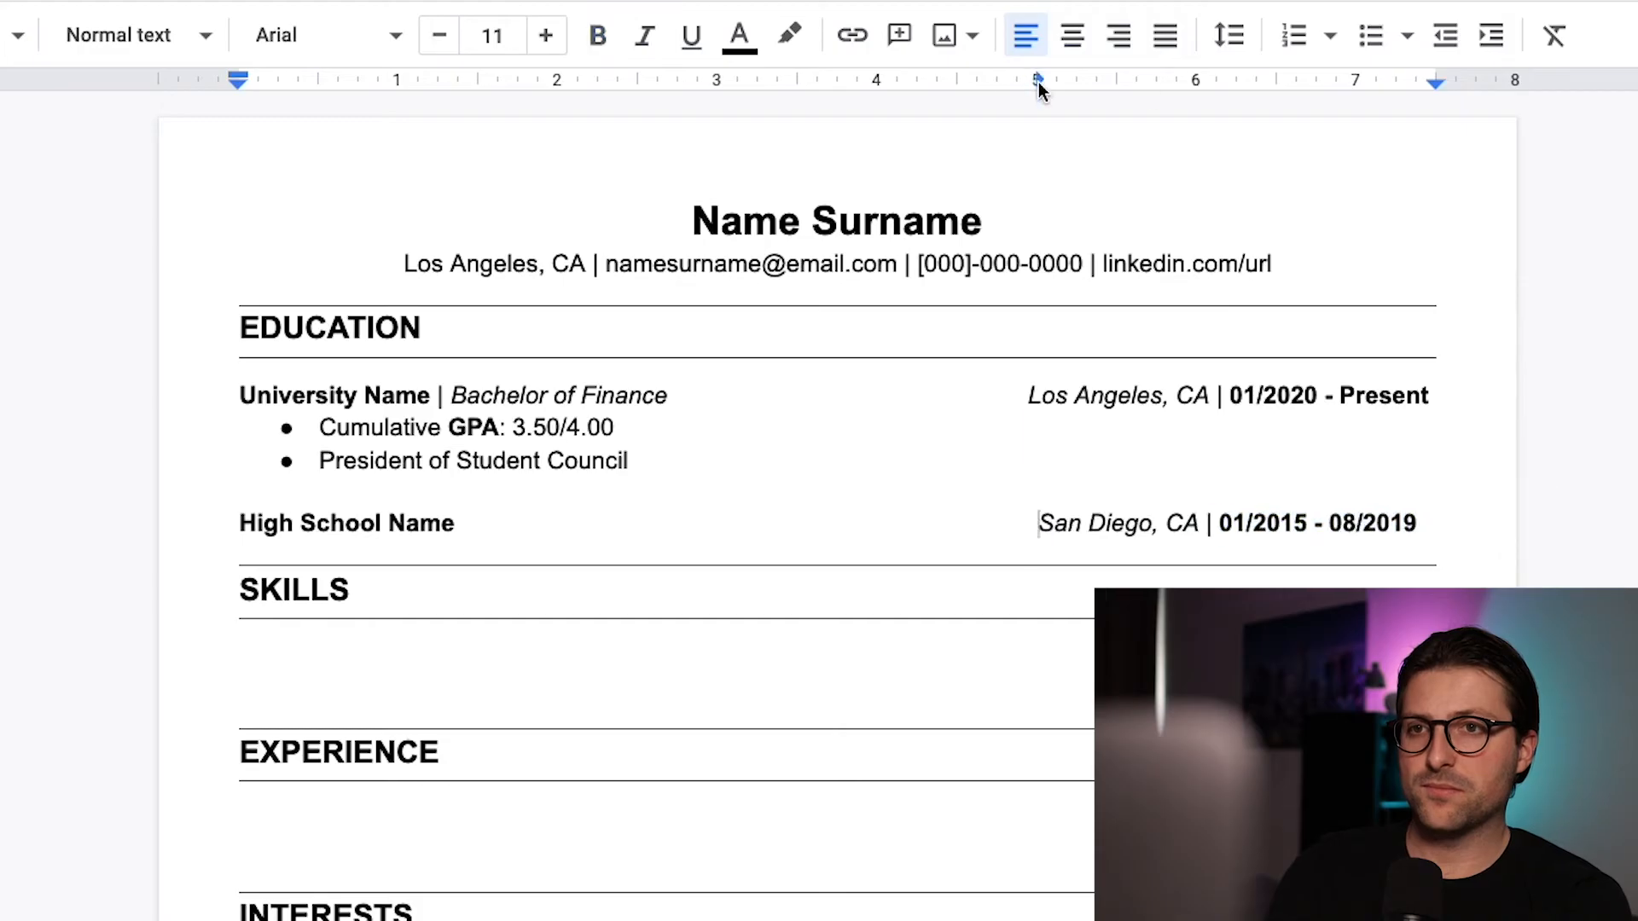
{"action": "type", "text": "Cumulative GPA: 3.95/4.00 CTA: 30"}
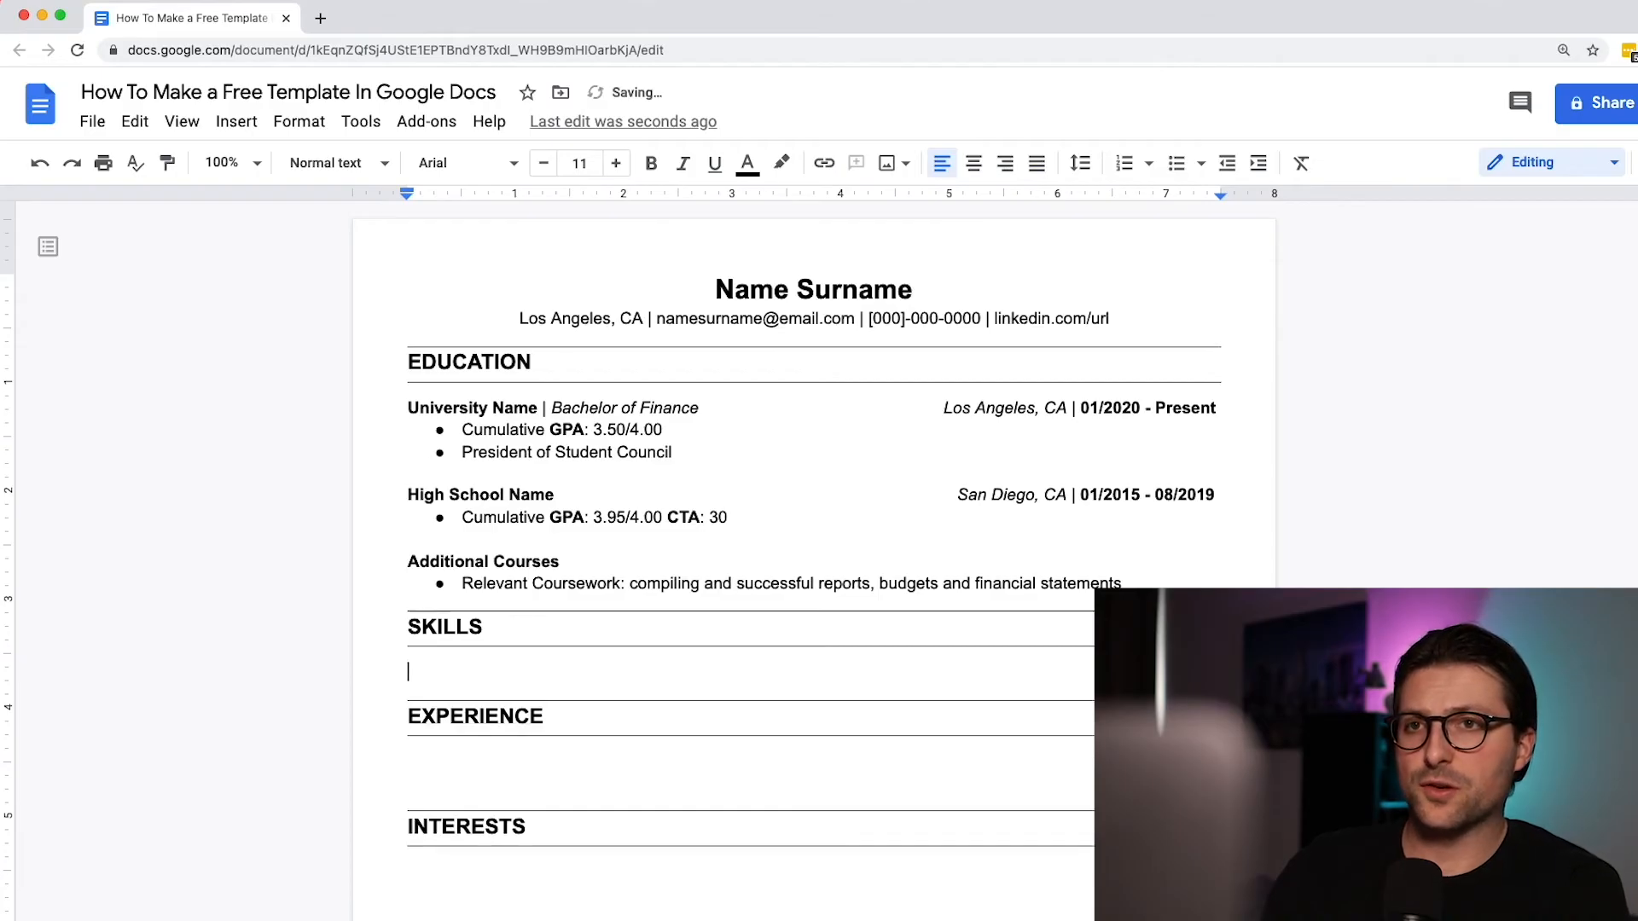
Step: Insert a 3x1 table under SKILLS and set its cell padding to 0
{"action": "left_click", "coordinate": [235, 122]}
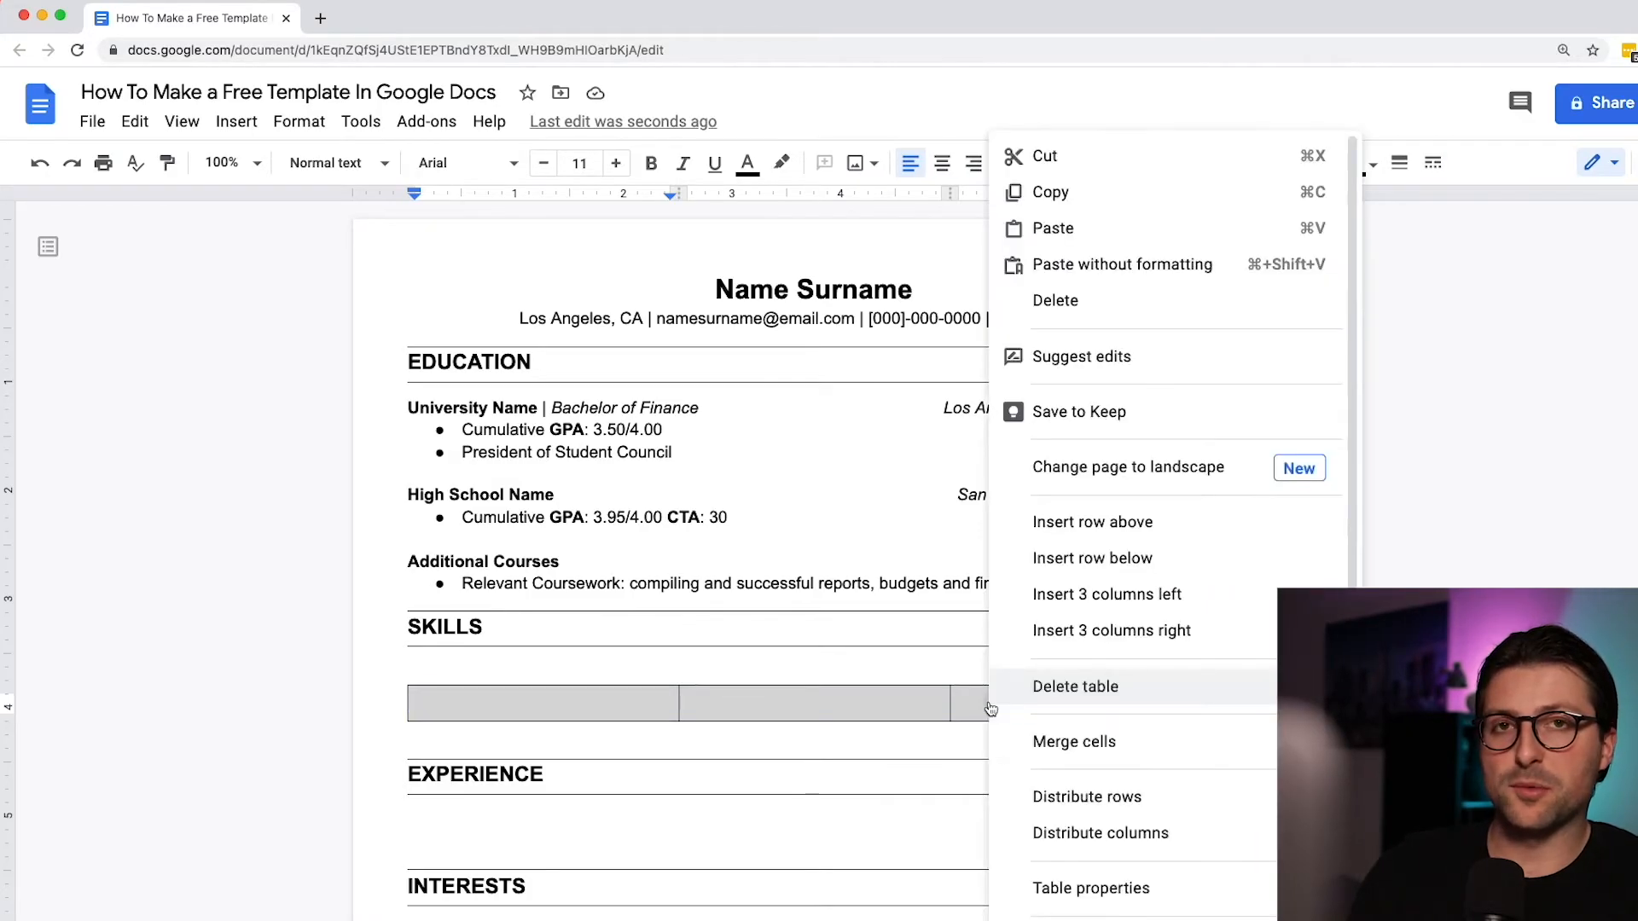
{"action": "left_click", "coordinate": [1092, 887]}
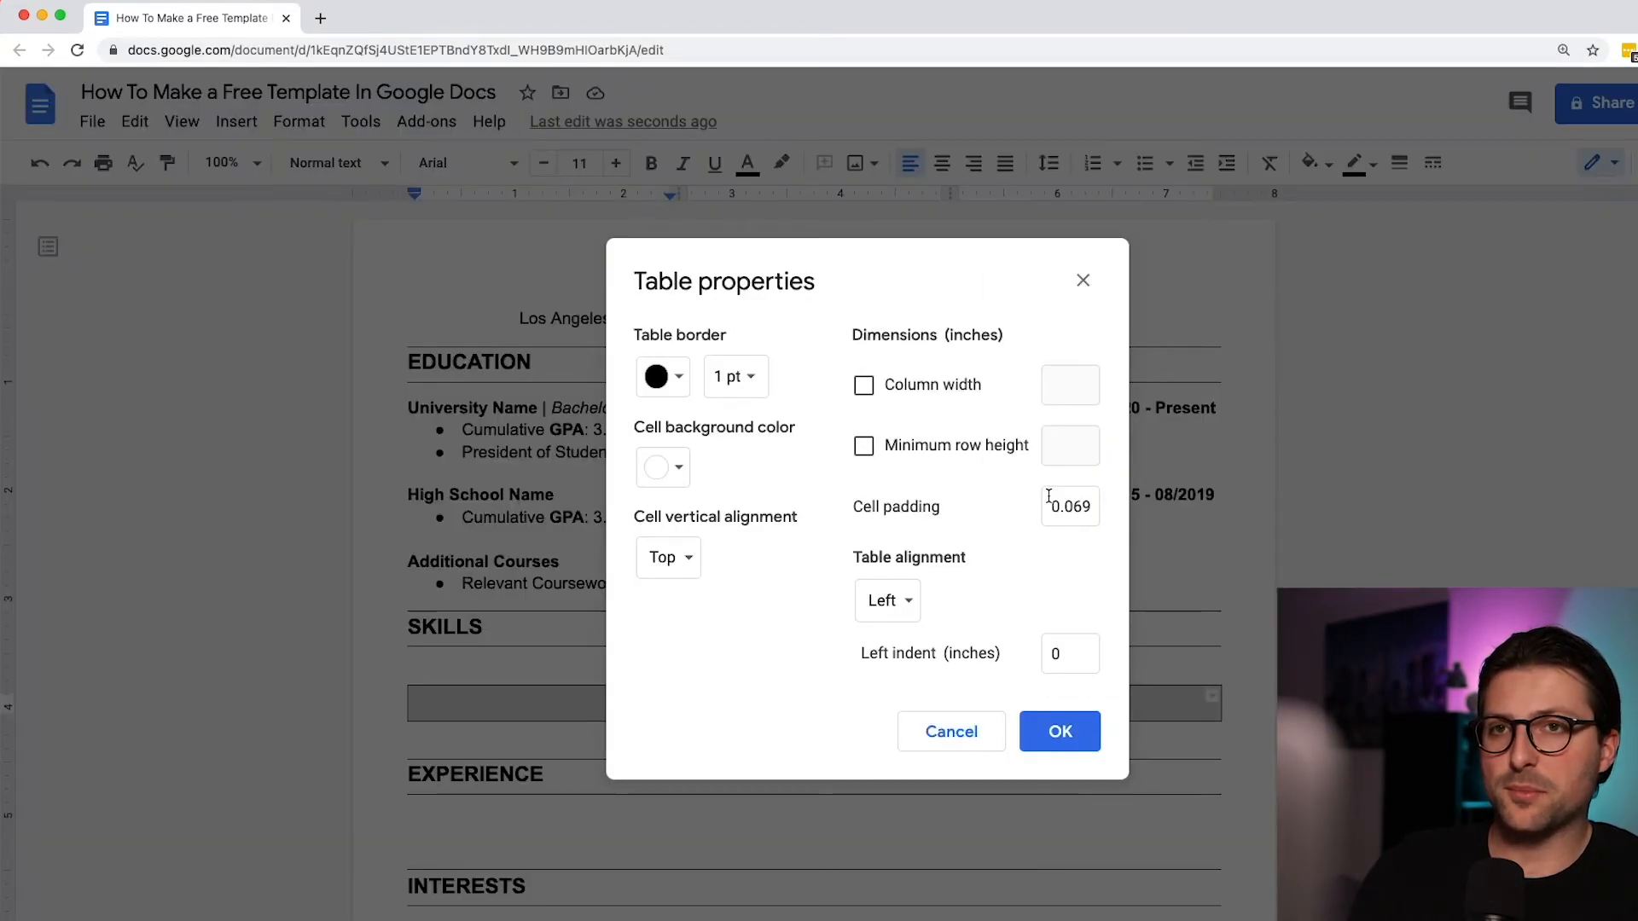
{"action": "type", "text": "0"}
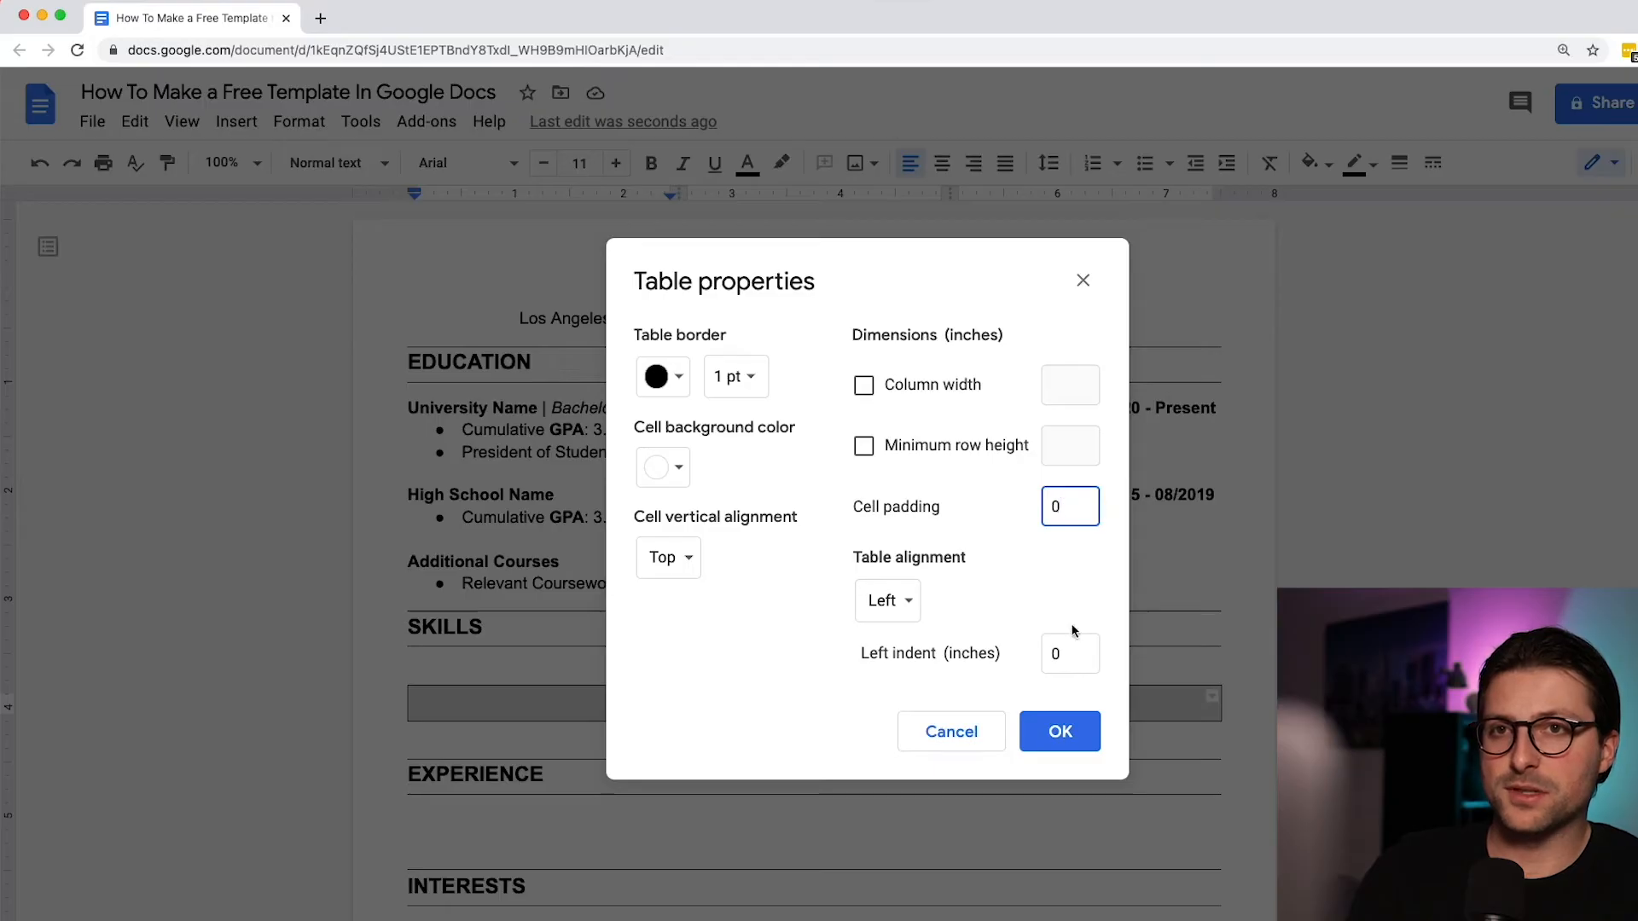
{"action": "left_click", "coordinate": [1060, 730]}
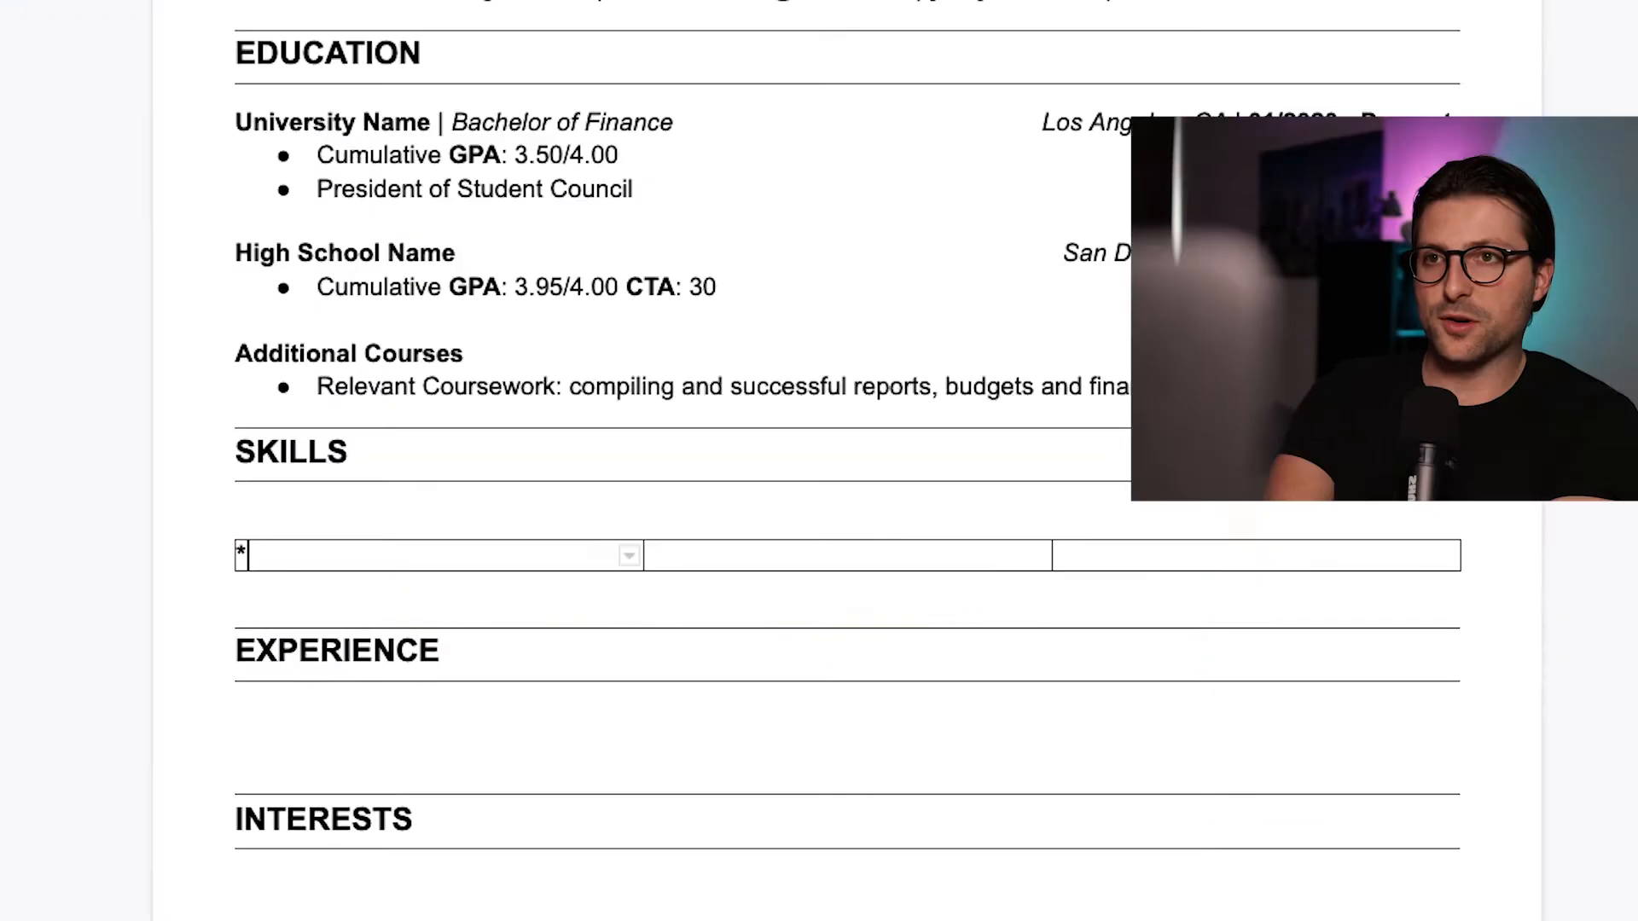
Step: Enter Software tools (QuickBooks, Kashoo), accounting and communication skills with Expert, Expert and Strong ratings
{"action": "type", "text": "Software tools:"}
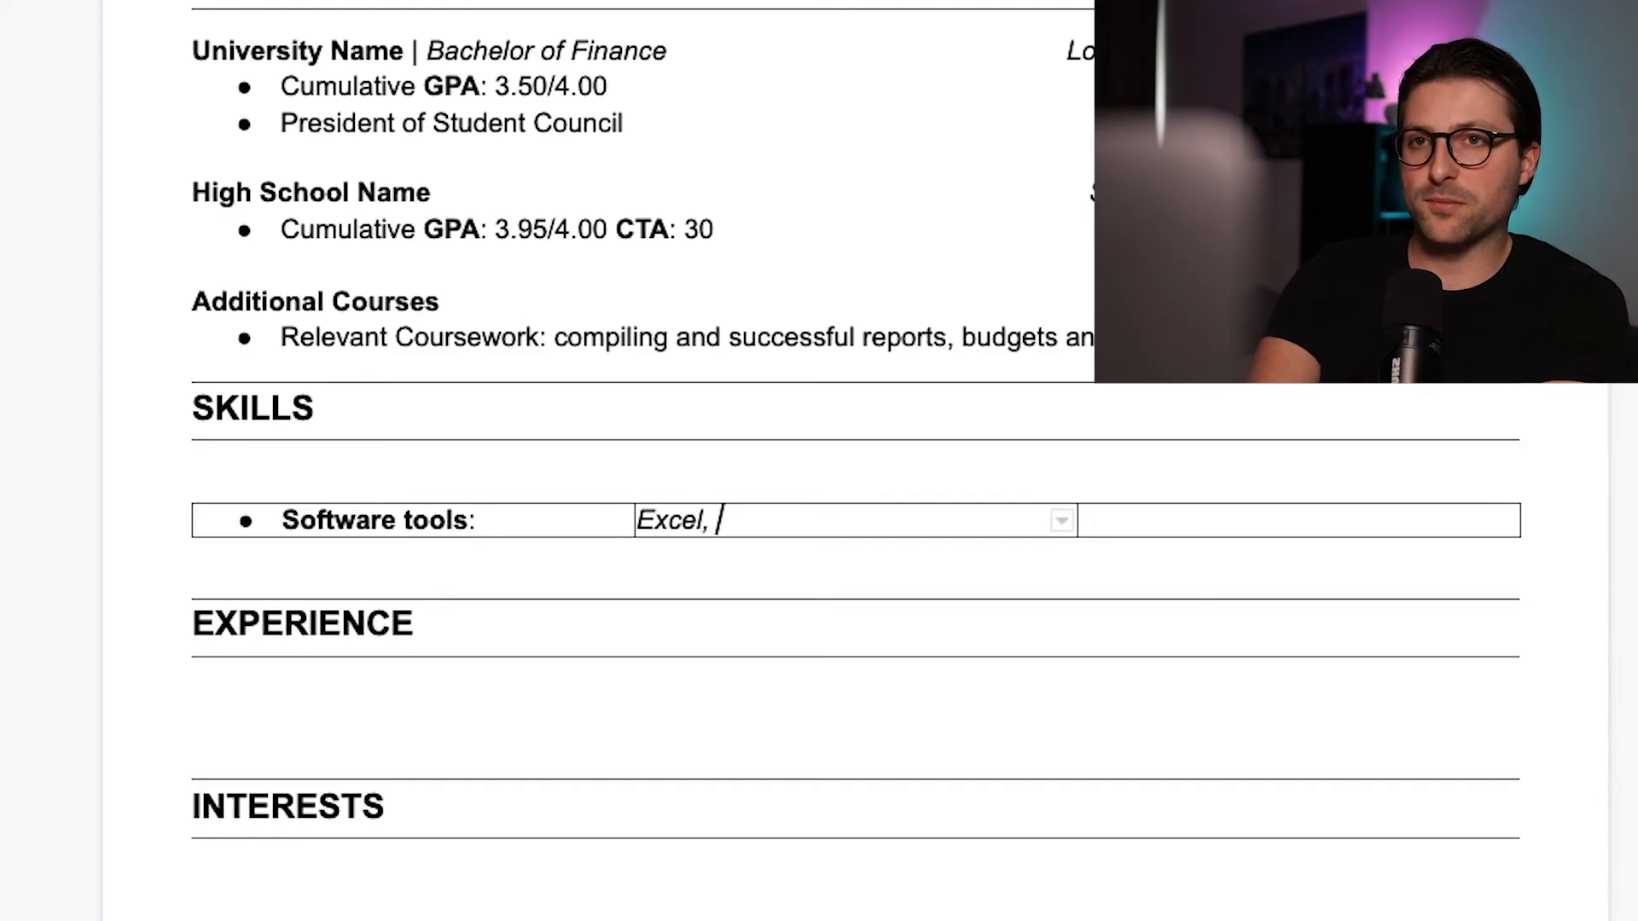
{"action": "type", "text": "QuickBooks,"}
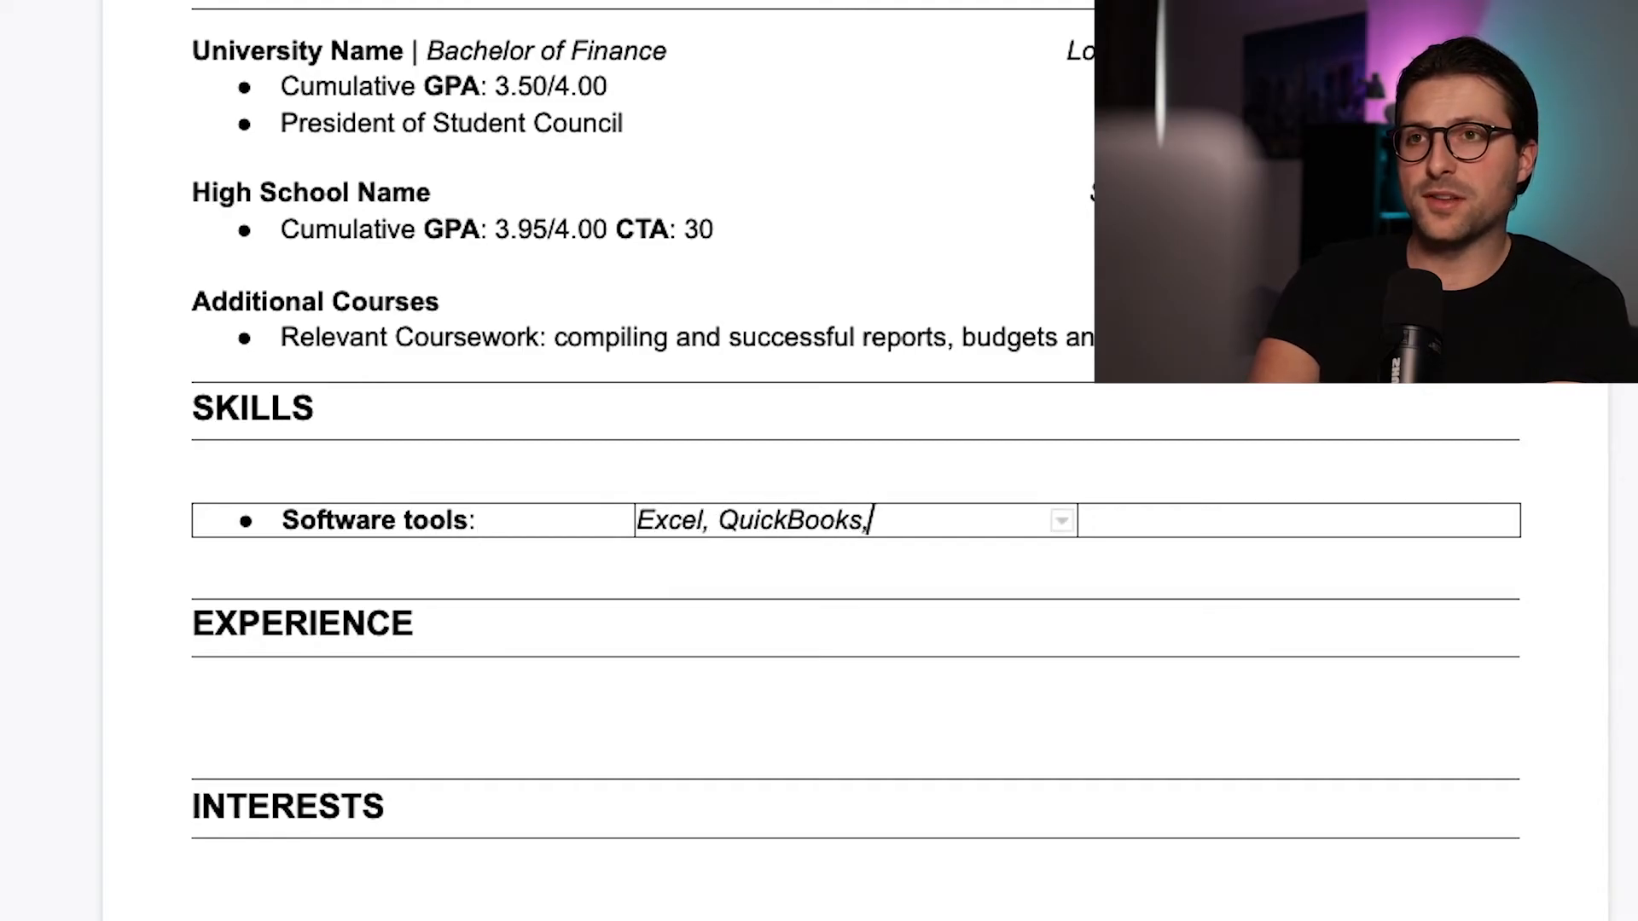
{"action": "type", "text": "Kashoo, Xero, SQL, FreshBooks, sage One"}
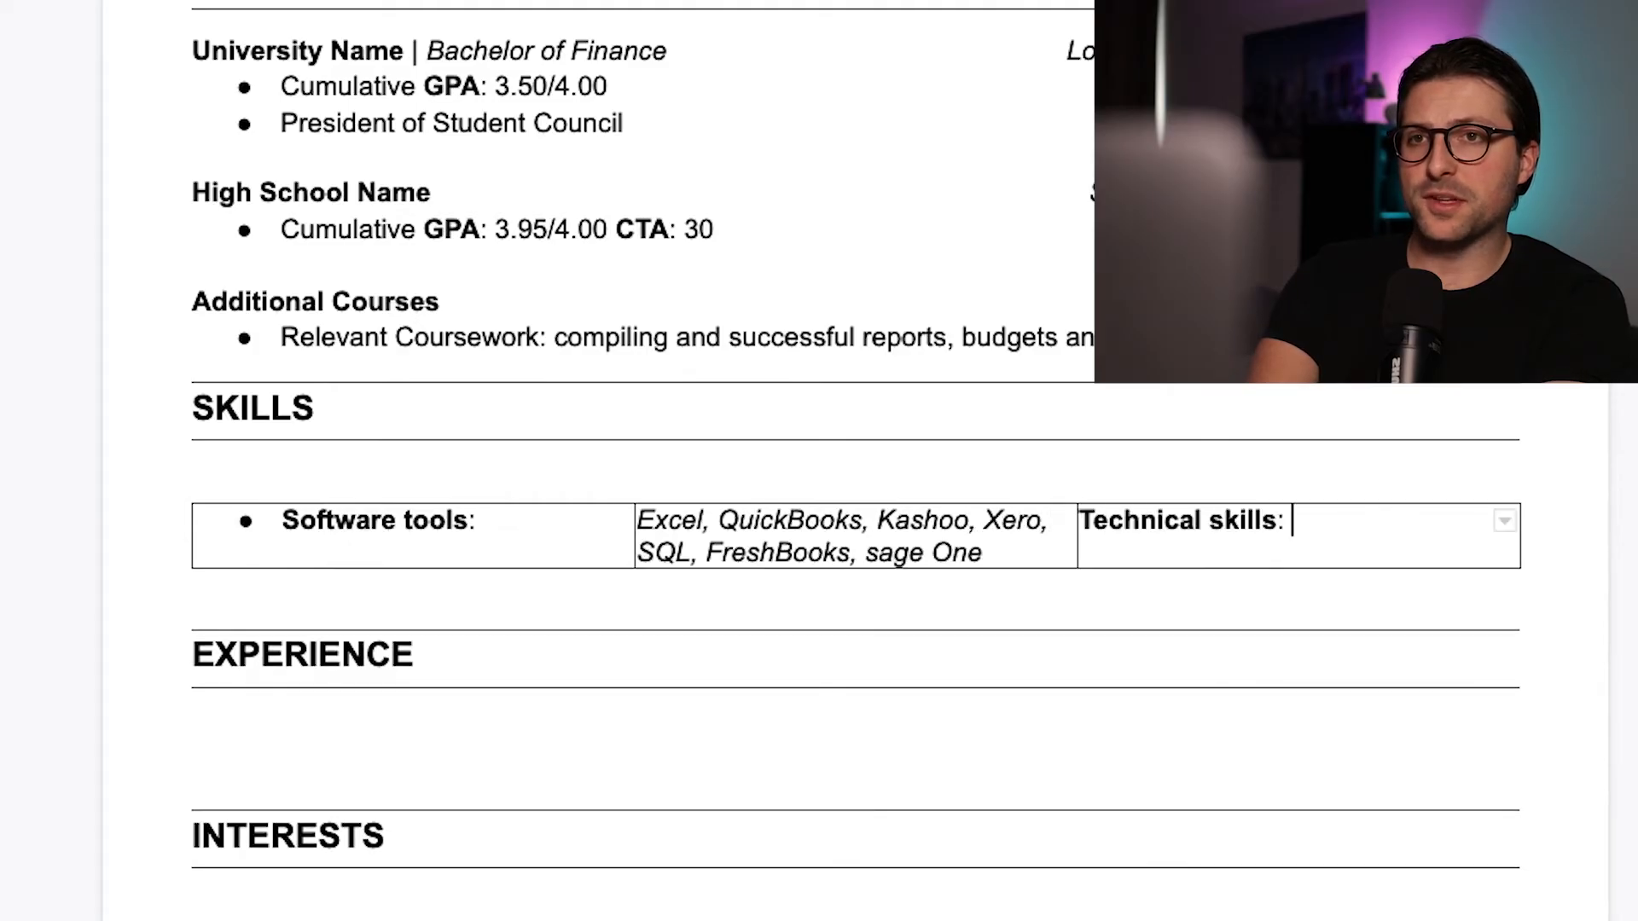
{"action": "type", "text": "Expert"}
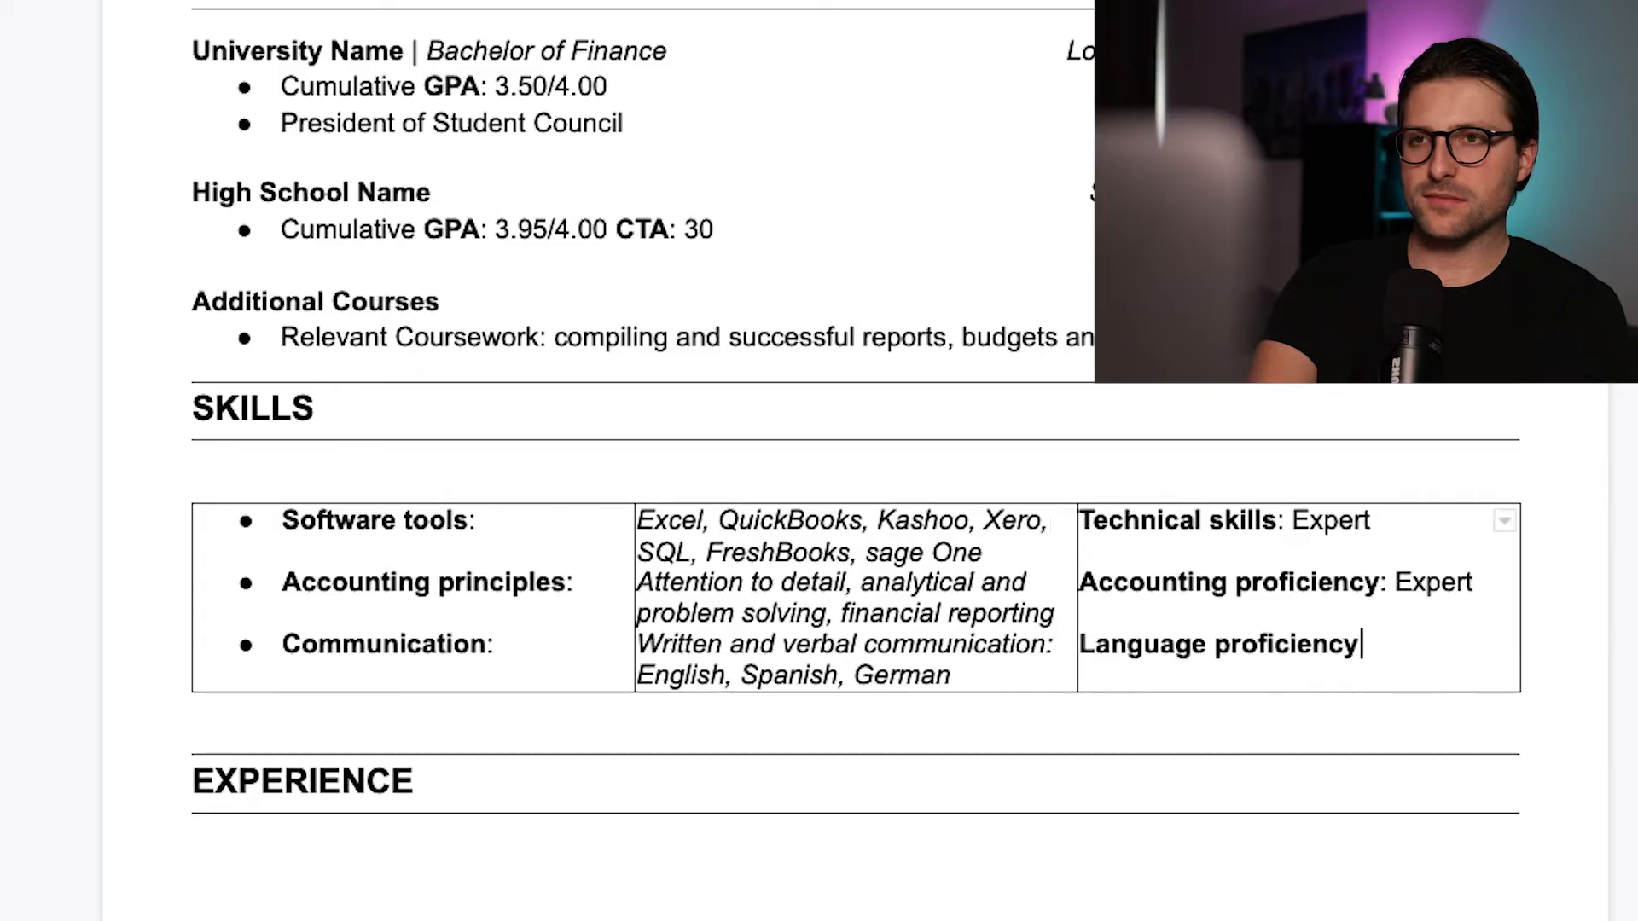
{"action": "type", "text": ": Strong"}
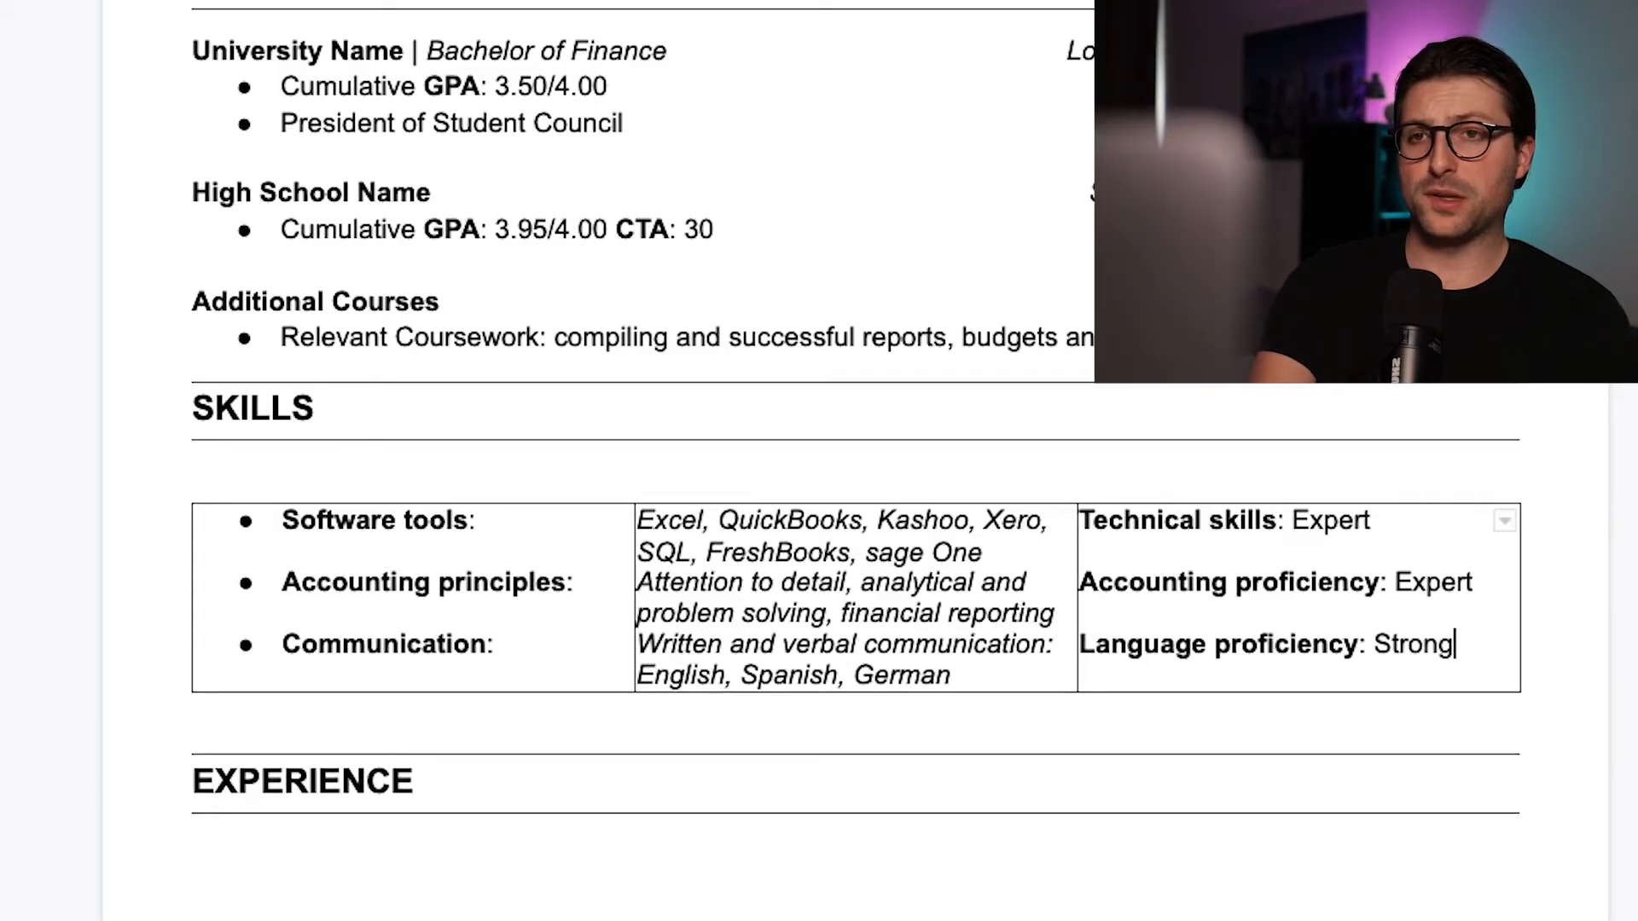
{"action": "left_click_drag", "start_coordinate": [638, 519], "coordinate": [949, 676]}
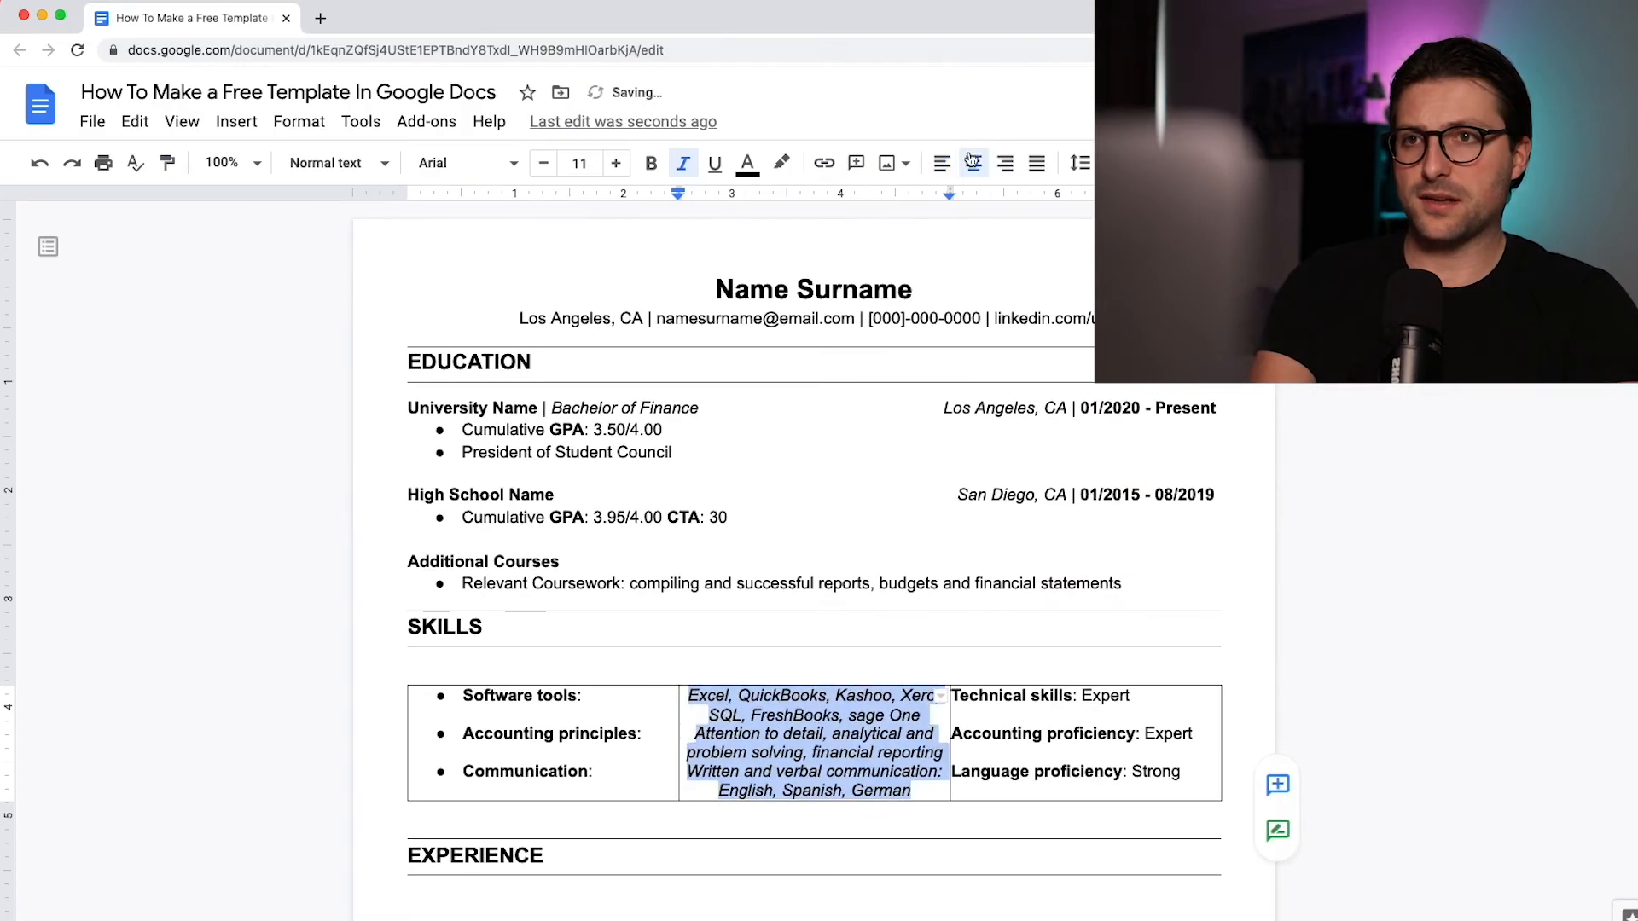
Step: Center the descriptions column, right-align the ratings column and set table borders to 0 pt
{"action": "left_click", "coordinate": [1003, 163]}
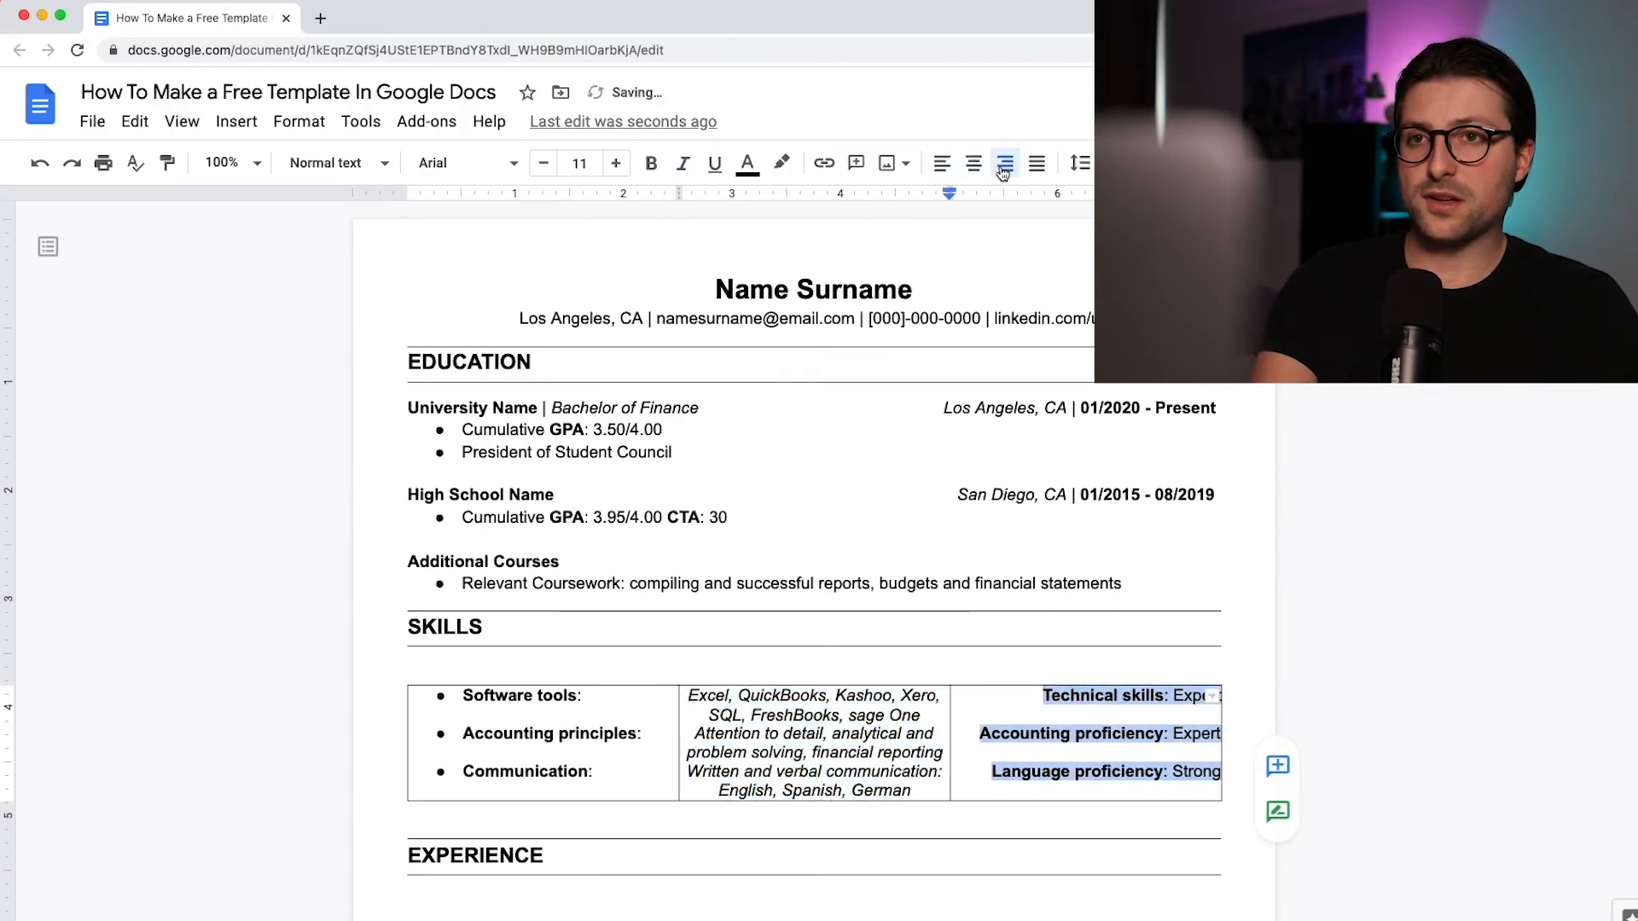
{"action": "left_click", "coordinate": [1003, 163]}
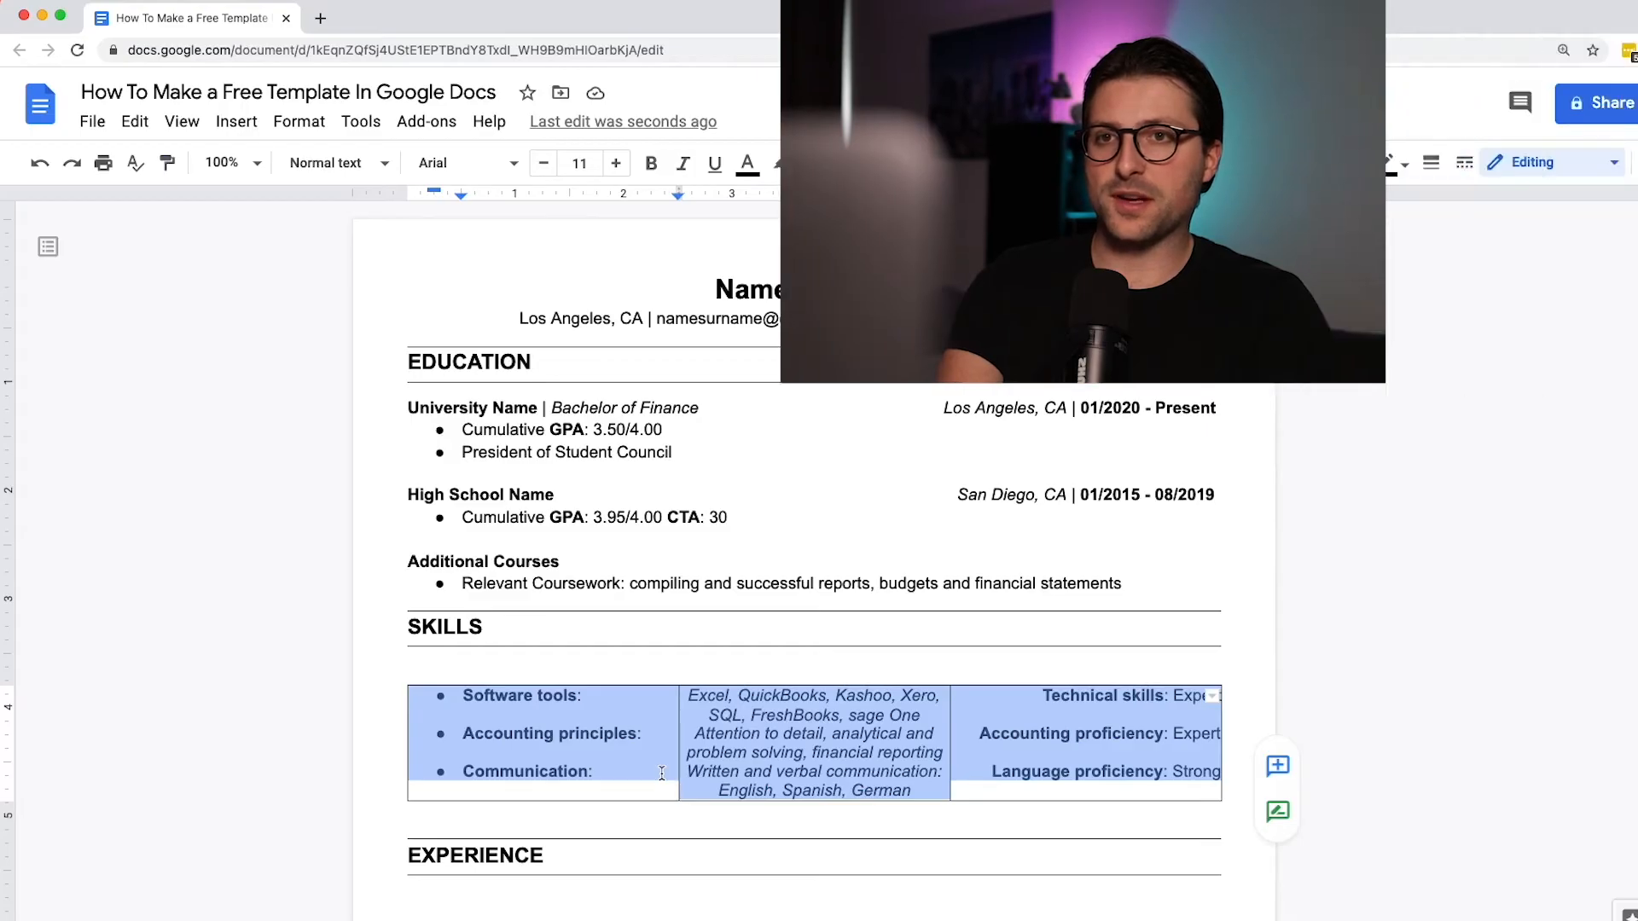
{"action": "left_click", "coordinate": [1429, 162]}
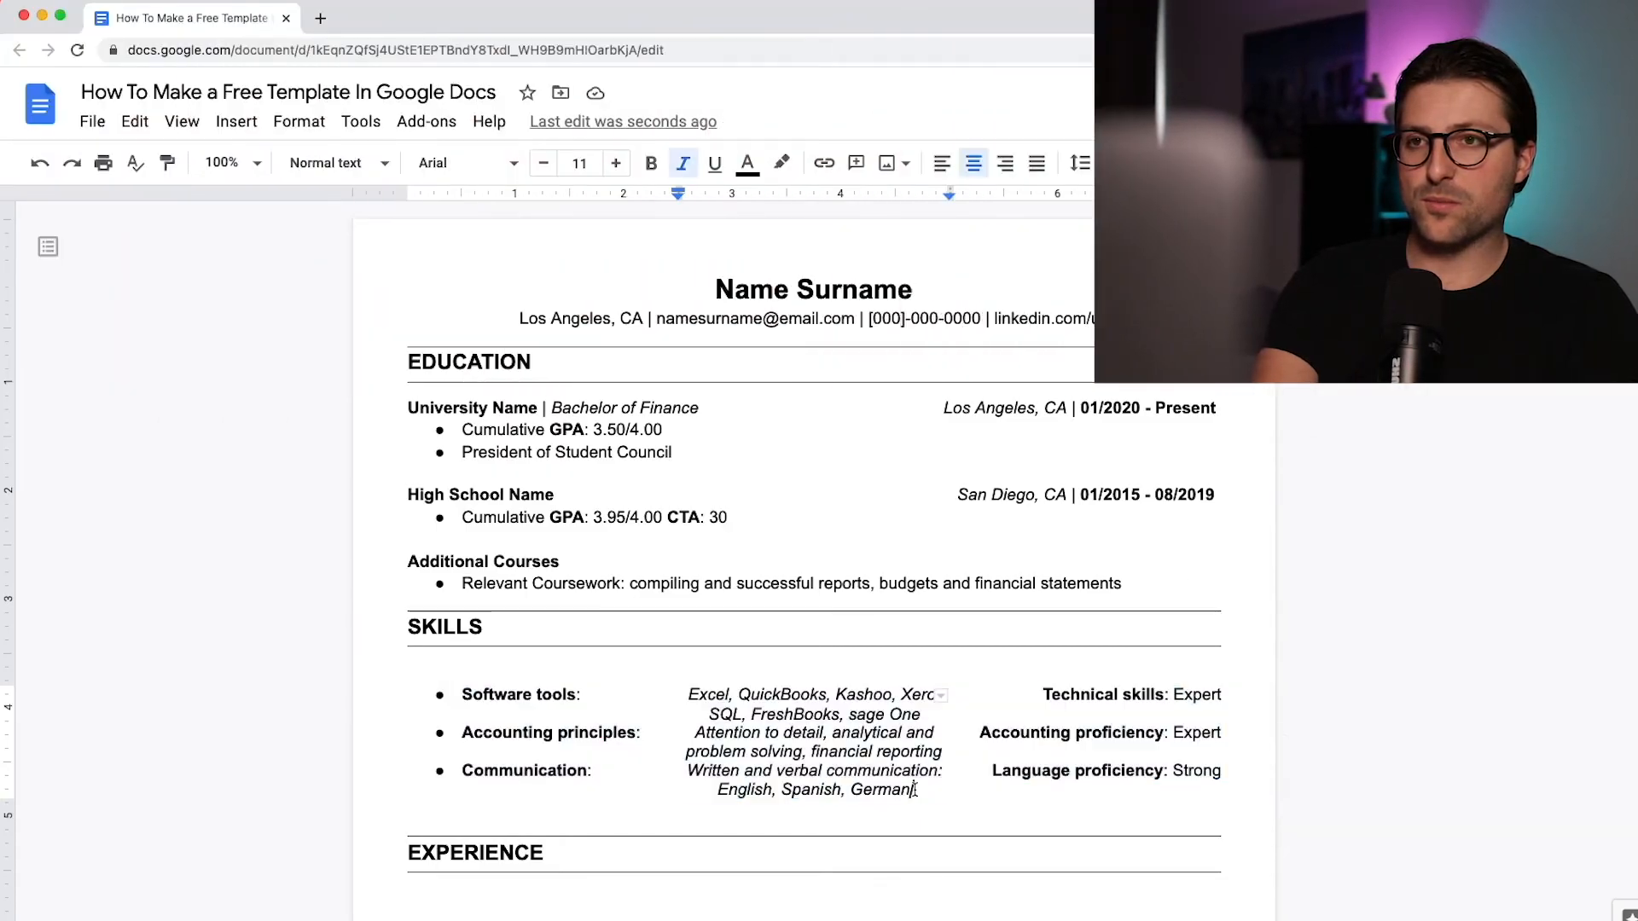
{"action": "scroll", "scroll_direction": "down", "scroll_amount": 3}
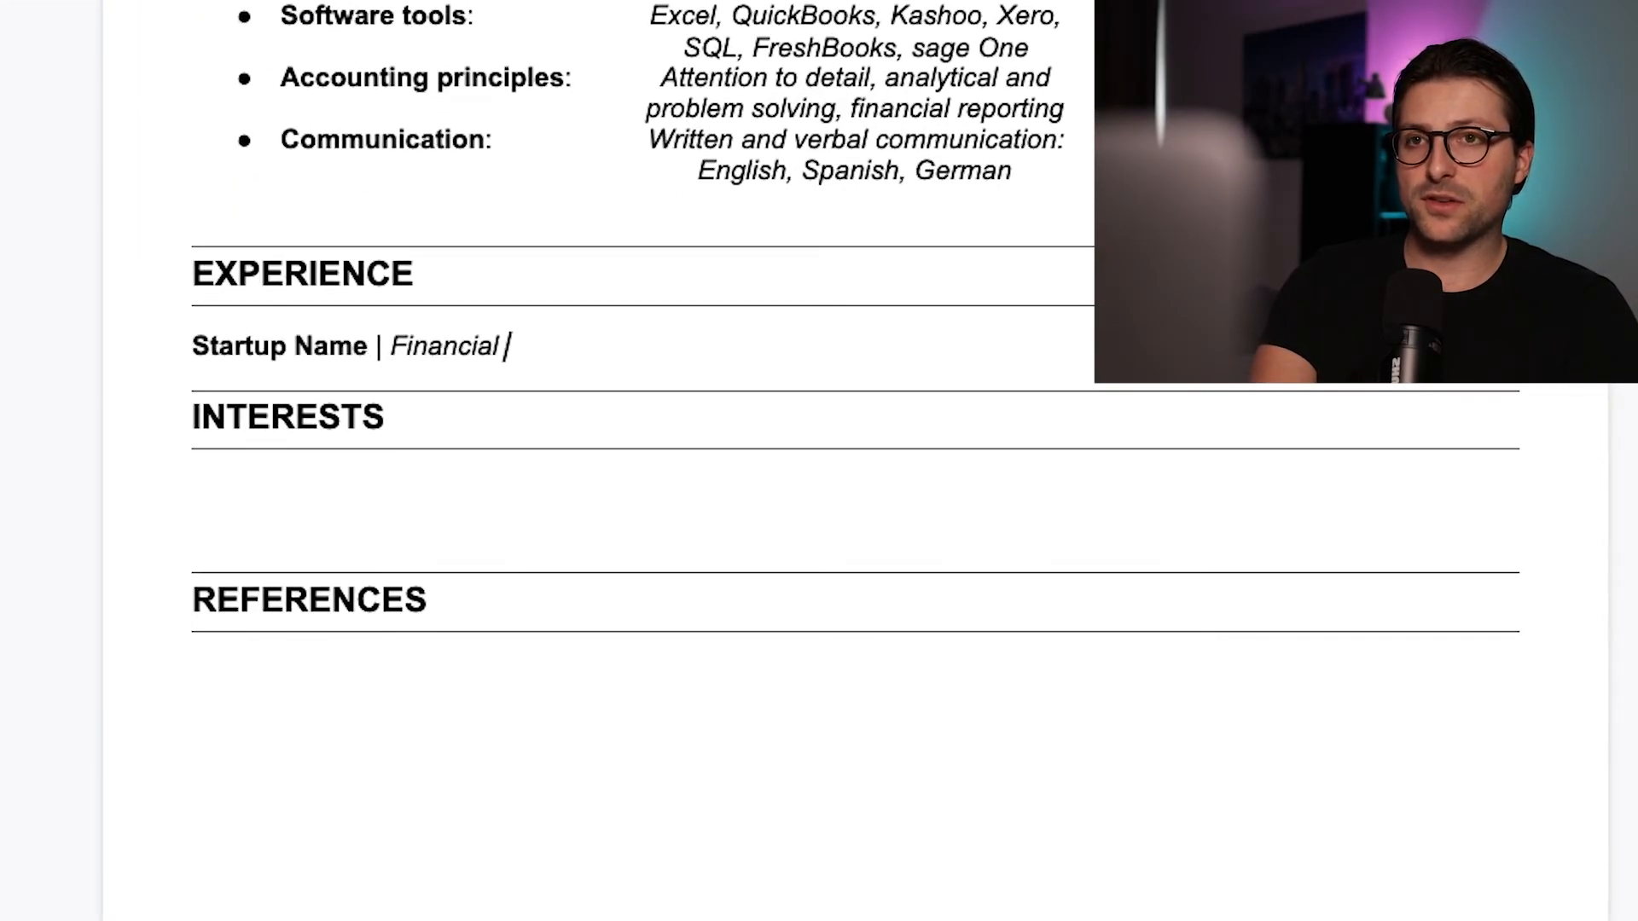
Step: Enter Startup Name, Financial Advisor, Los Angeles, CA, 01/2020 - 03/2020 and achievement bullets including '8% in one year'
{"action": "type", "text": "Advisor Los Angeles, CA |"}
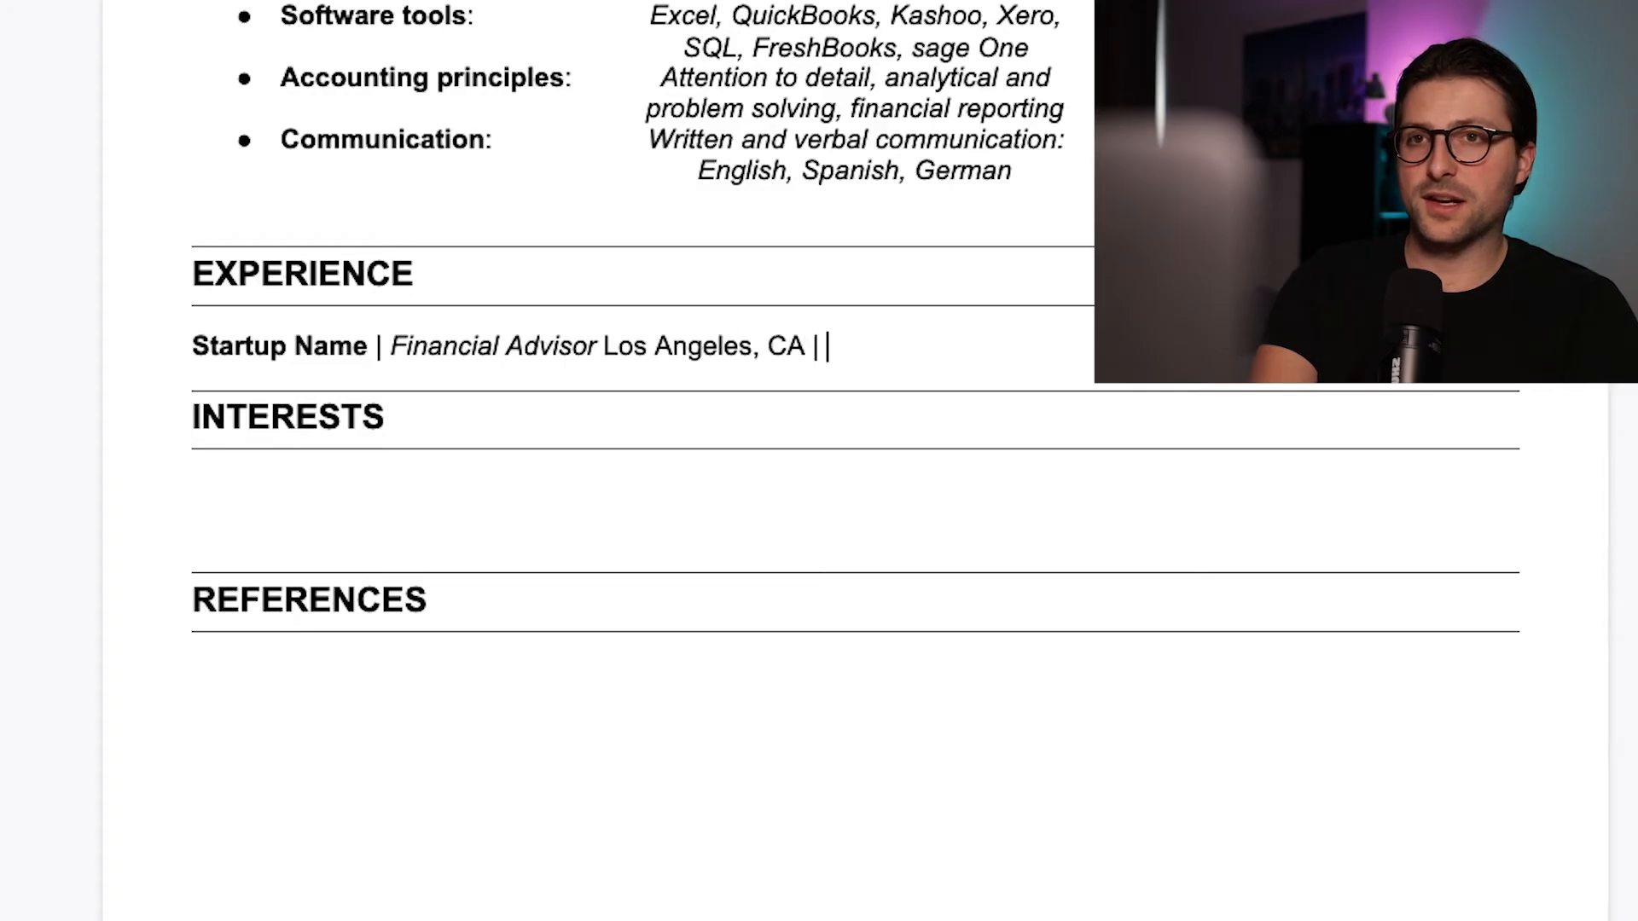
{"action": "type", "text": "01/2020 - 03/2020"}
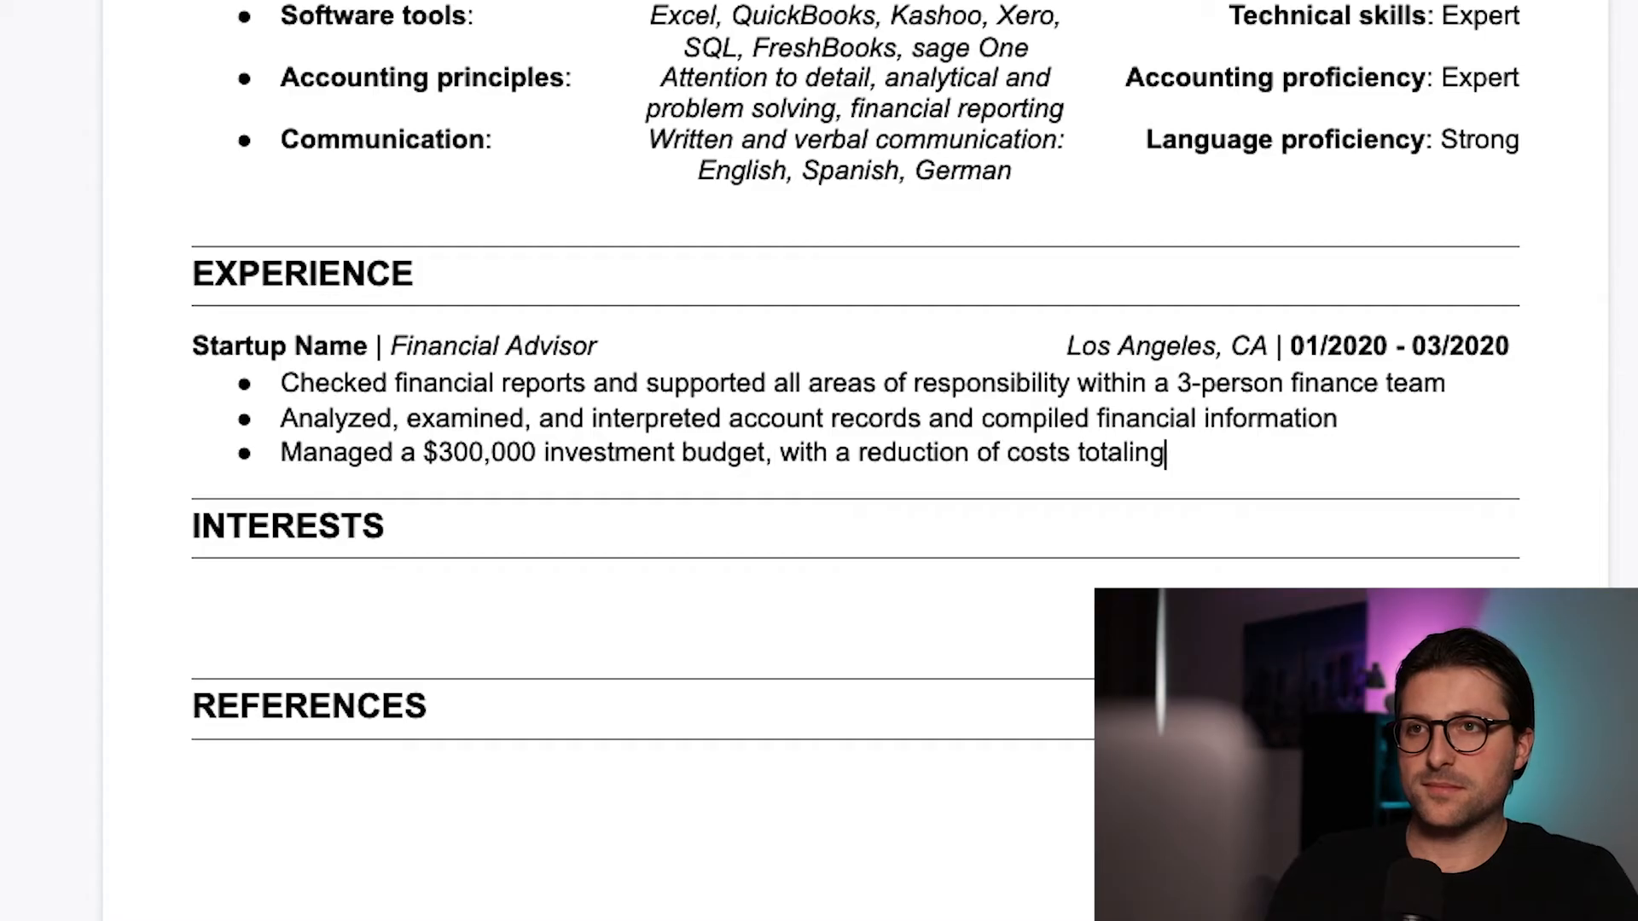
{"action": "type", "text": "8% in one year"}
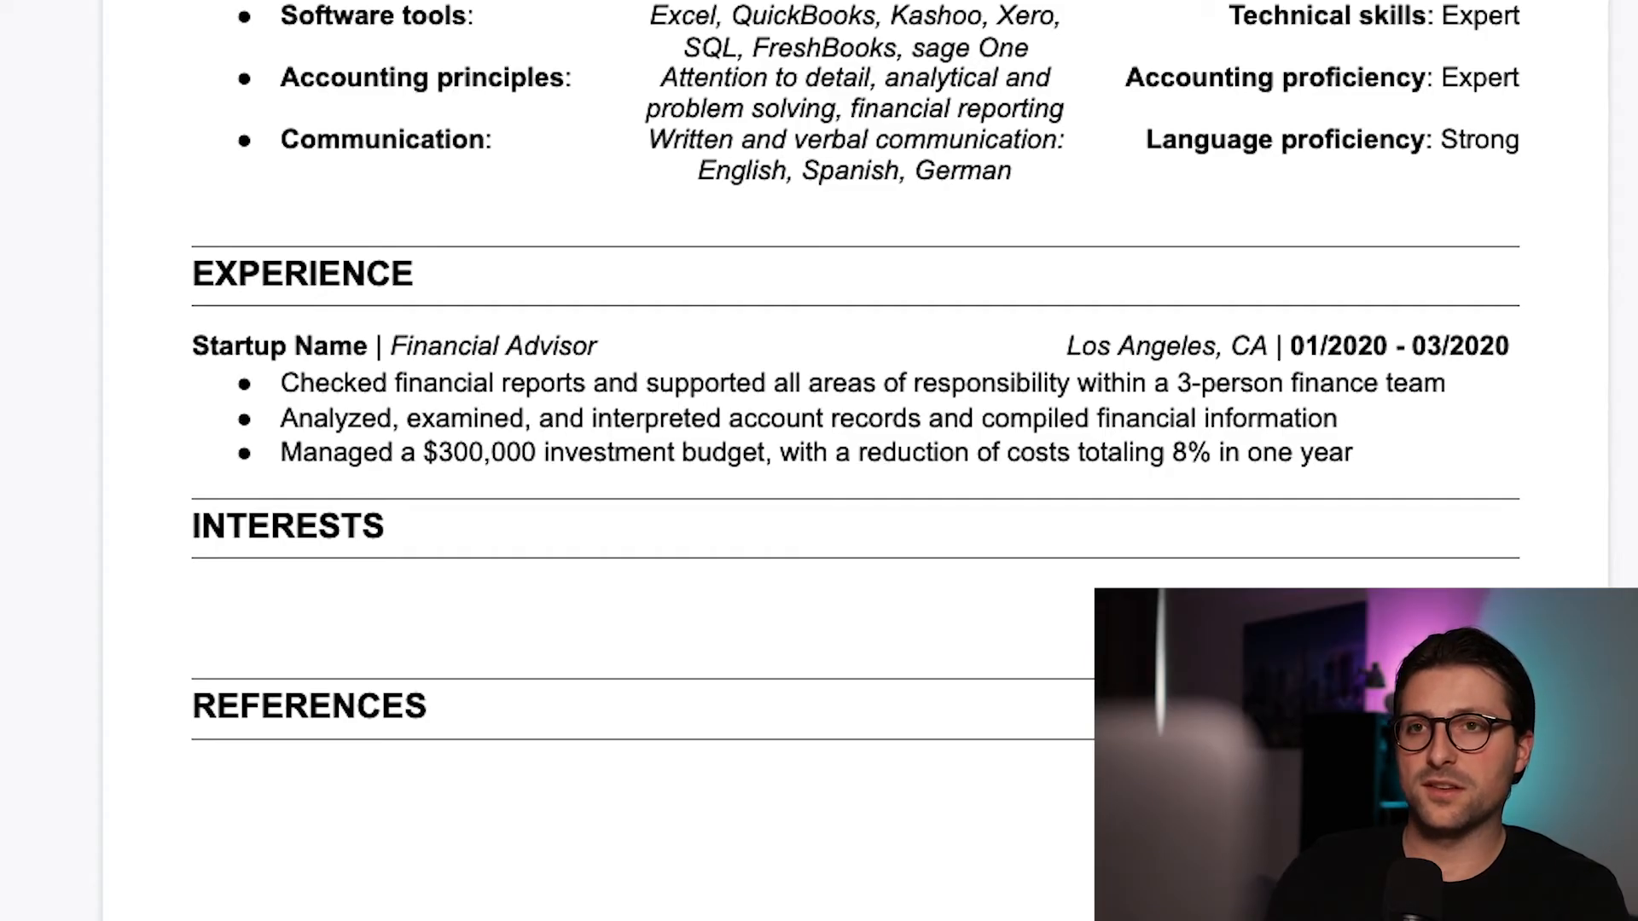
{"action": "double_click", "coordinate": [331, 382]}
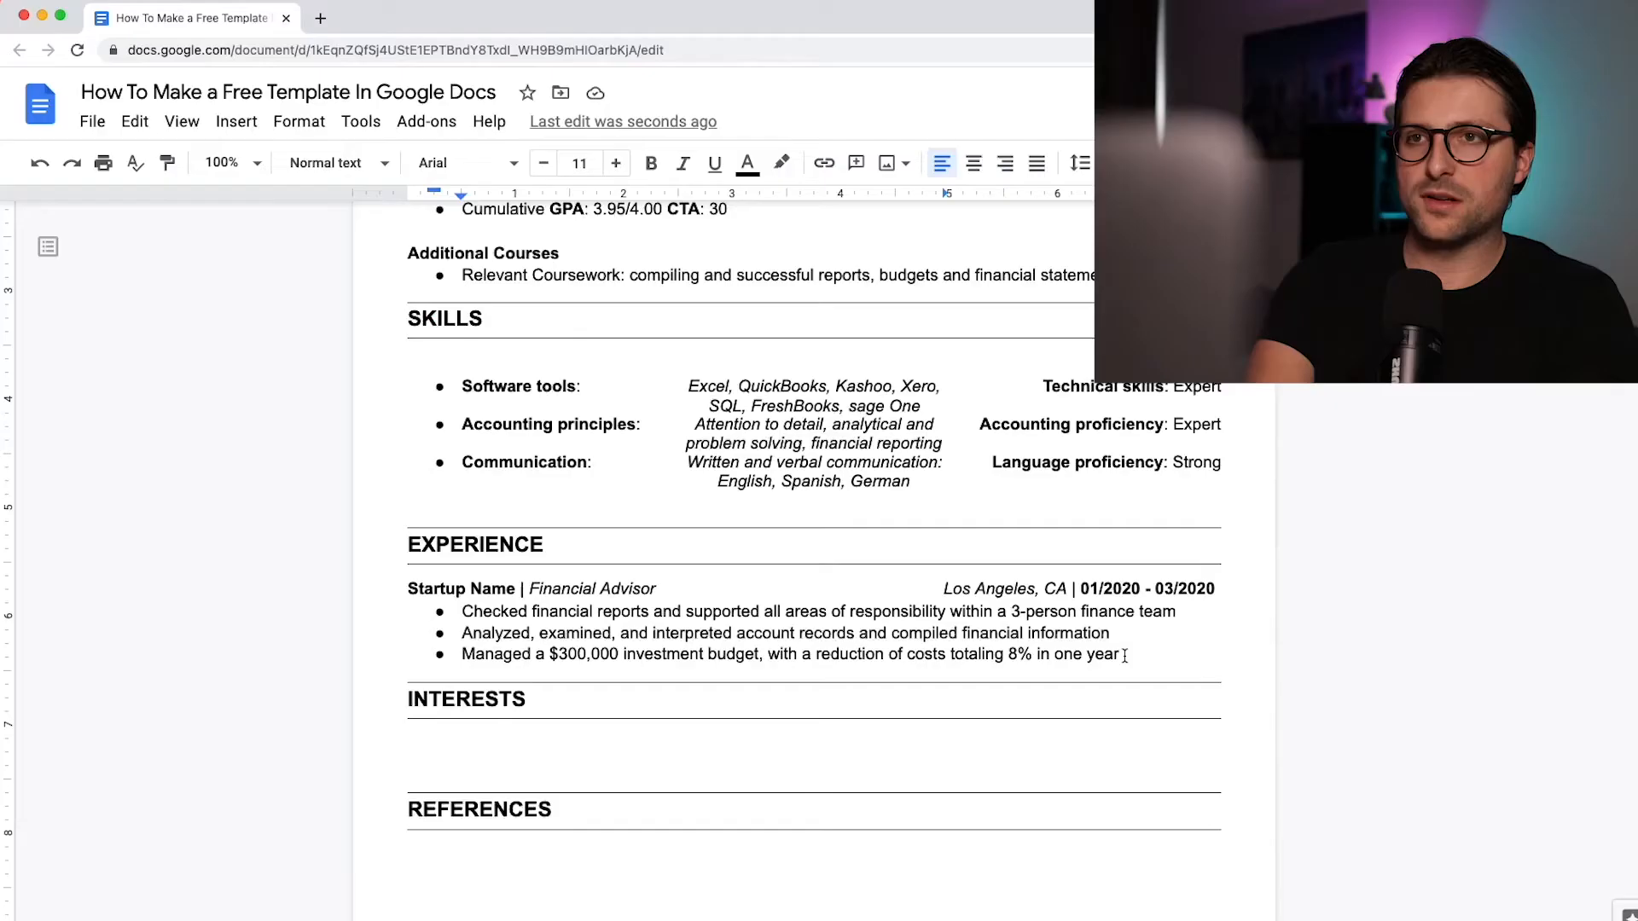
Step: Paste a duplicate Startup Name entry below the first and move to the INTERESTS section
{"action": "key", "text": "Enter"}
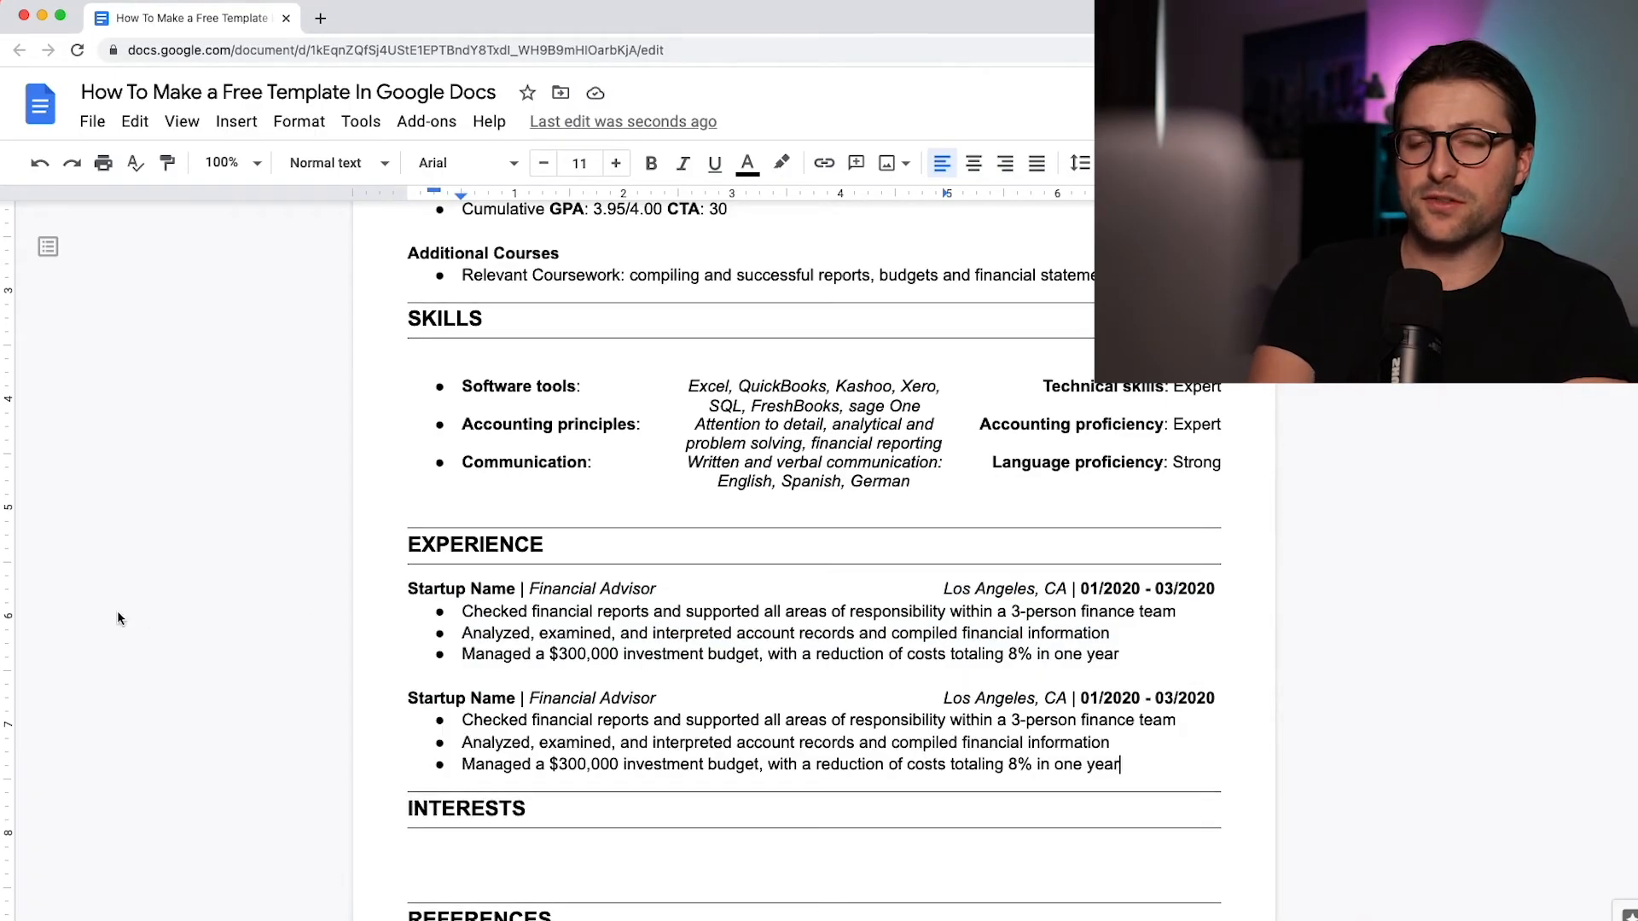
{"action": "scroll", "scroll_direction": "down", "scroll_amount": 3}
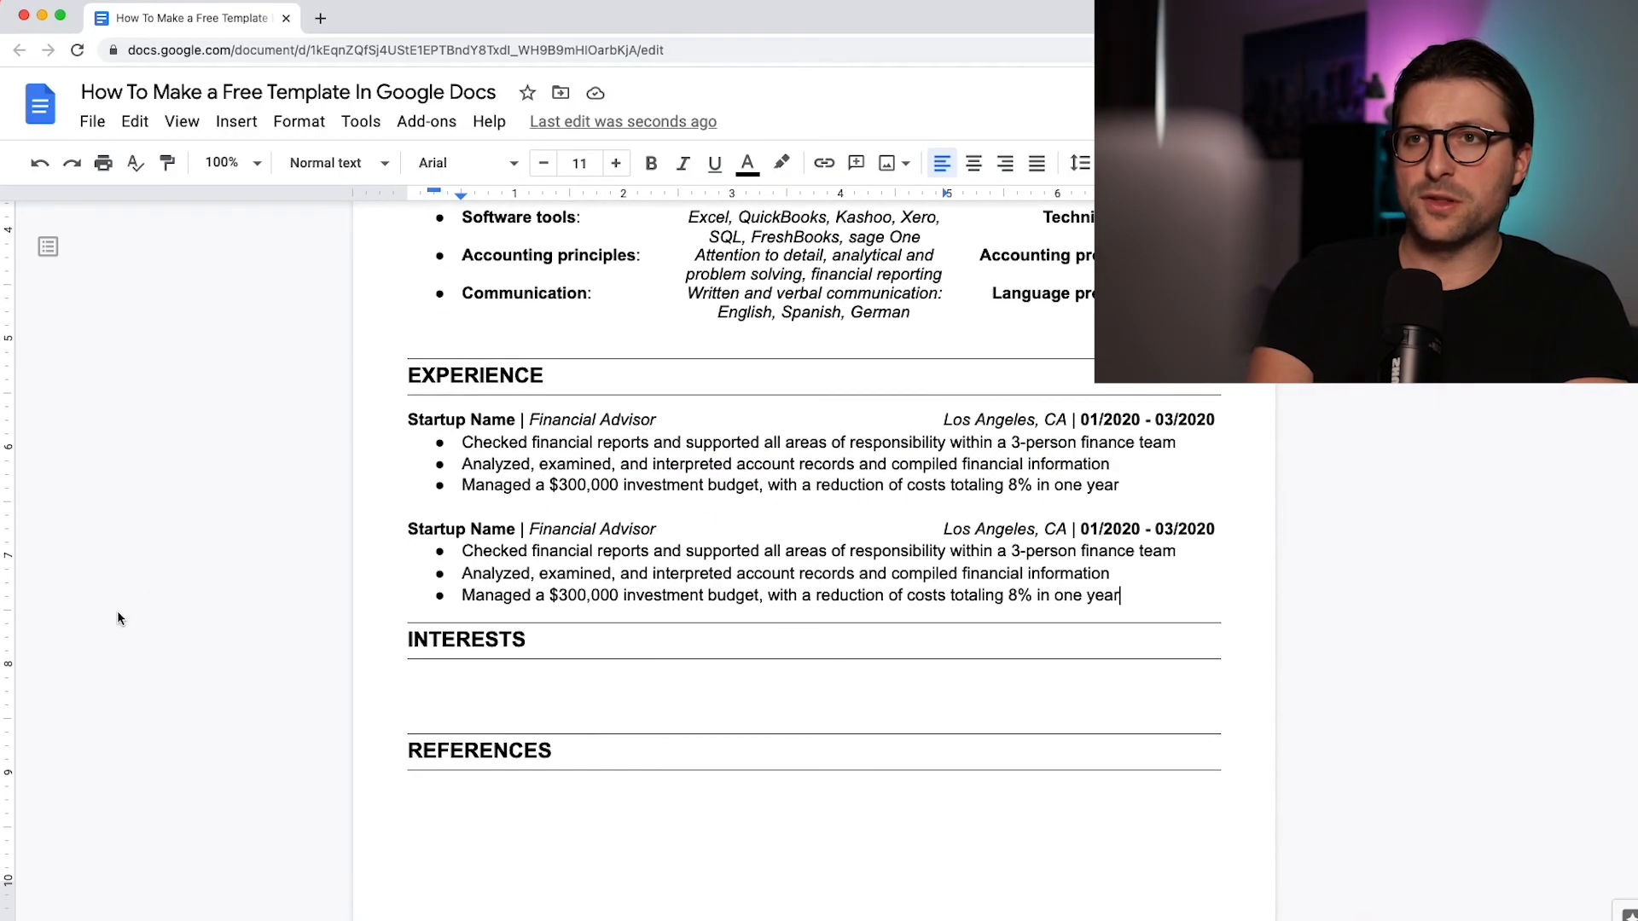
{"action": "left_click", "coordinate": [416, 703]}
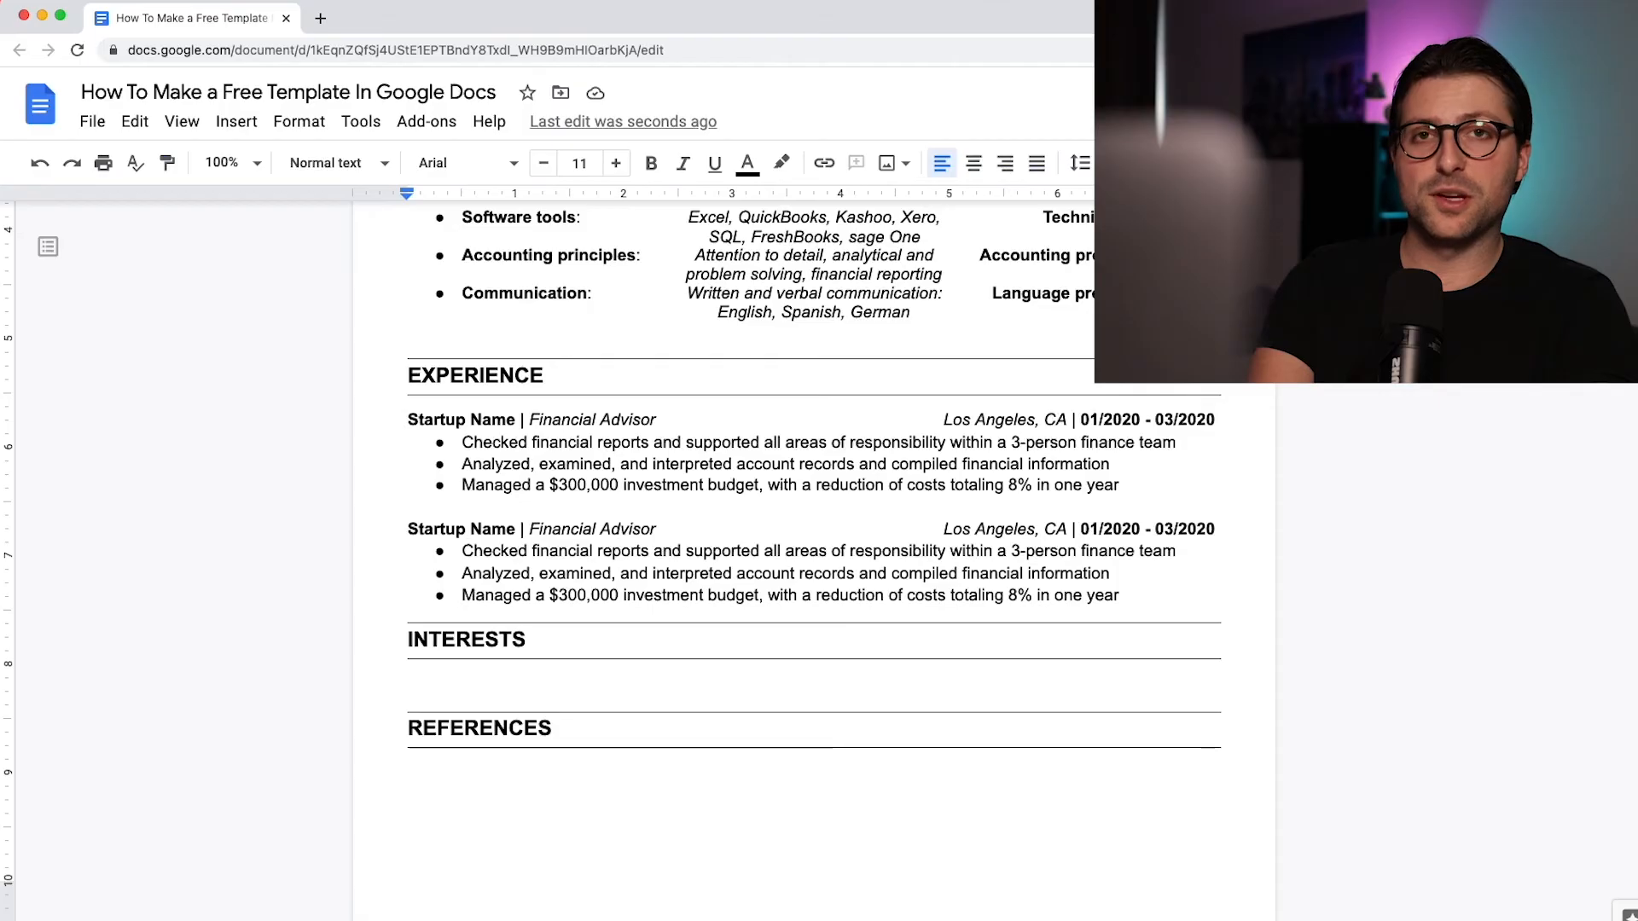
{"action": "left_click", "coordinate": [410, 686]}
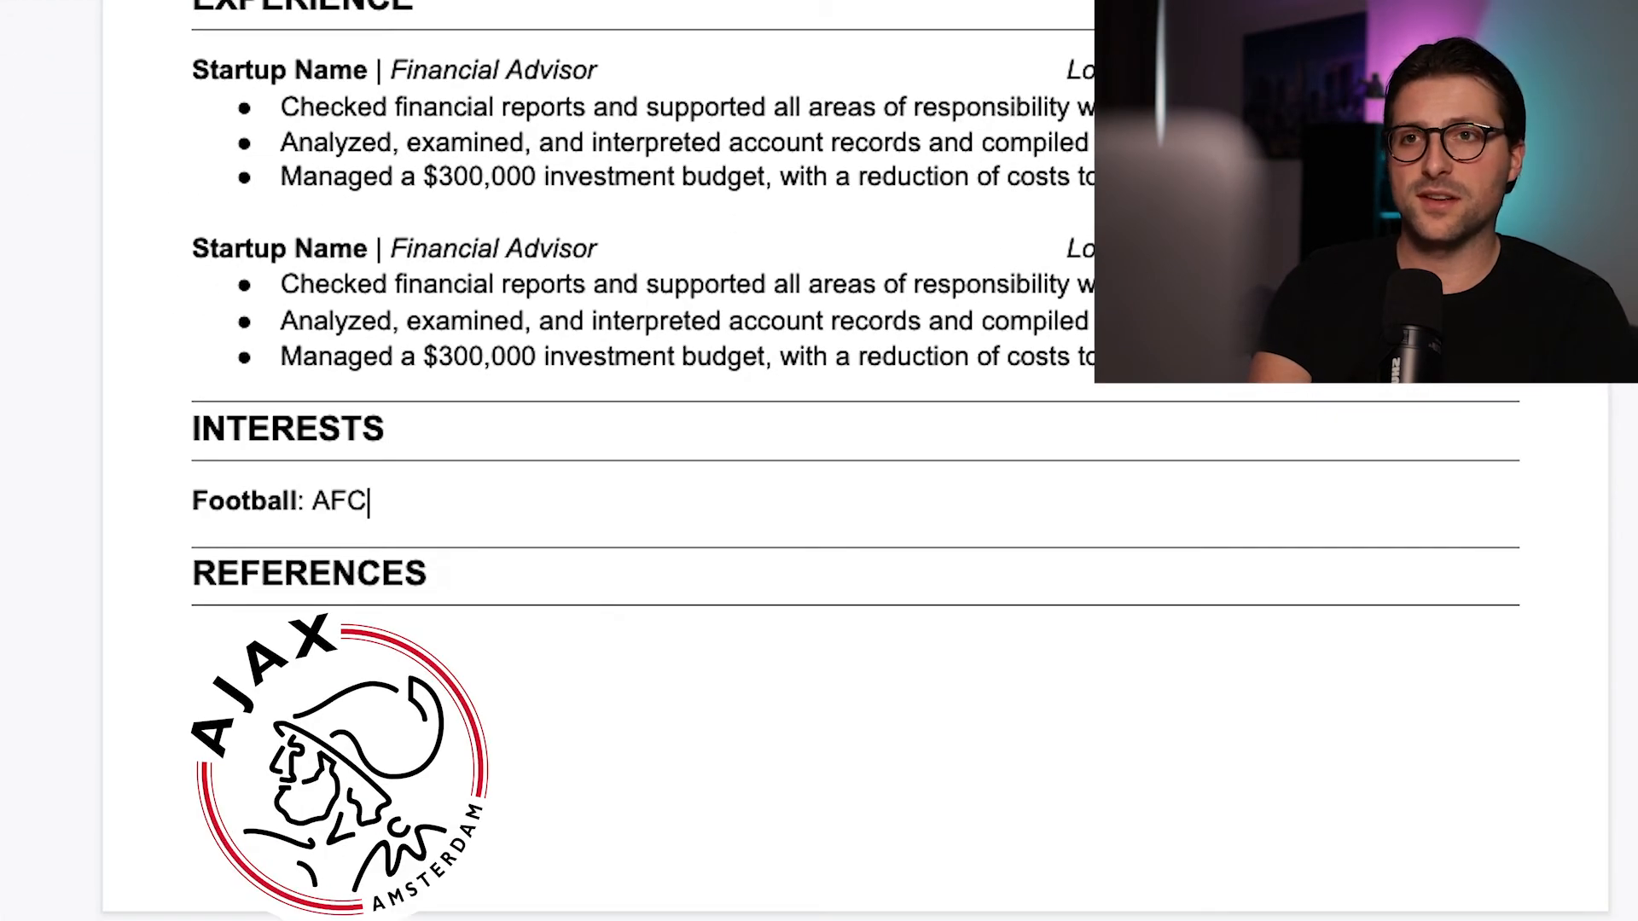
Step: List Football: AFC Ajax, Frenkie de Jong and Watching Netflix: Binge-watched Ozark & Breaking Bad
{"action": "type", "text": "Ajax, Frenkie de Jong"}
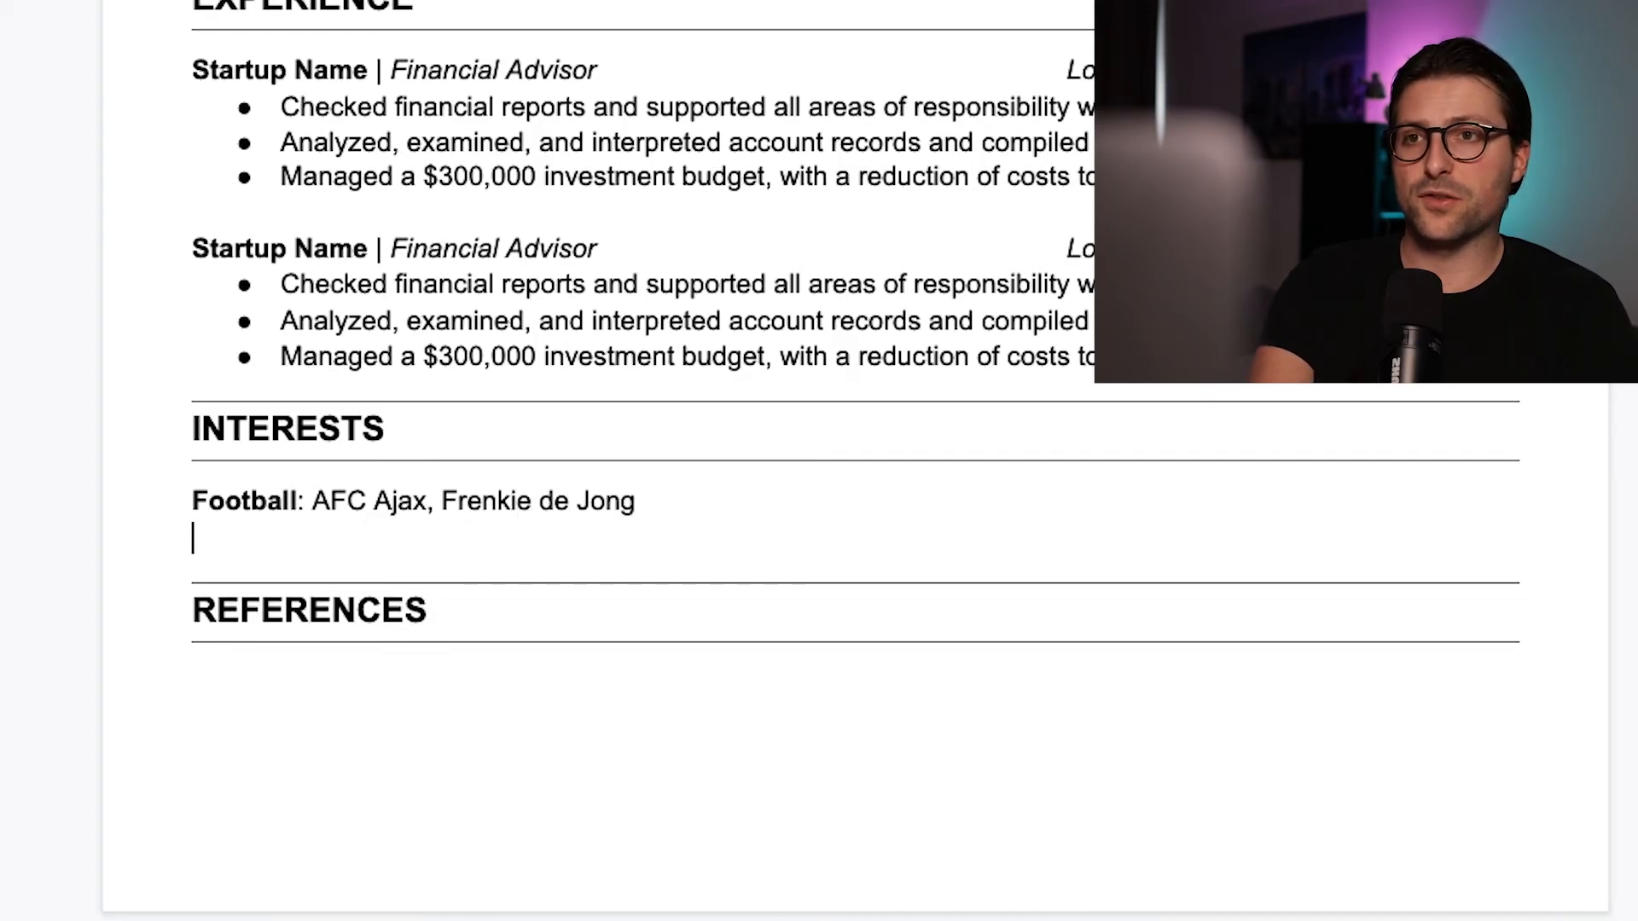
{"action": "type", "text": "Watching Netflix:"}
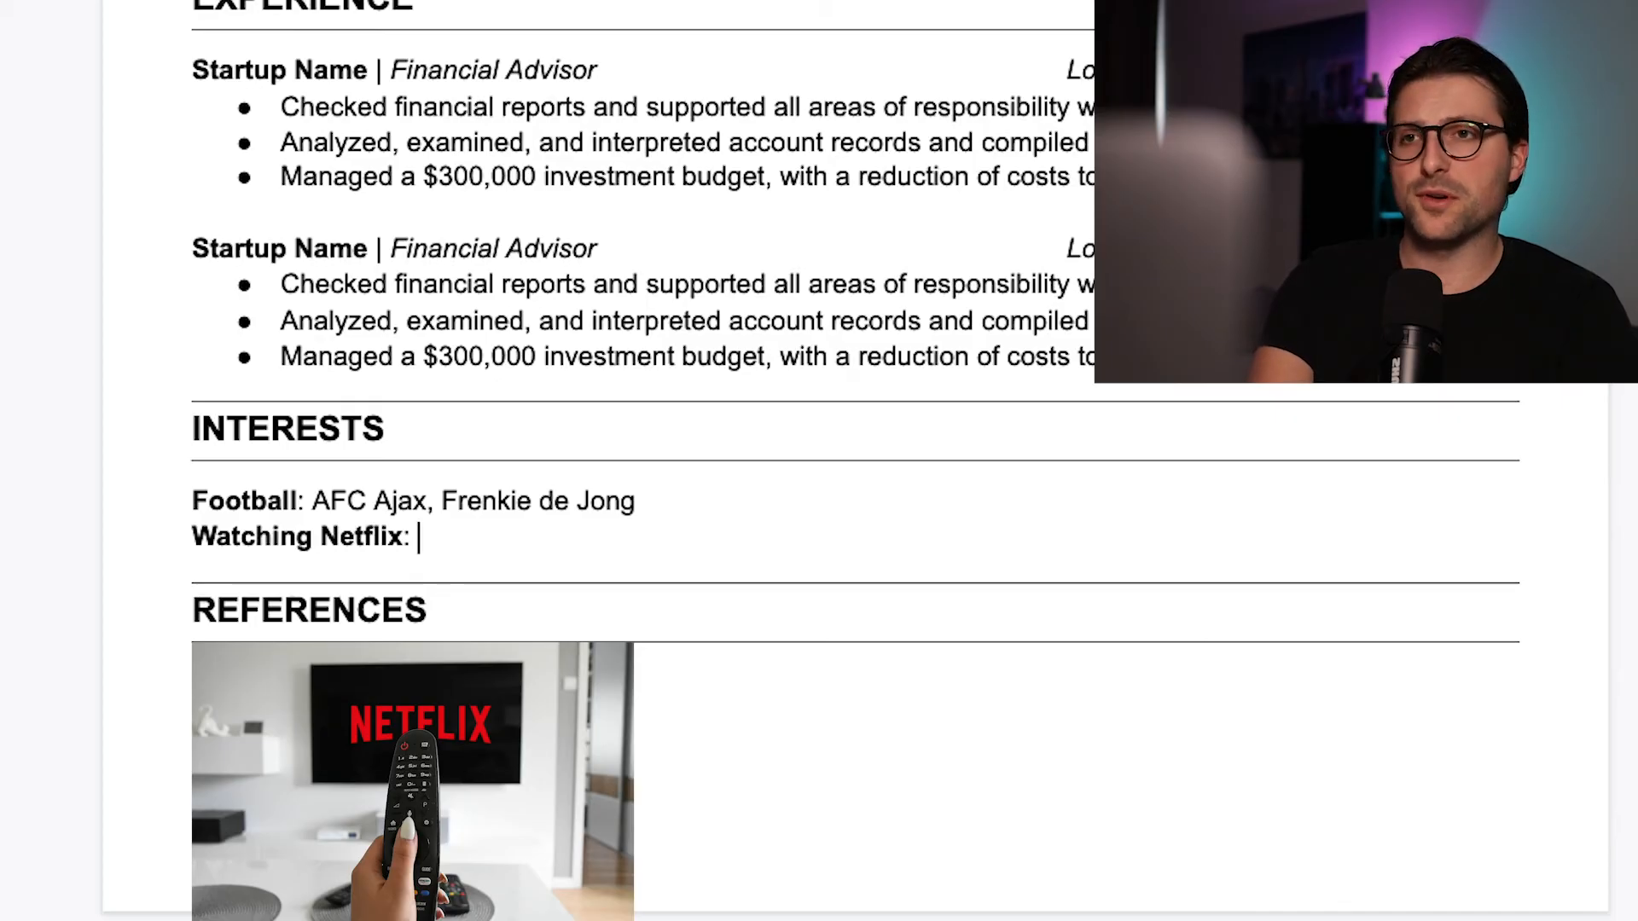
{"action": "type", "text": "Binge-watched Ozark & Breaking Bad"}
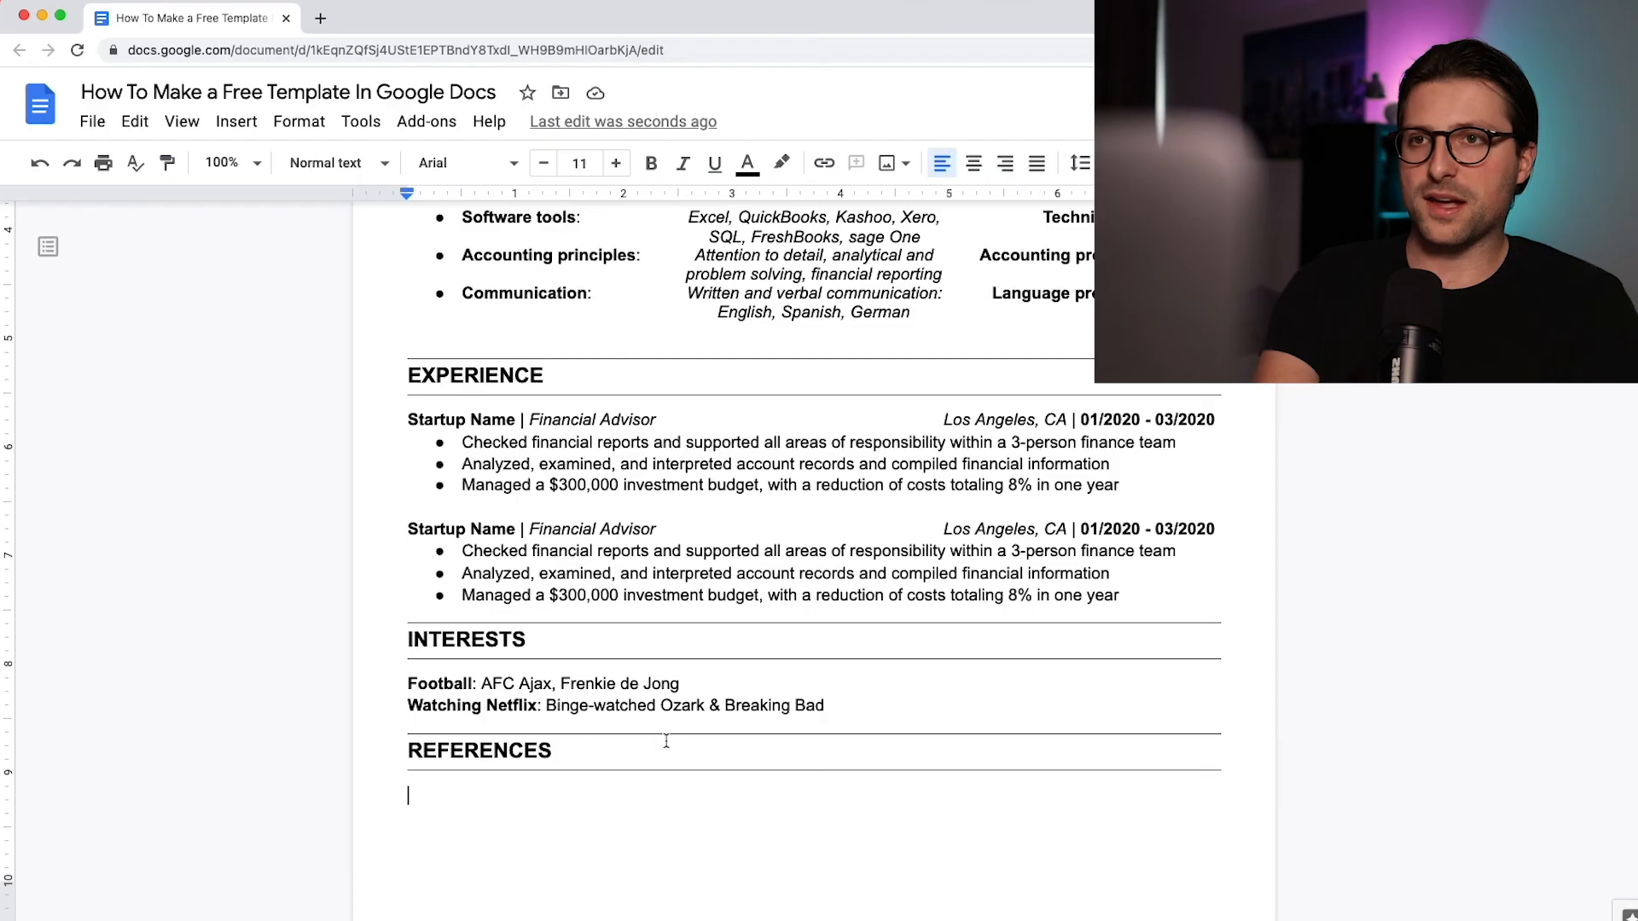
{"action": "left_click", "coordinate": [235, 121]}
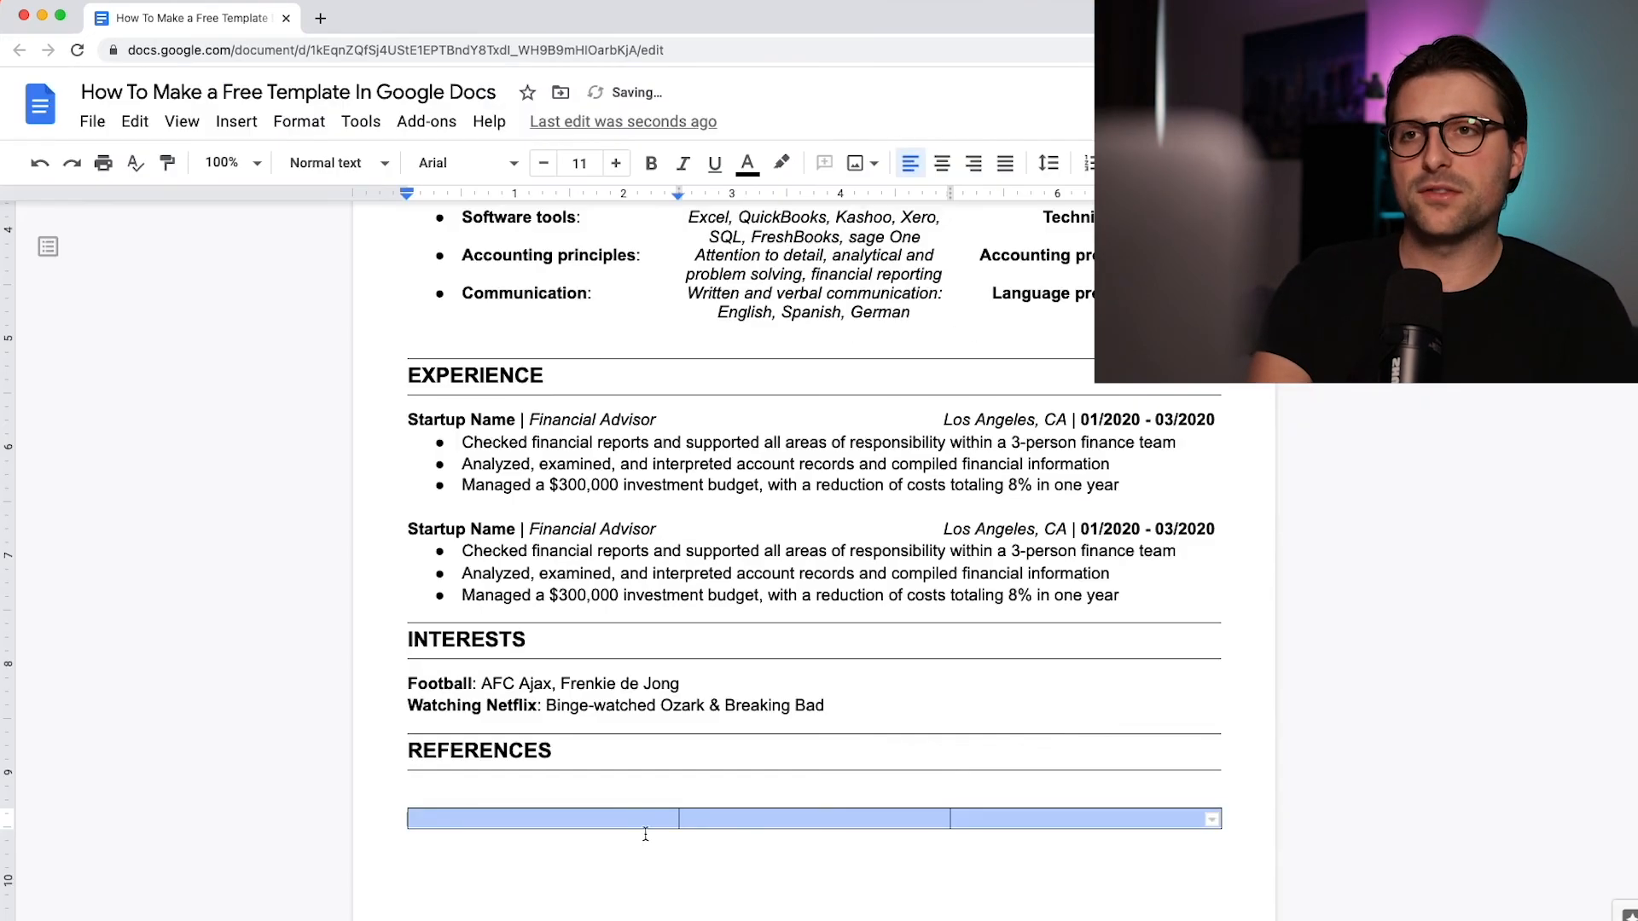
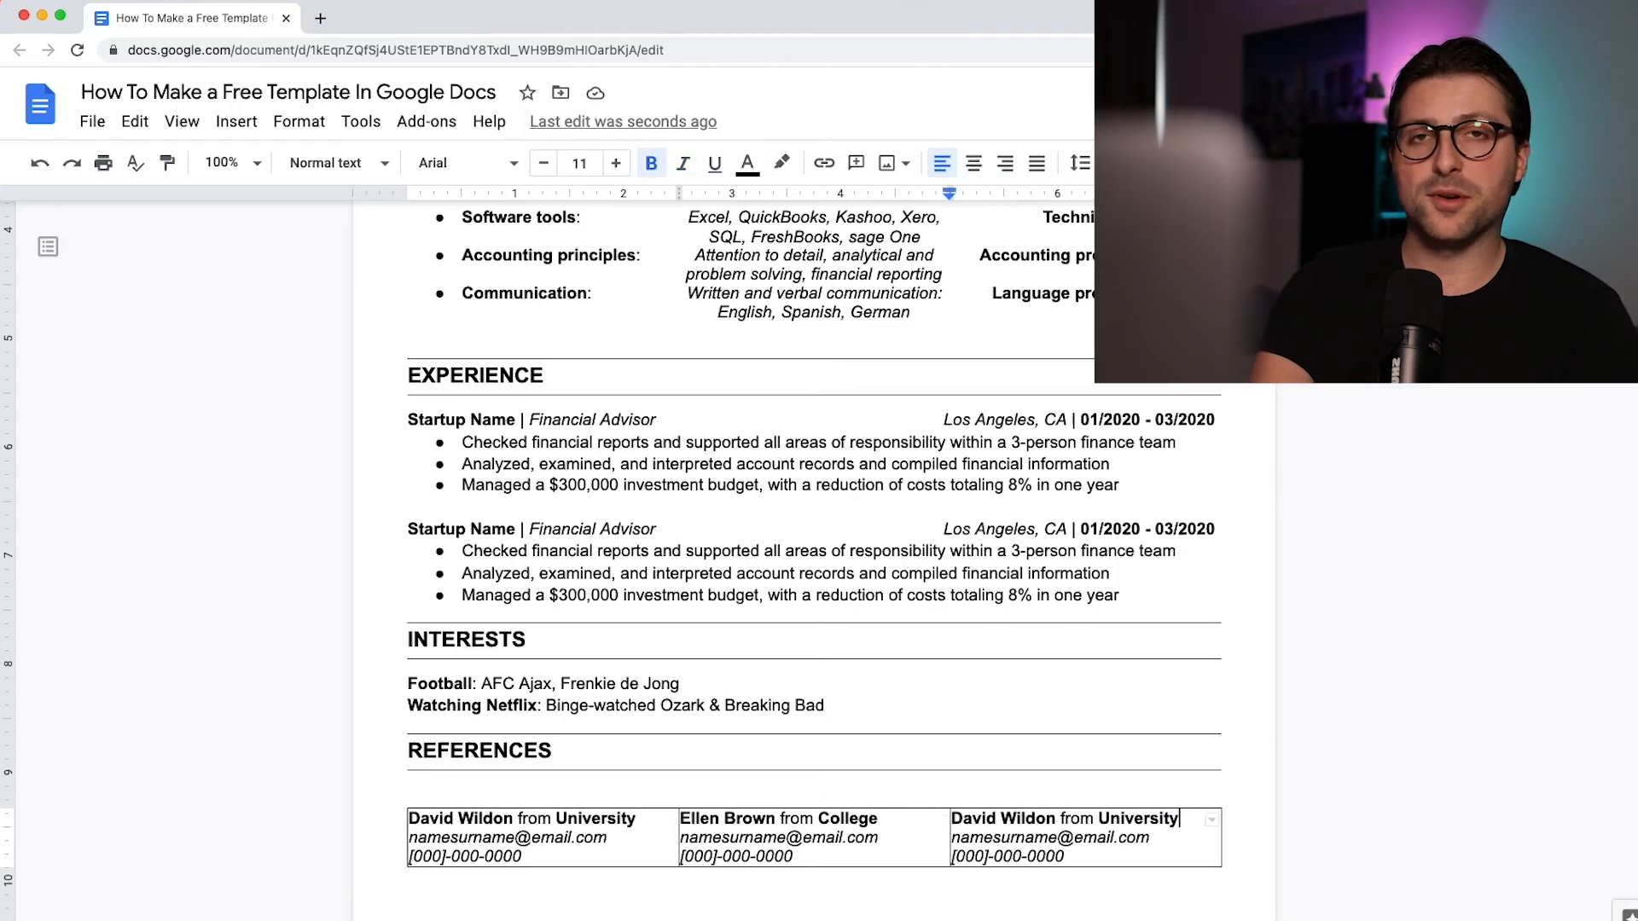
{"action": "type", "text": "John Smit from Fin Associates"}
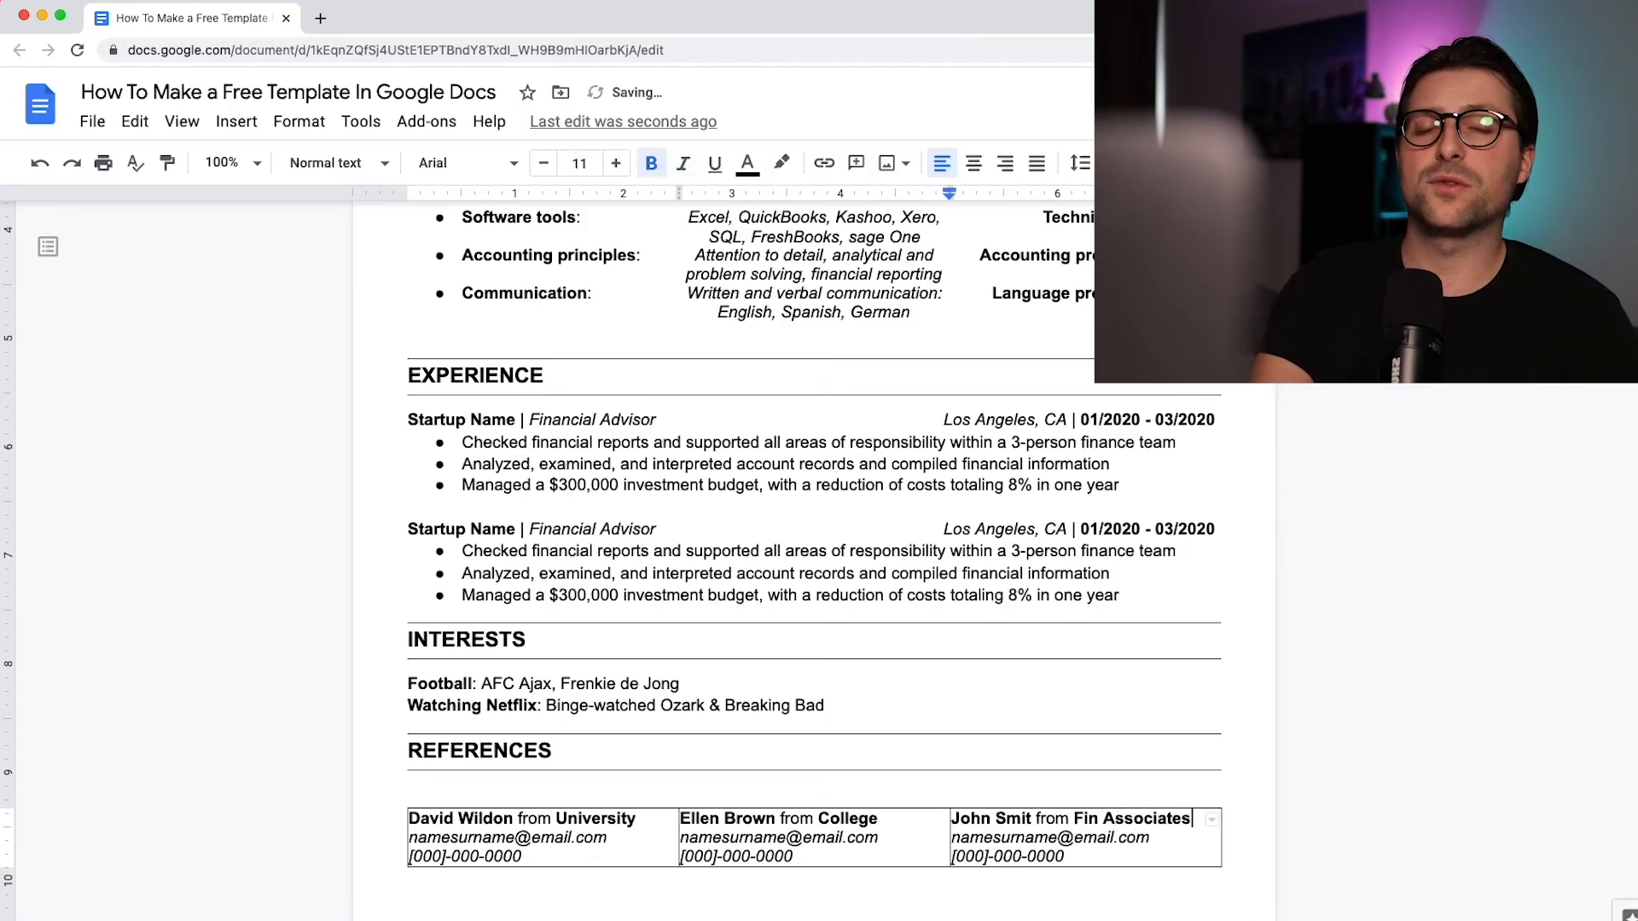
{"action": "left_click_drag", "start_coordinate": [418, 817], "coordinate": [1191, 835]}
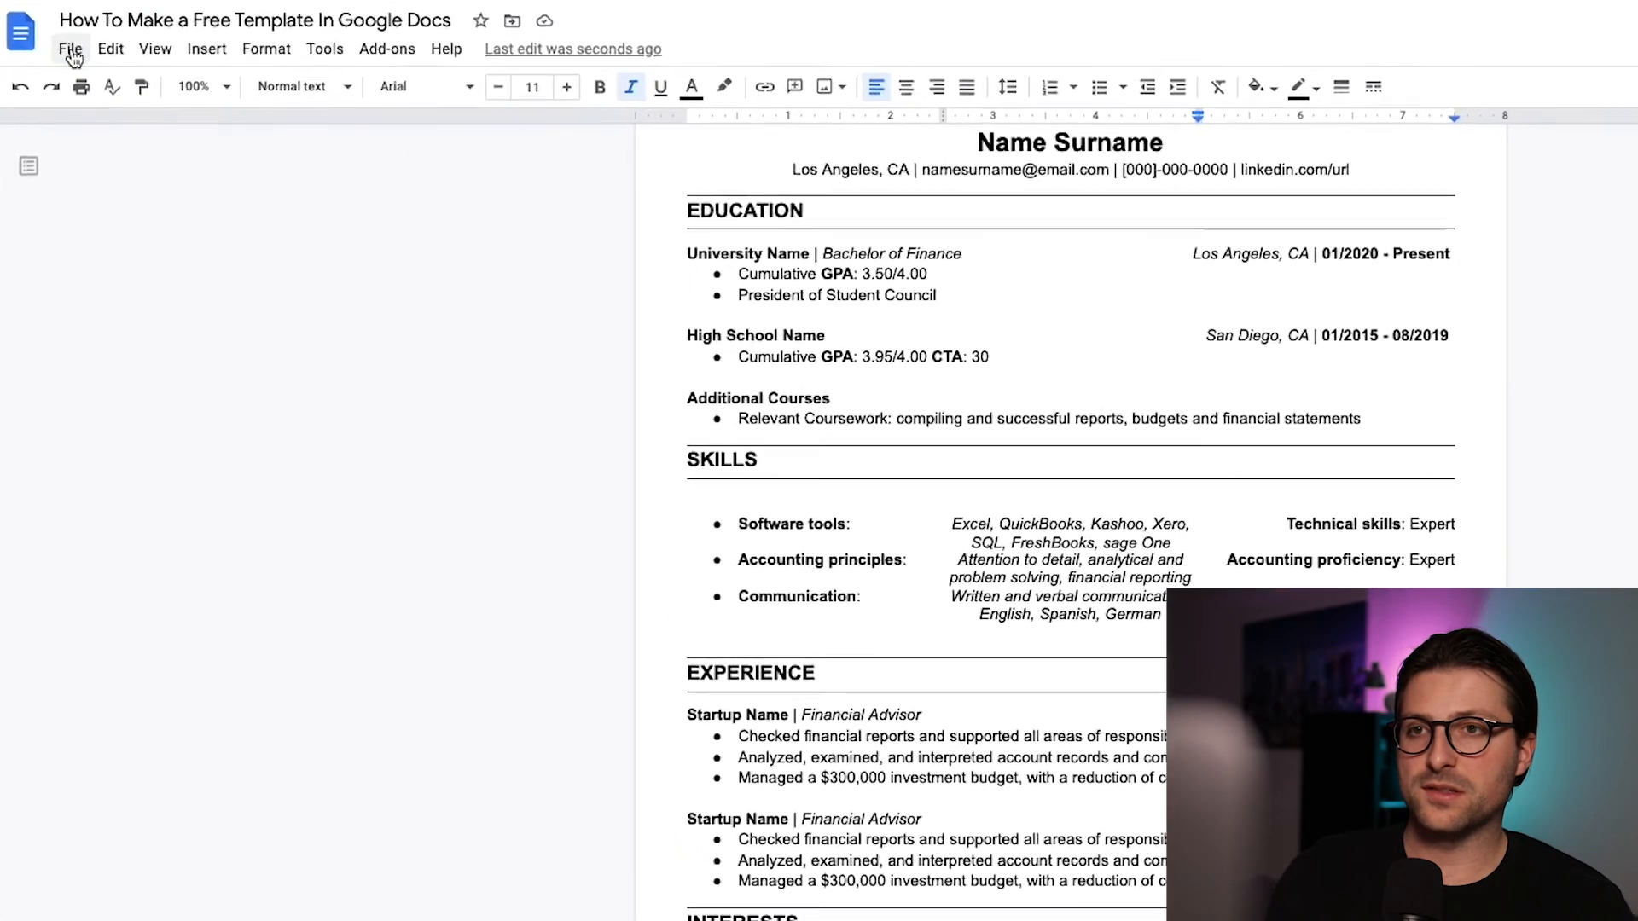
Step: Download the resume via File > Download as a PDF document
{"action": "left_click", "coordinate": [69, 48]}
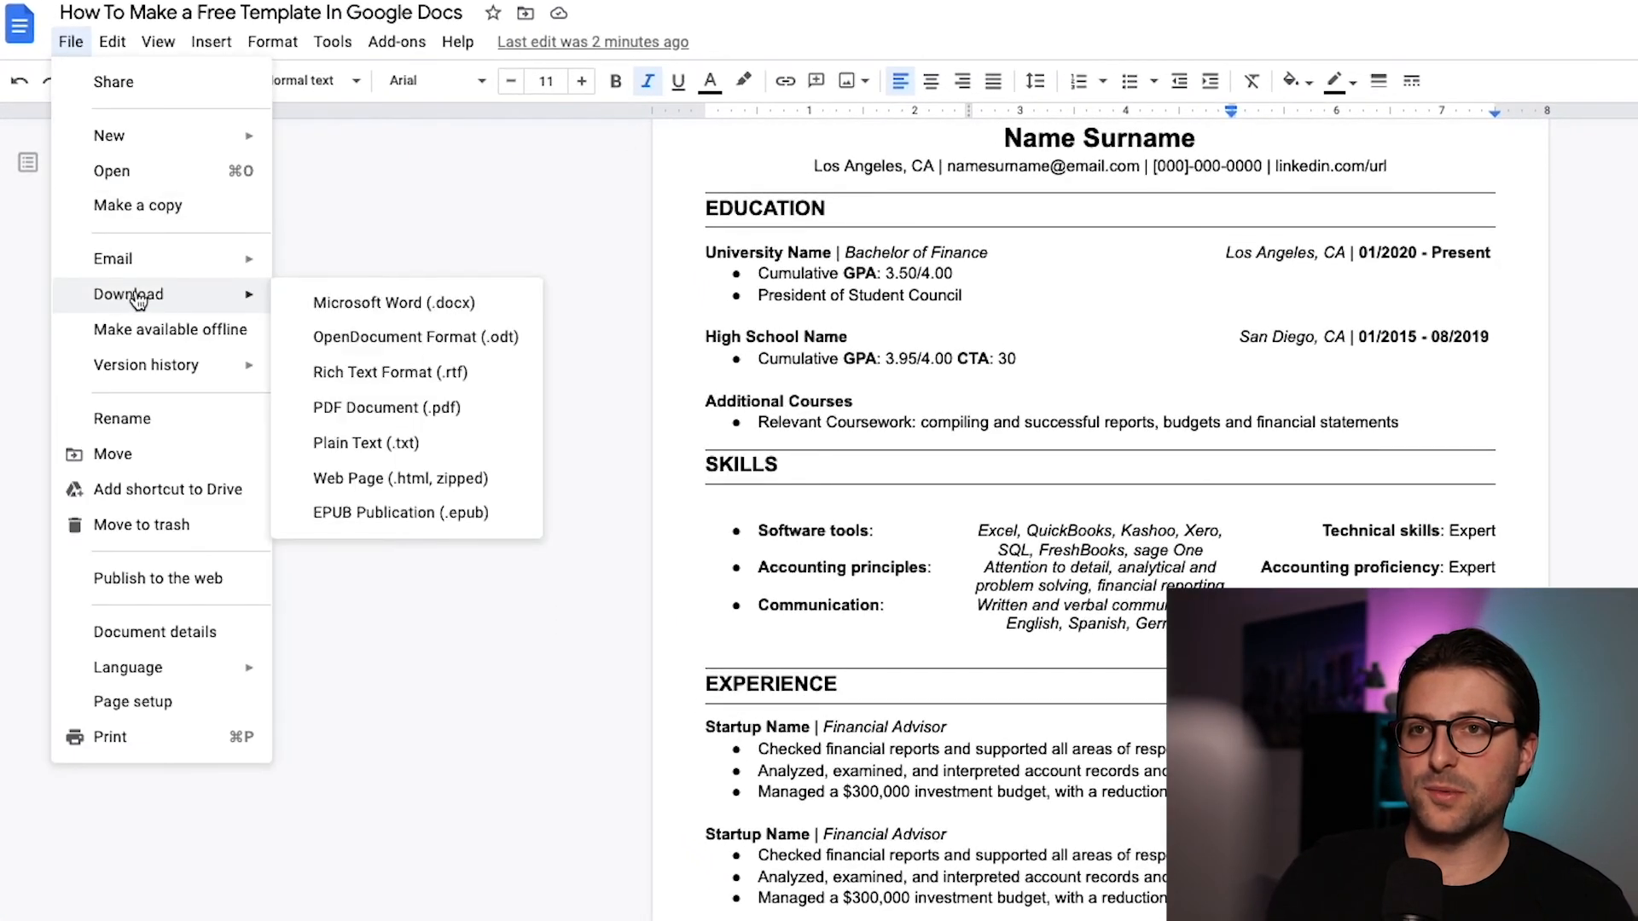
{"action": "left_click", "coordinate": [385, 408]}
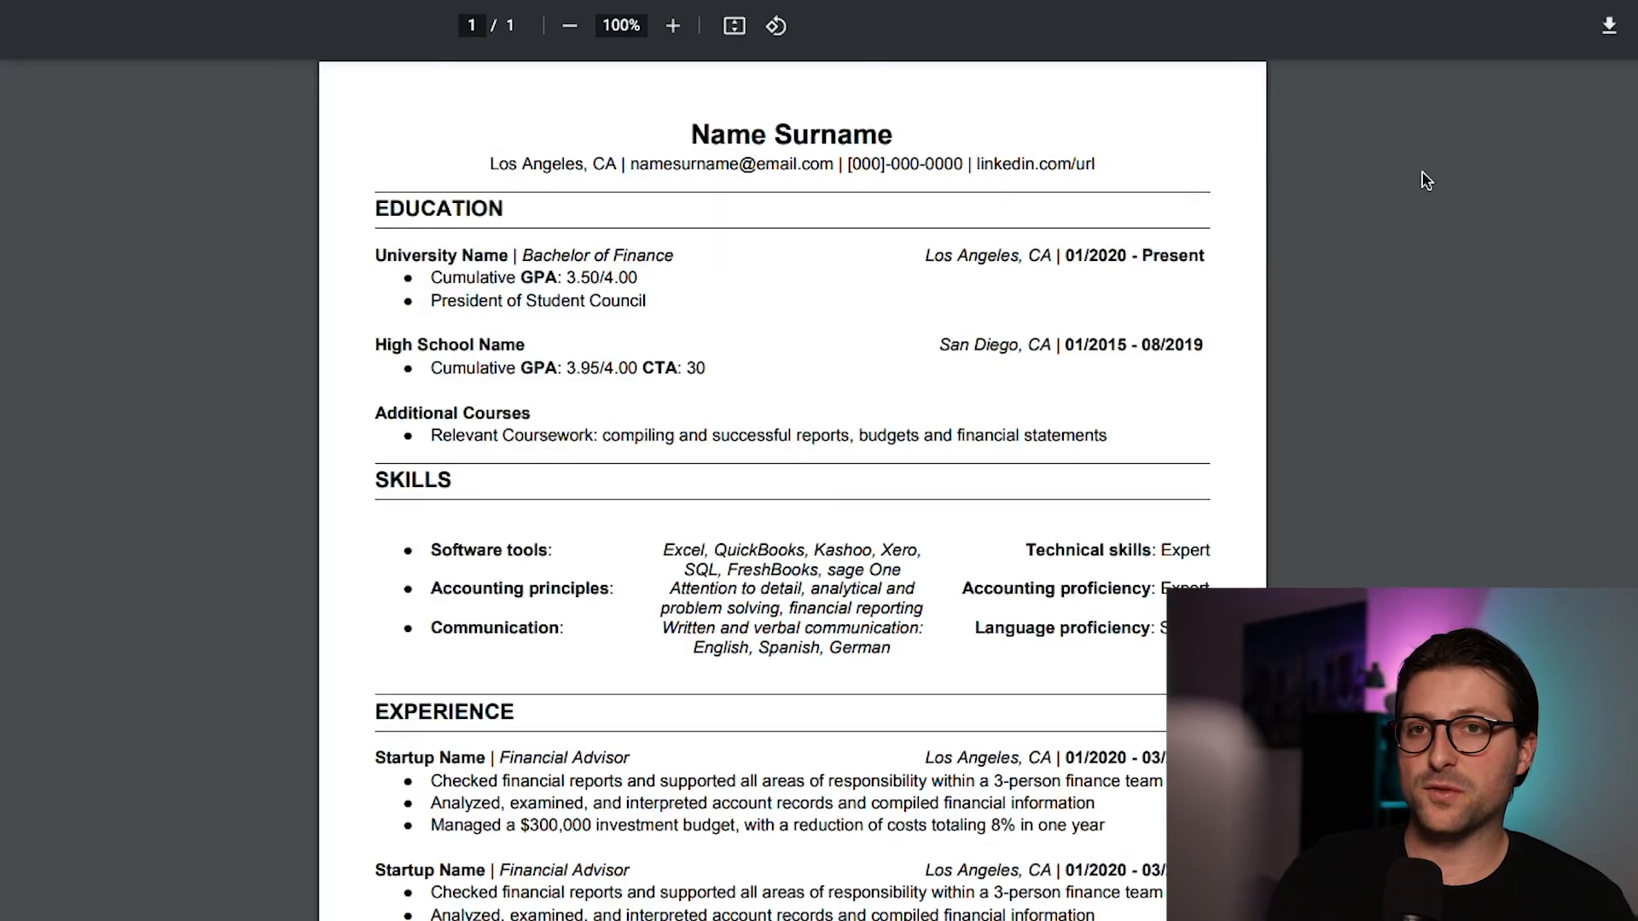